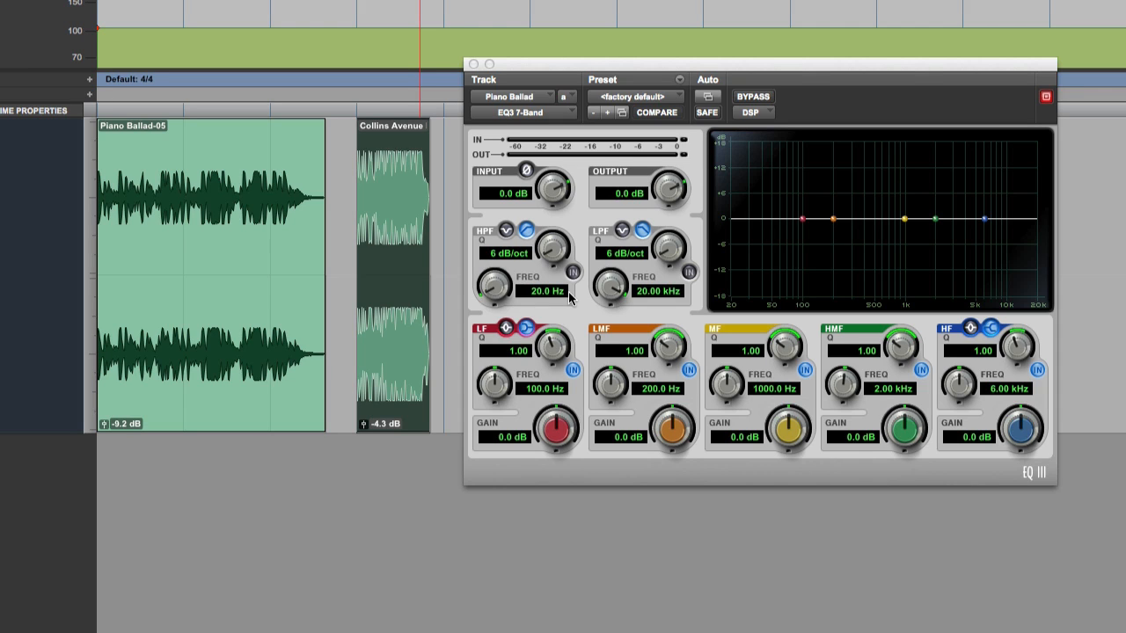
pyautogui.moveTo(582, 195)
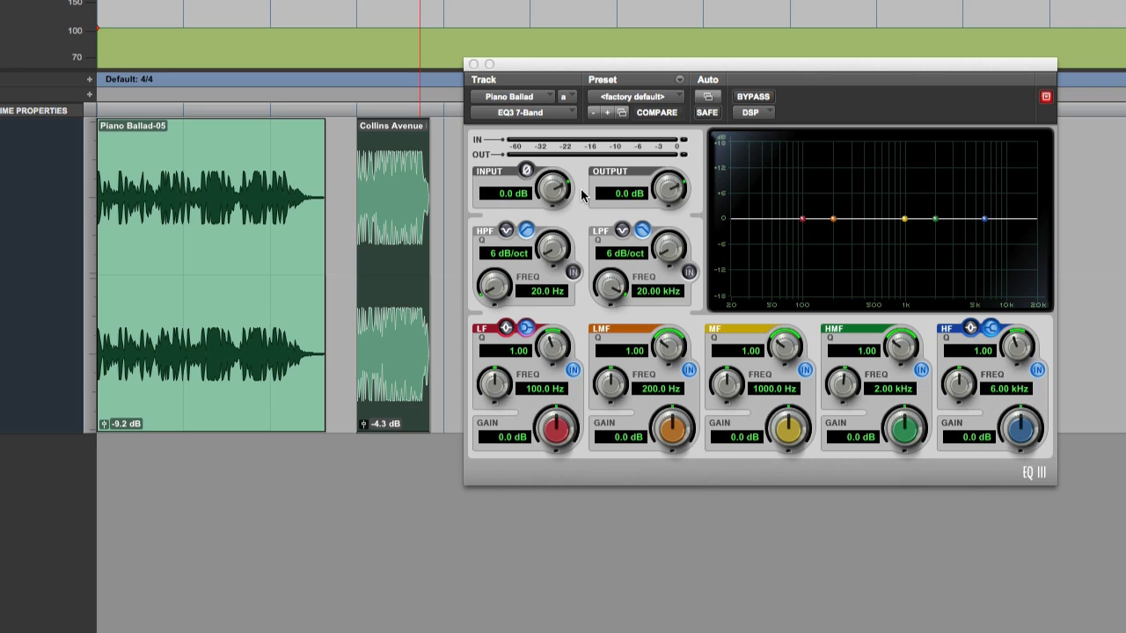
pyautogui.moveTo(651, 193)
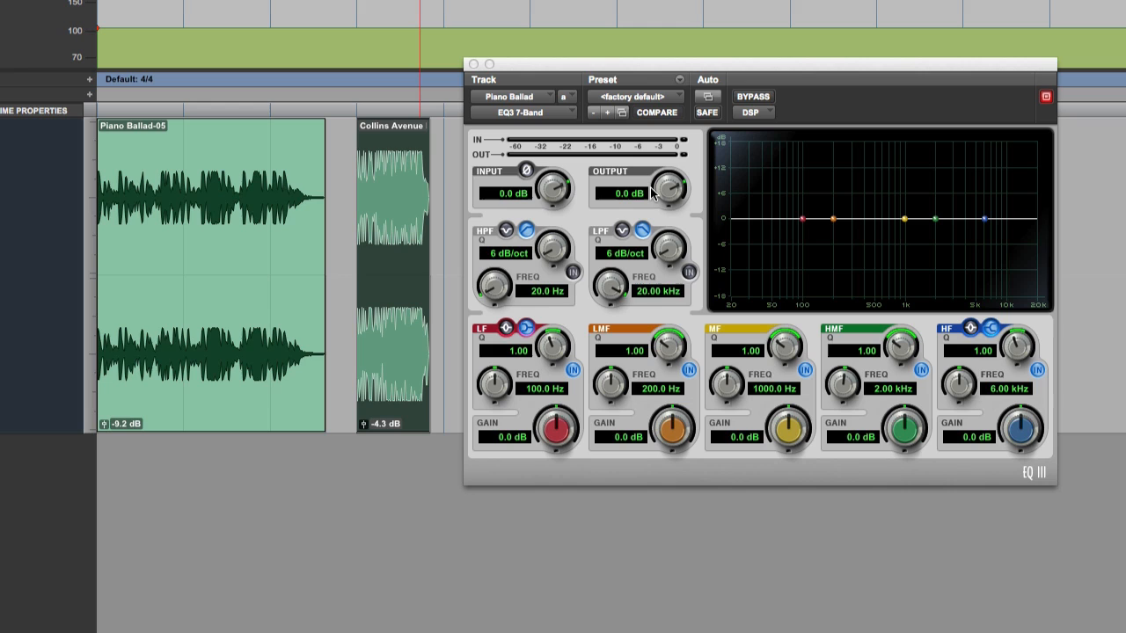
pyautogui.moveTo(649, 198)
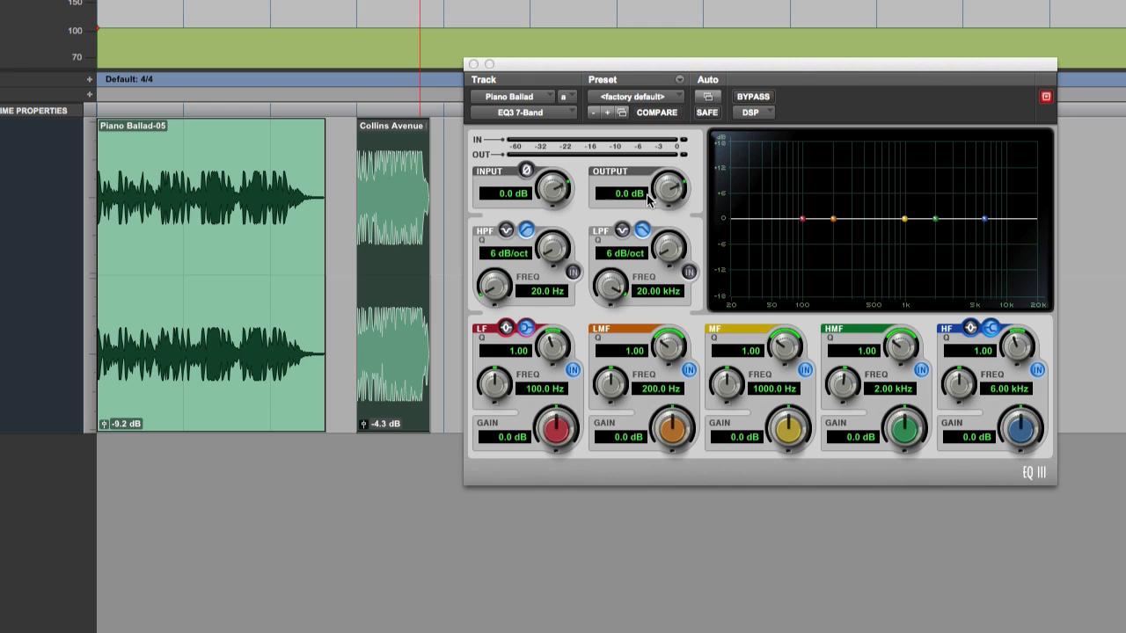
# Step: Dip the MF band near 1 kHz, then bring it back to about -0.1 dB at 940.7 Hz
pyautogui.moveTo(909, 218); pyautogui.dragTo(905, 224)
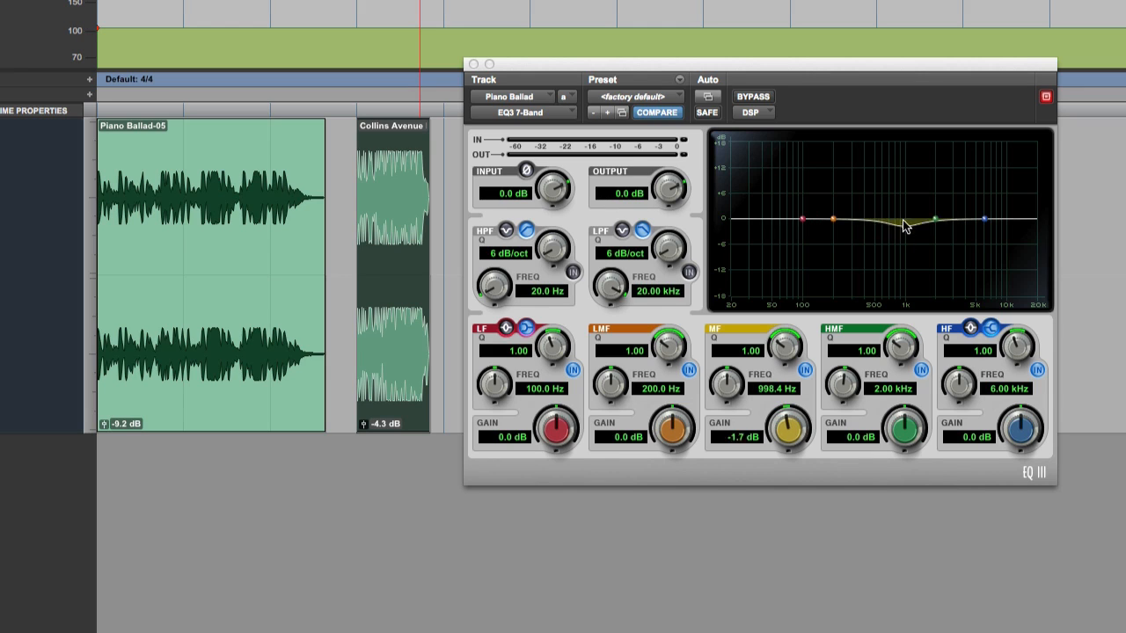
pyautogui.moveTo(906, 226); pyautogui.dragTo(906, 169)
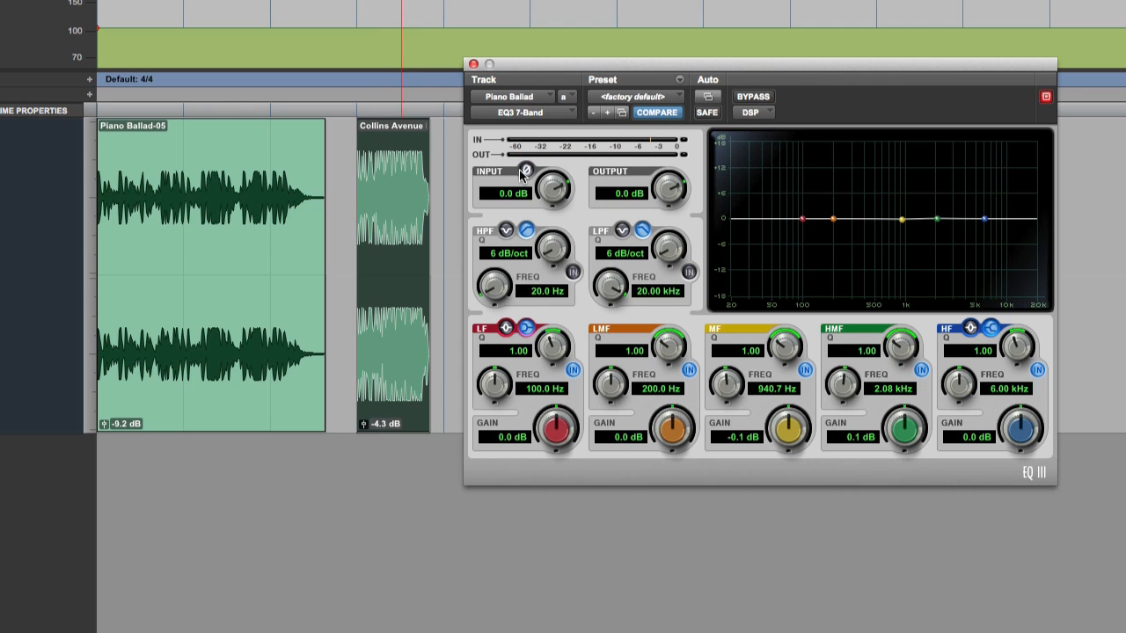
pyautogui.click(525, 170)
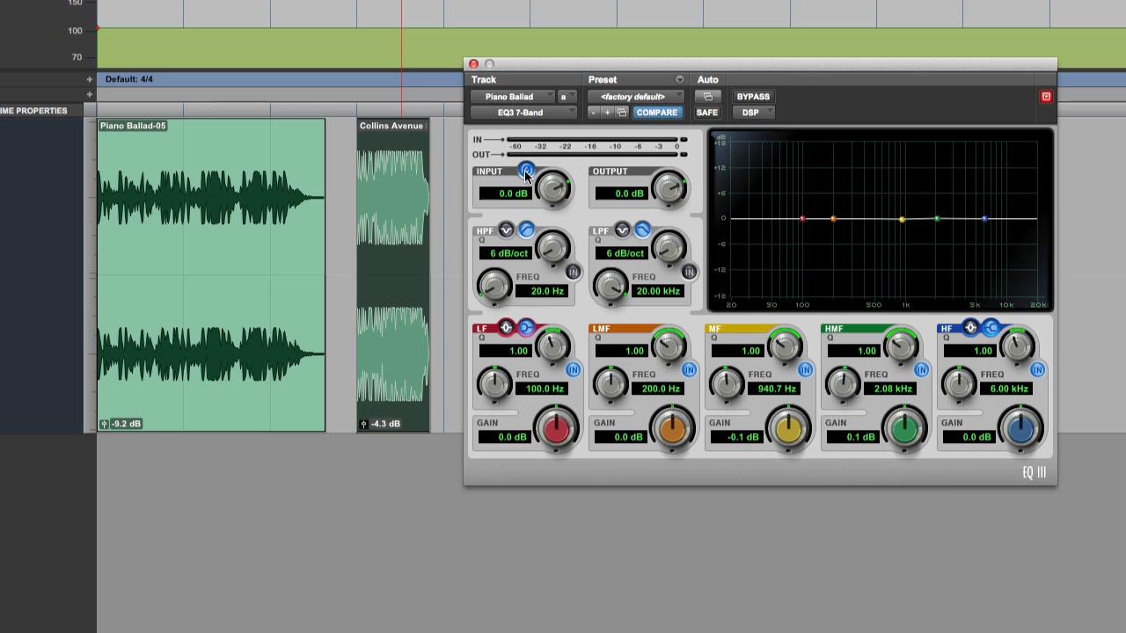
pyautogui.moveTo(526, 176)
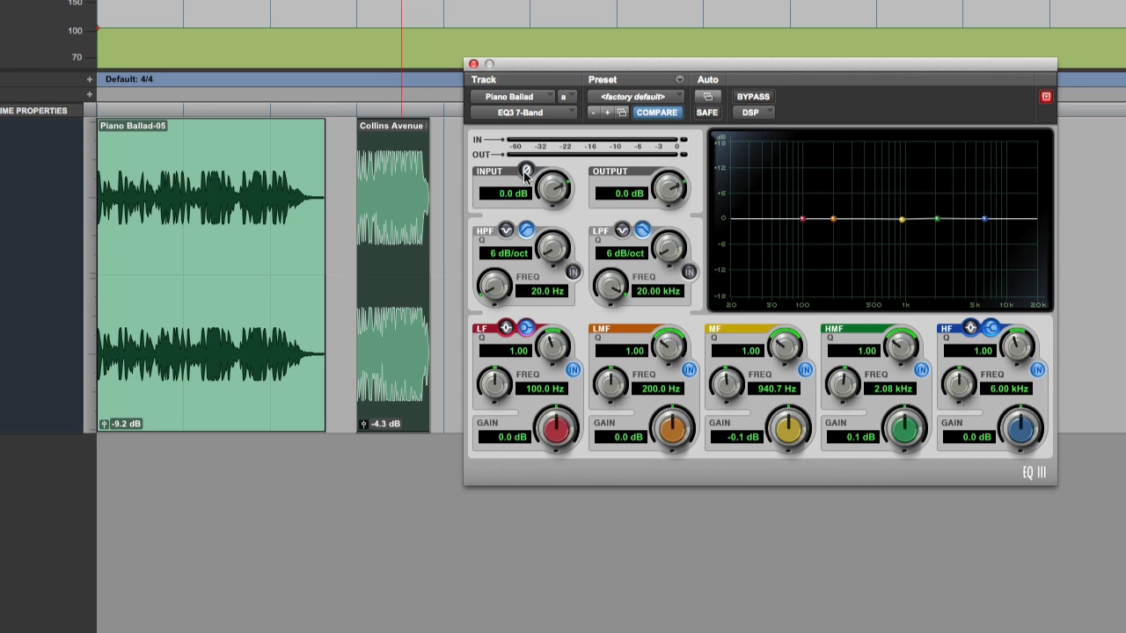
pyautogui.moveTo(524, 177)
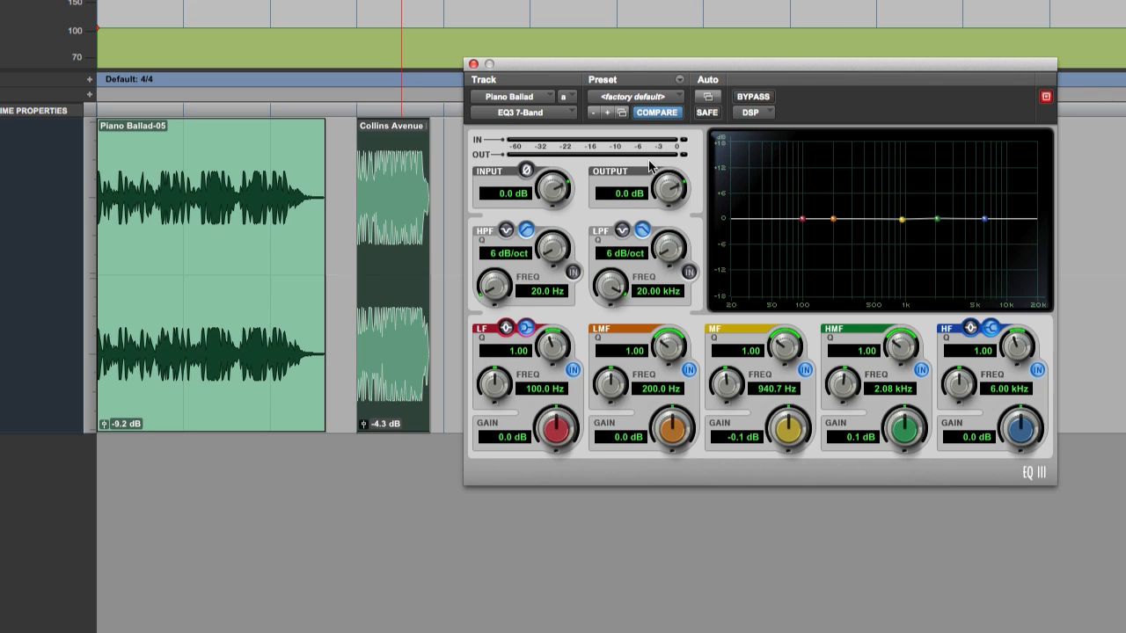
pyautogui.moveTo(526, 174)
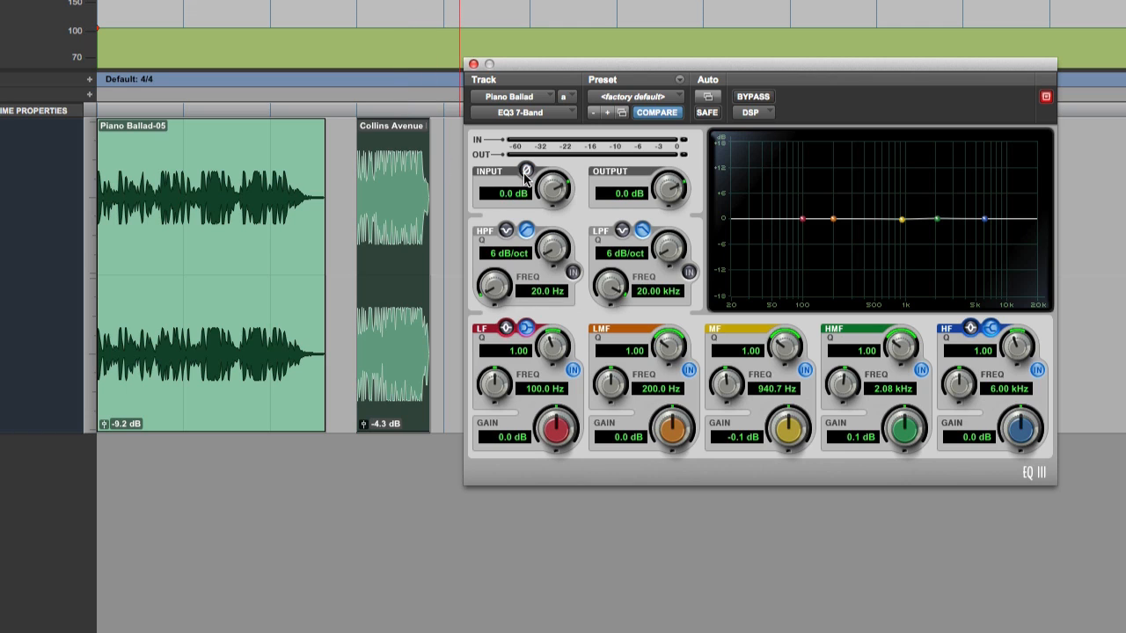
pyautogui.click(526, 171)
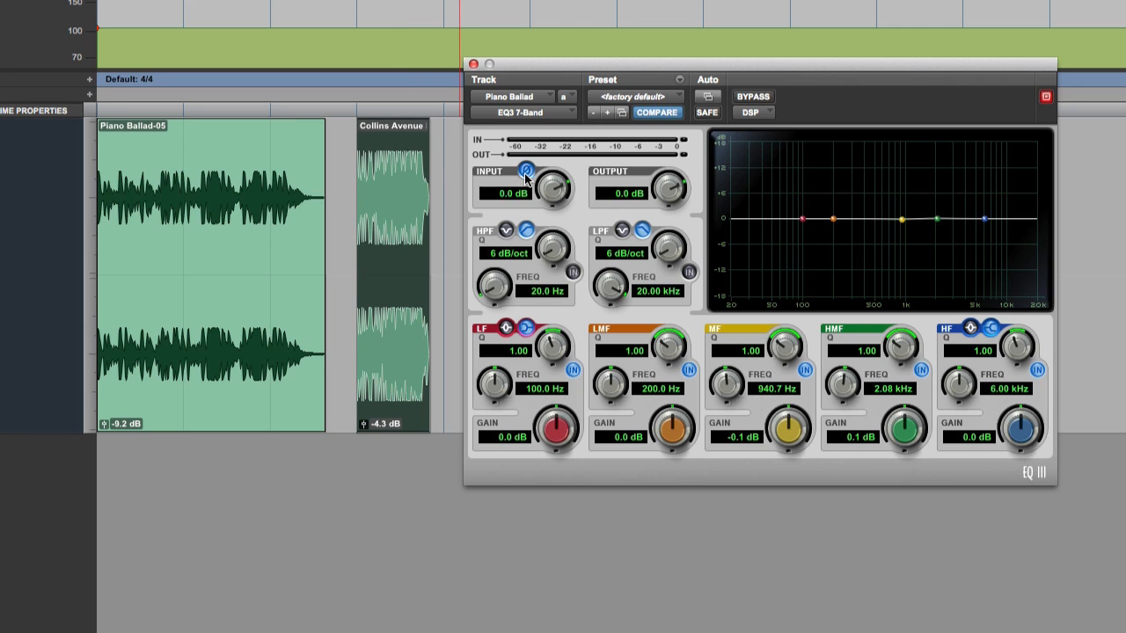
pyautogui.click(526, 171)
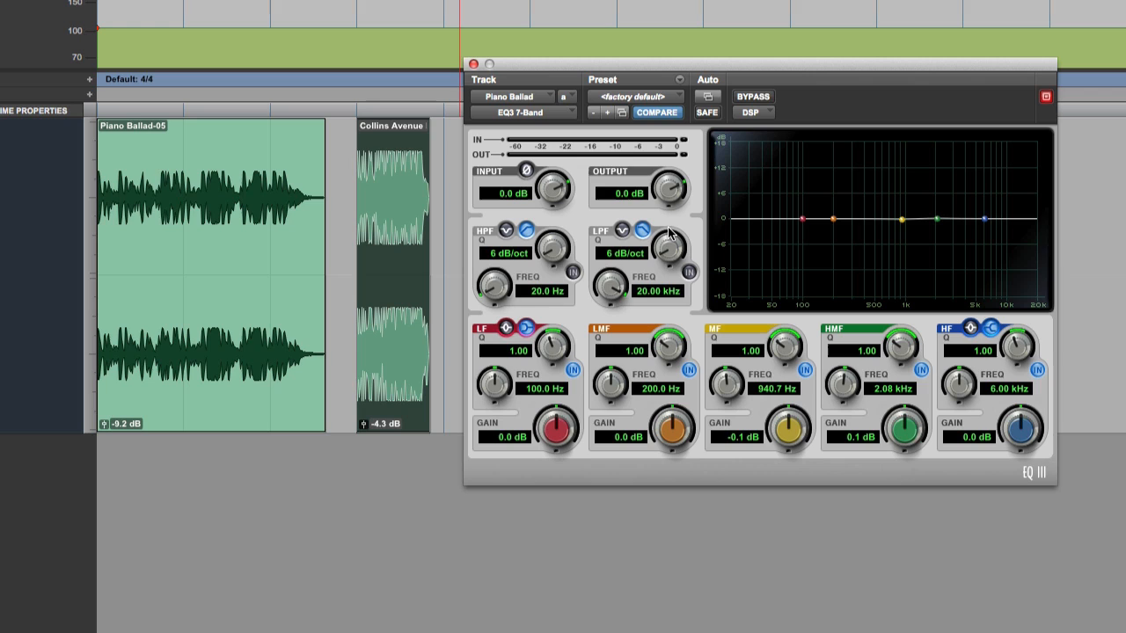
pyautogui.moveTo(484, 273)
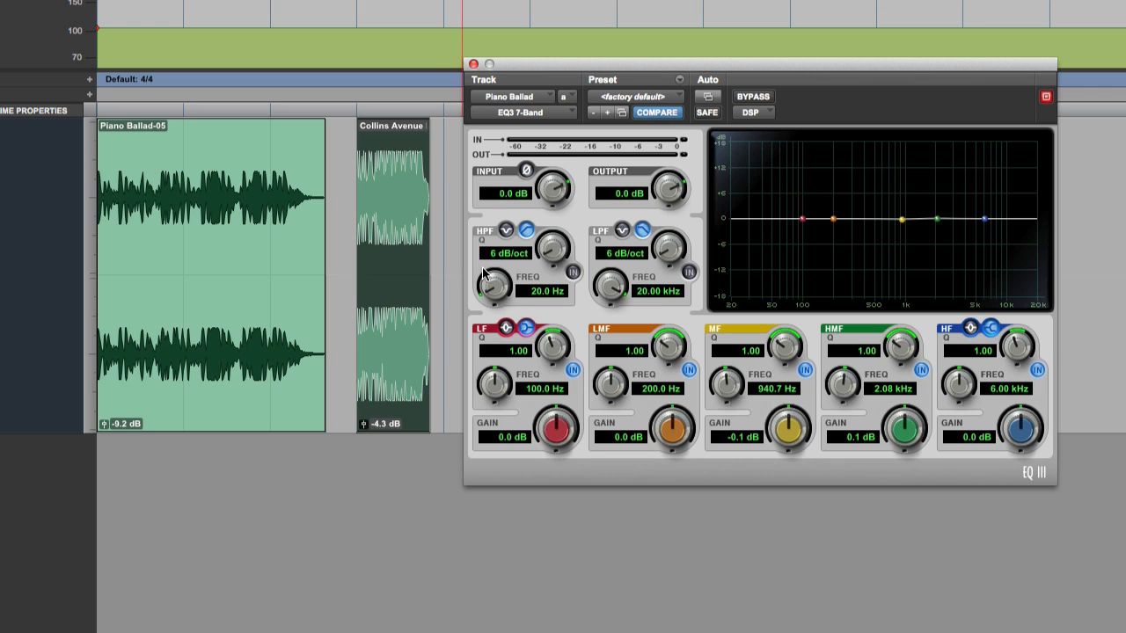
pyautogui.moveTo(646, 264)
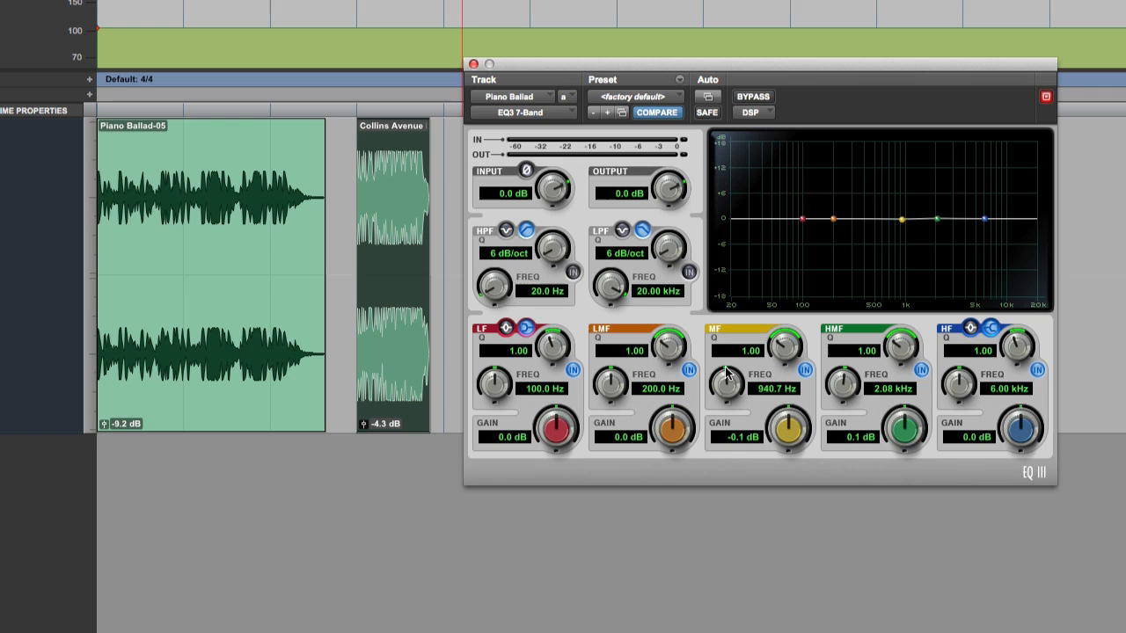
pyautogui.moveTo(972, 365)
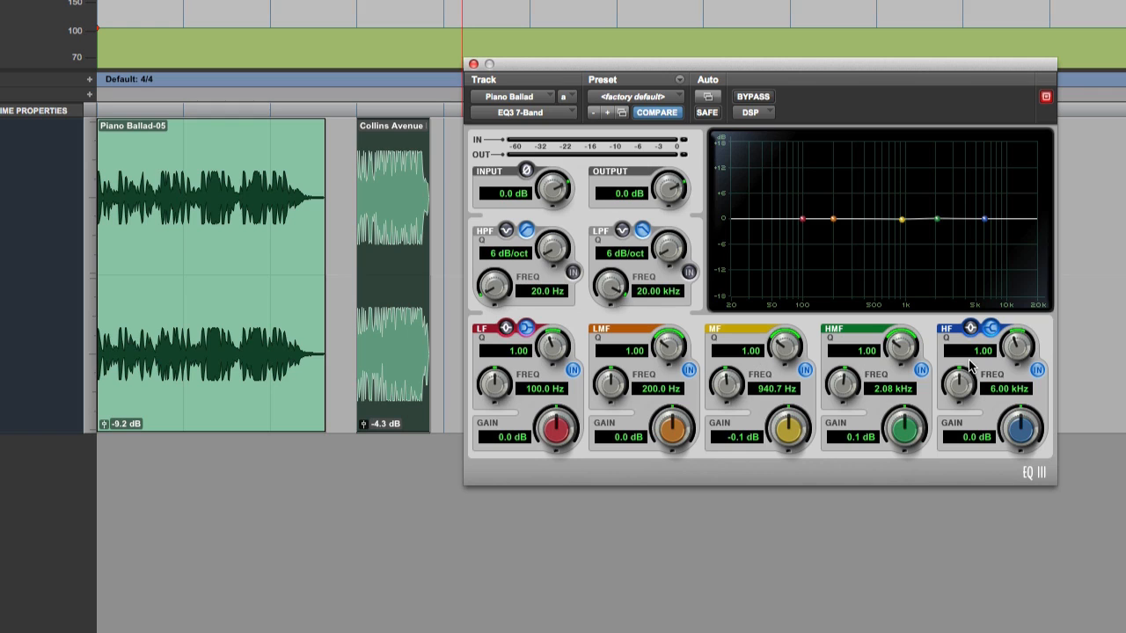
pyautogui.moveTo(1056, 221)
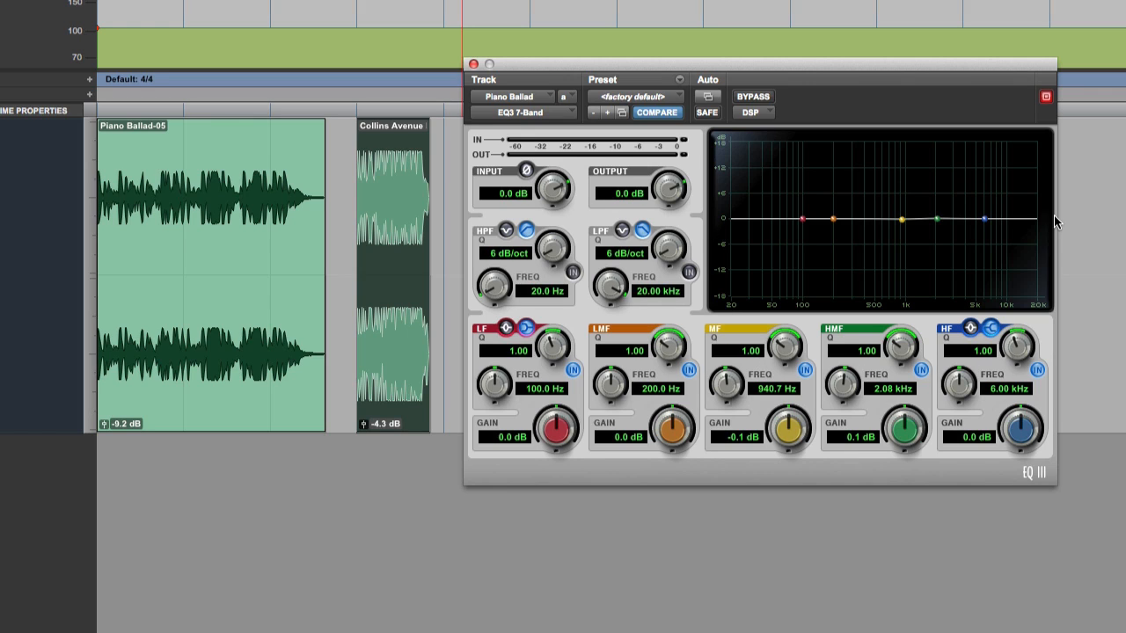
pyautogui.moveTo(777, 297)
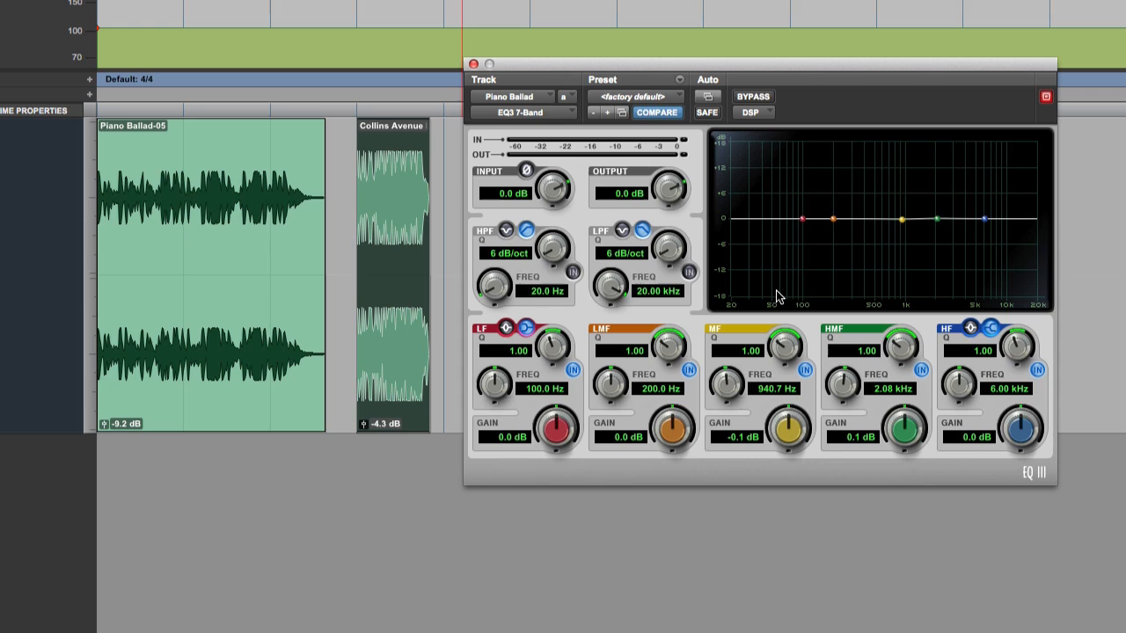
pyautogui.moveTo(800, 379)
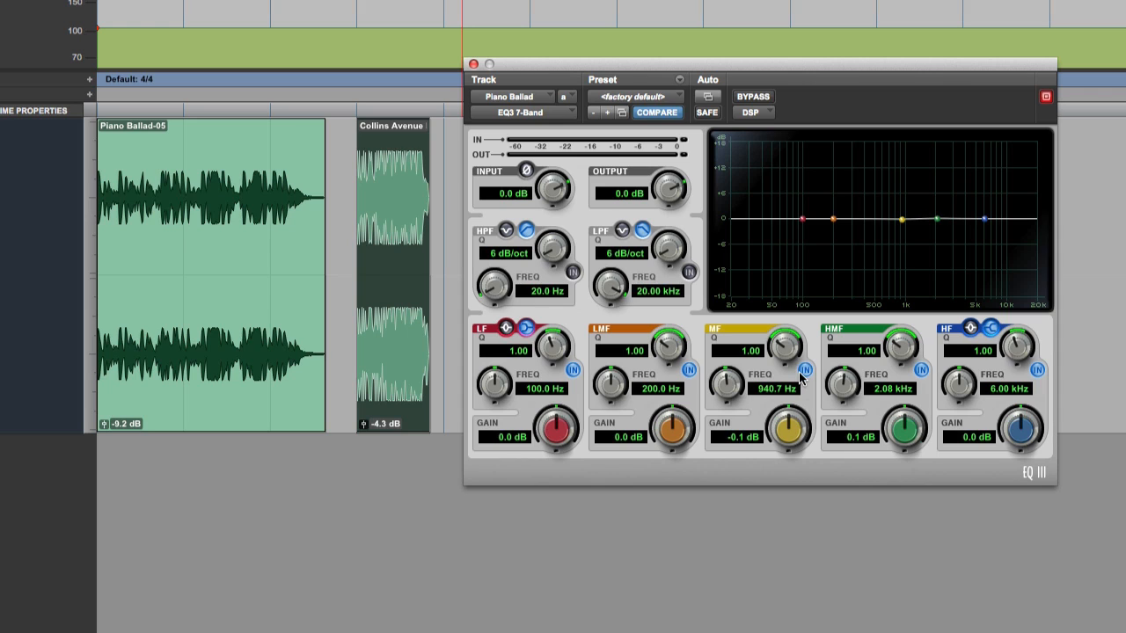
pyautogui.moveTo(808, 376)
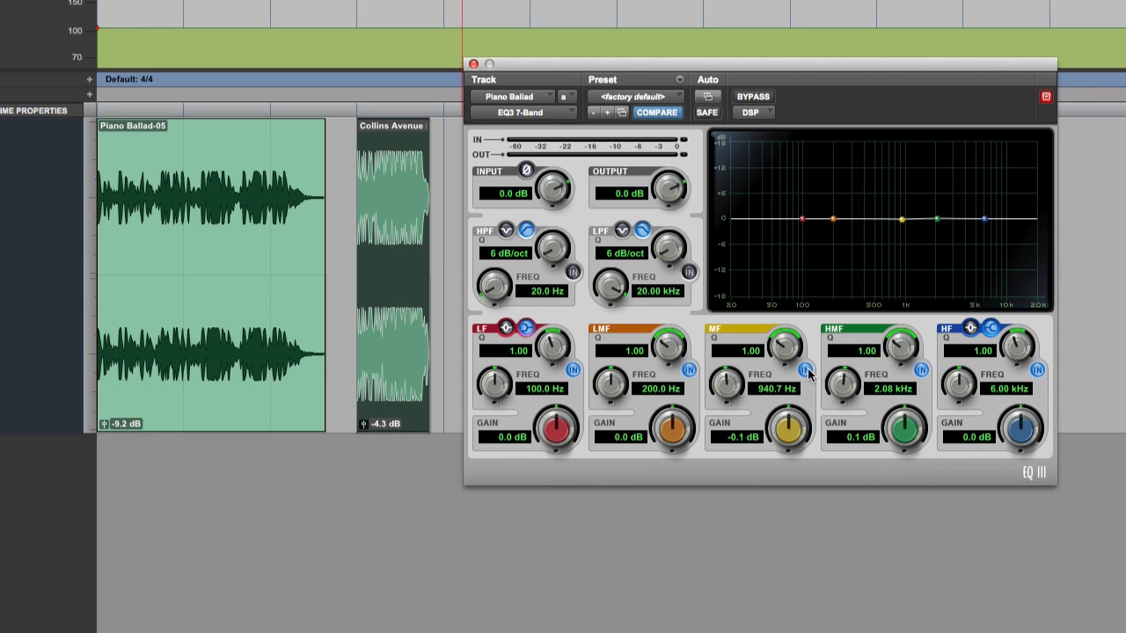
pyautogui.moveTo(919, 215)
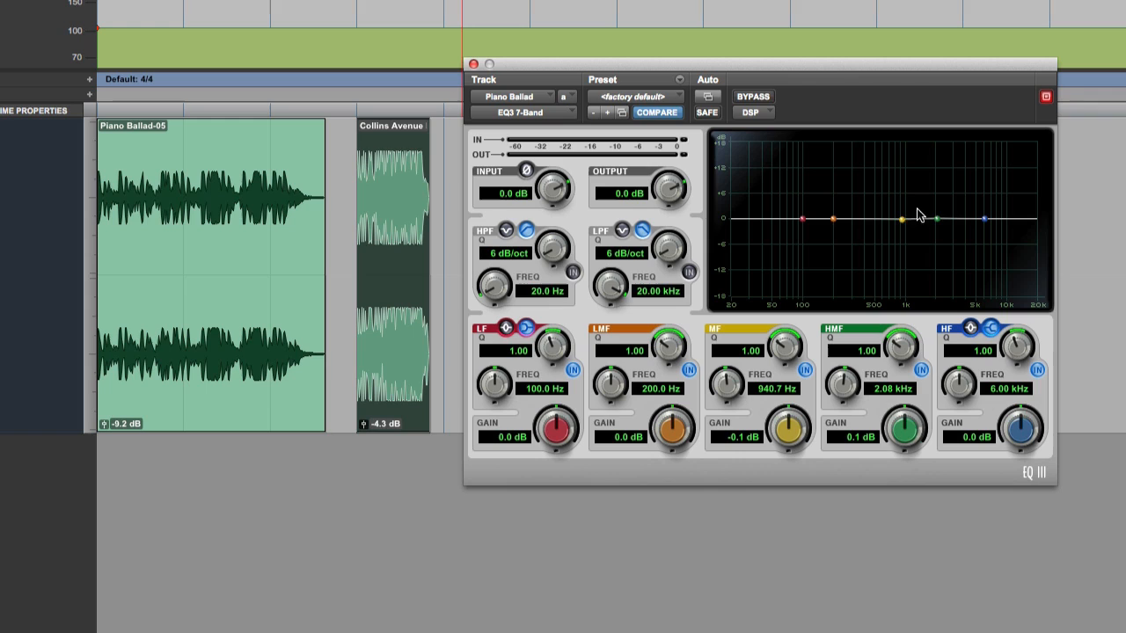
pyautogui.moveTo(835, 252)
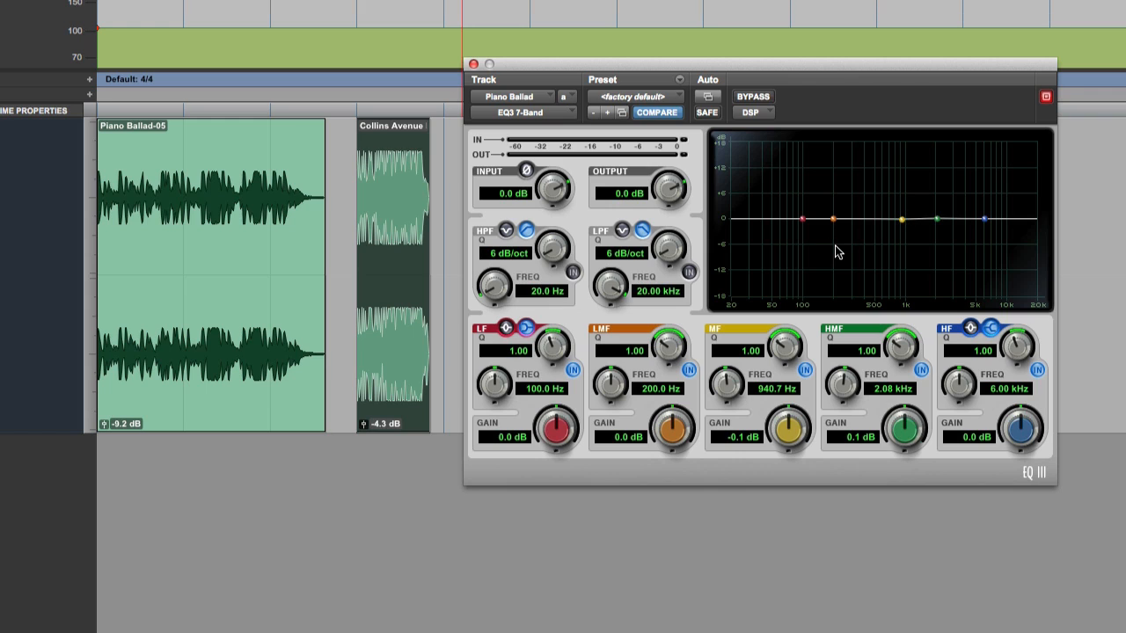
pyautogui.moveTo(904, 227)
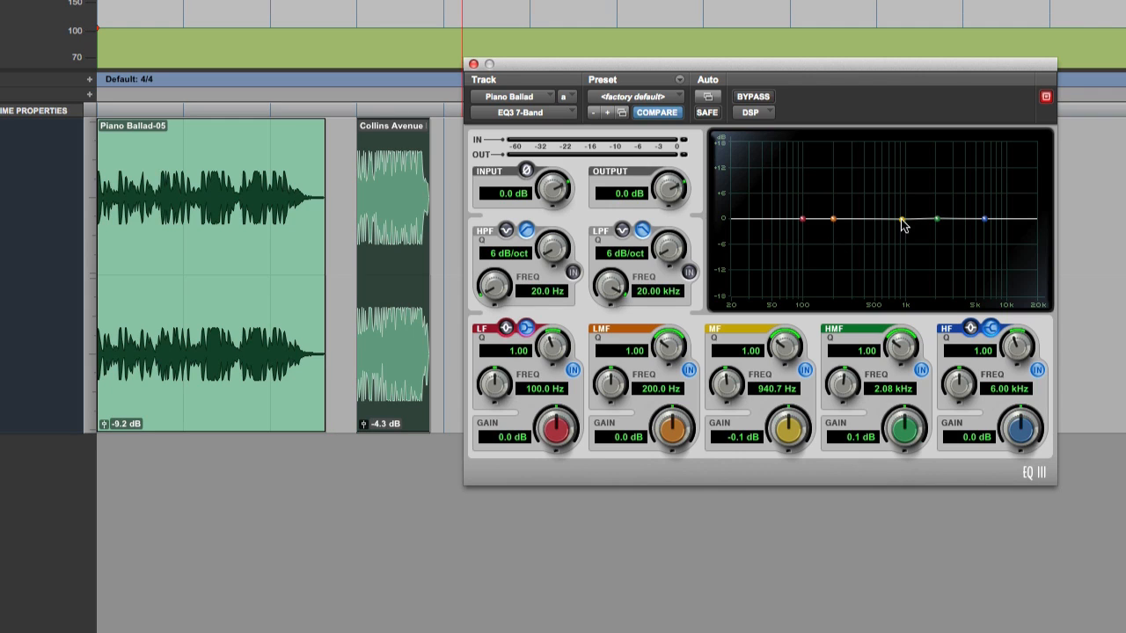
pyautogui.moveTo(983, 226)
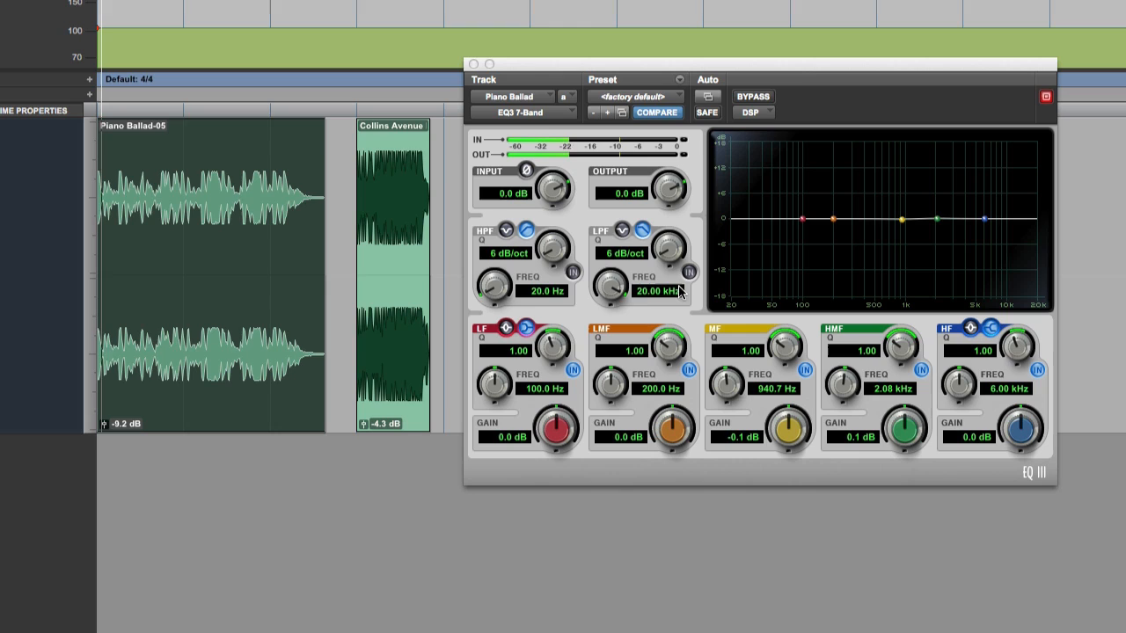
pyautogui.moveTo(756, 290)
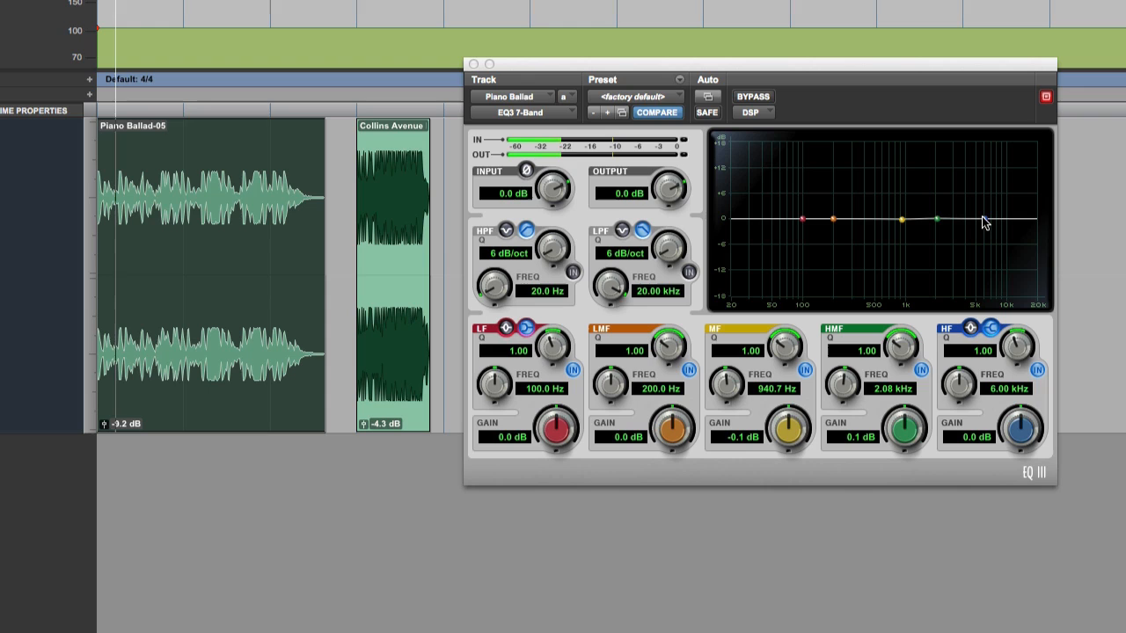
# Step: Cut the high shelf 2.2 dB at 4.89 kHz and boost 204 Hz and 1.64 kHz
pyautogui.moveTo(983, 220); pyautogui.dragTo(970, 232)
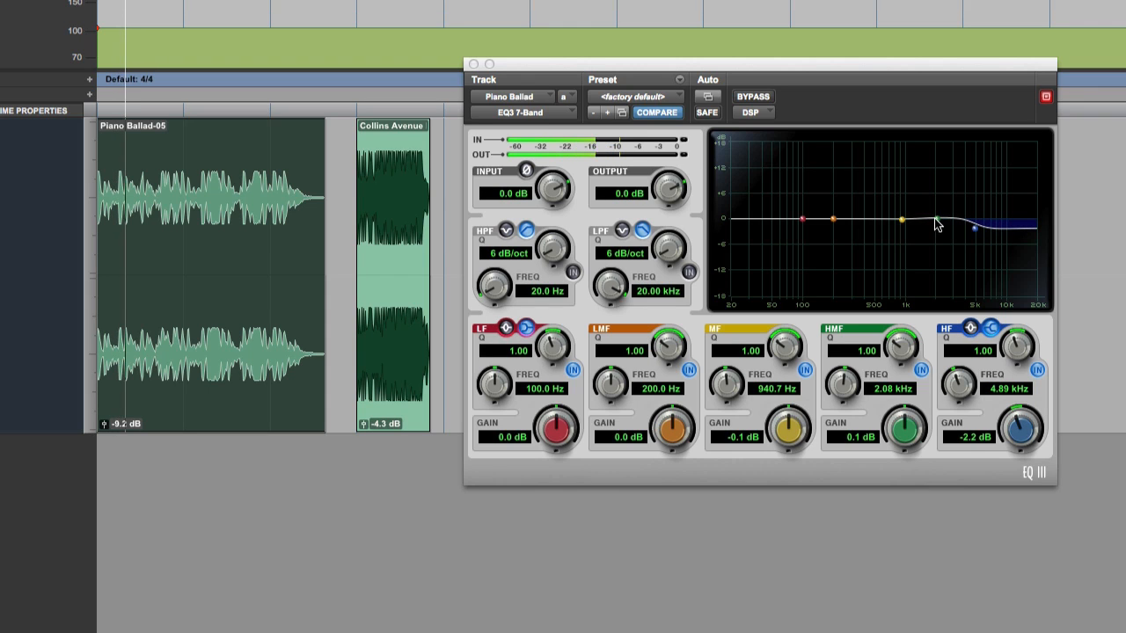
pyautogui.moveTo(927, 224); pyautogui.dragTo(928, 209)
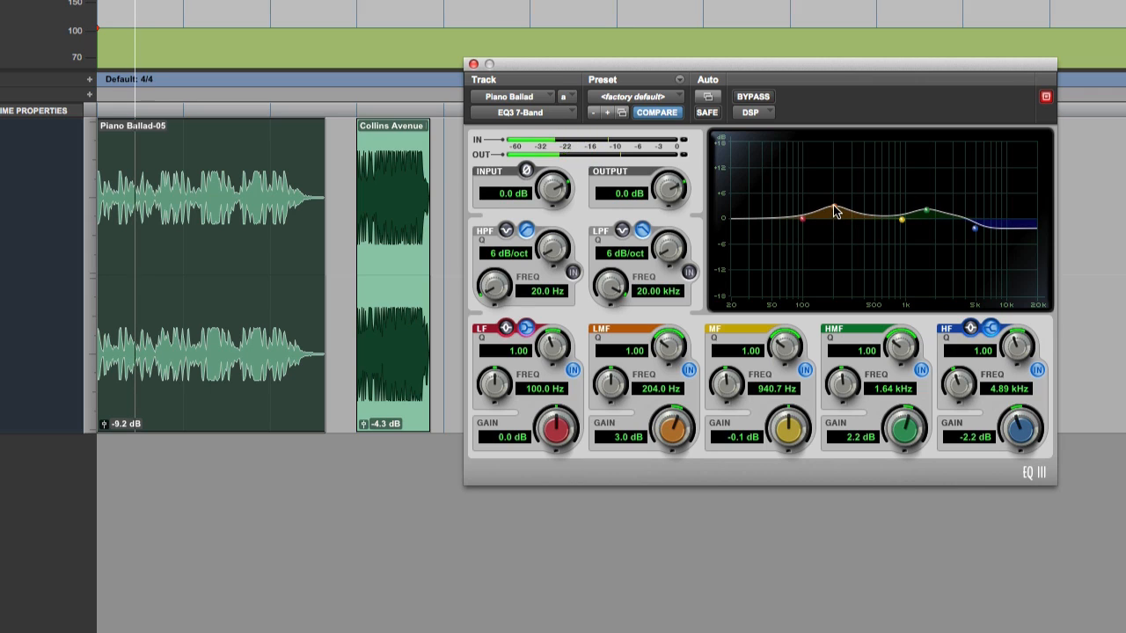
pyautogui.moveTo(673, 427); pyautogui.dragTo(673, 435)
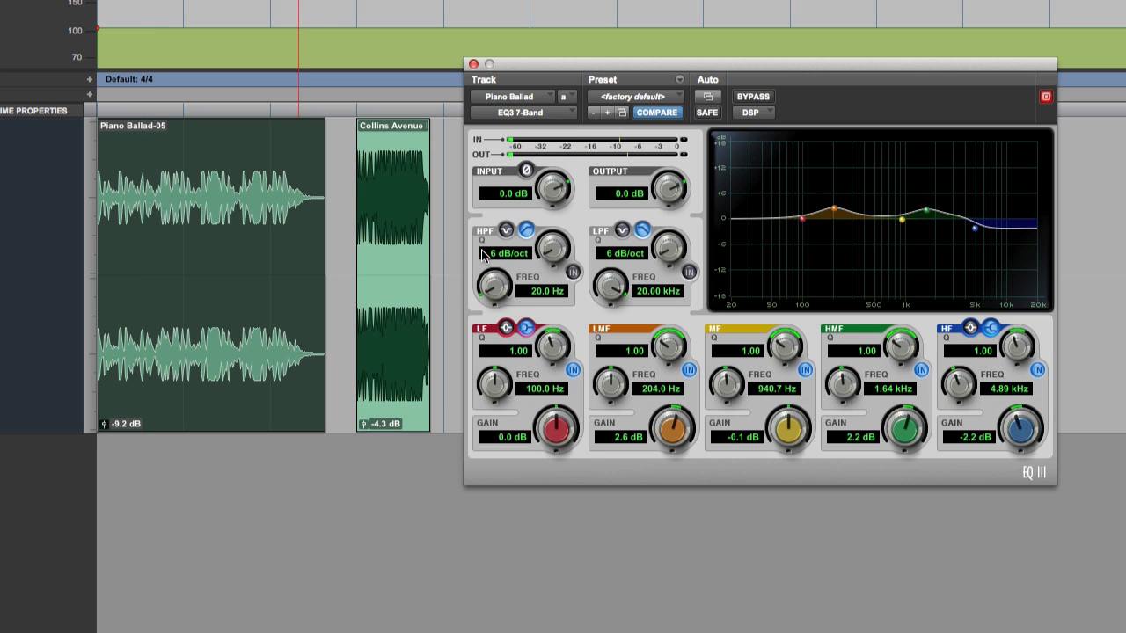
pyautogui.moveTo(612, 105)
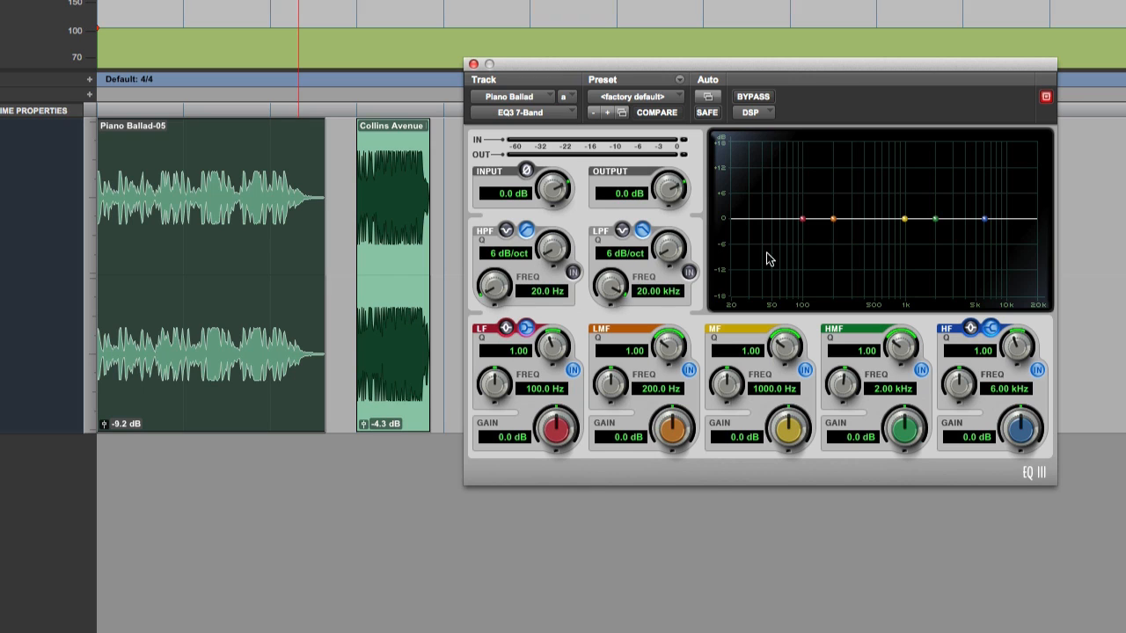
# Step: Enable the high-pass filter, try the notch shape, then return to high-pass at 20 Hz
pyautogui.click(573, 272)
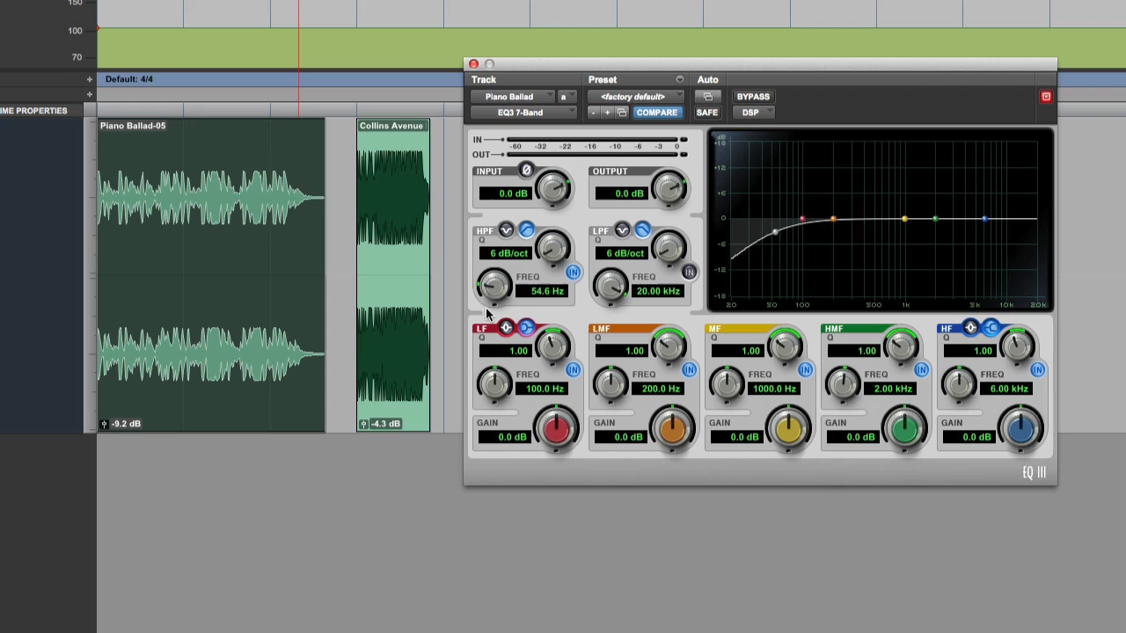
pyautogui.click(507, 231)
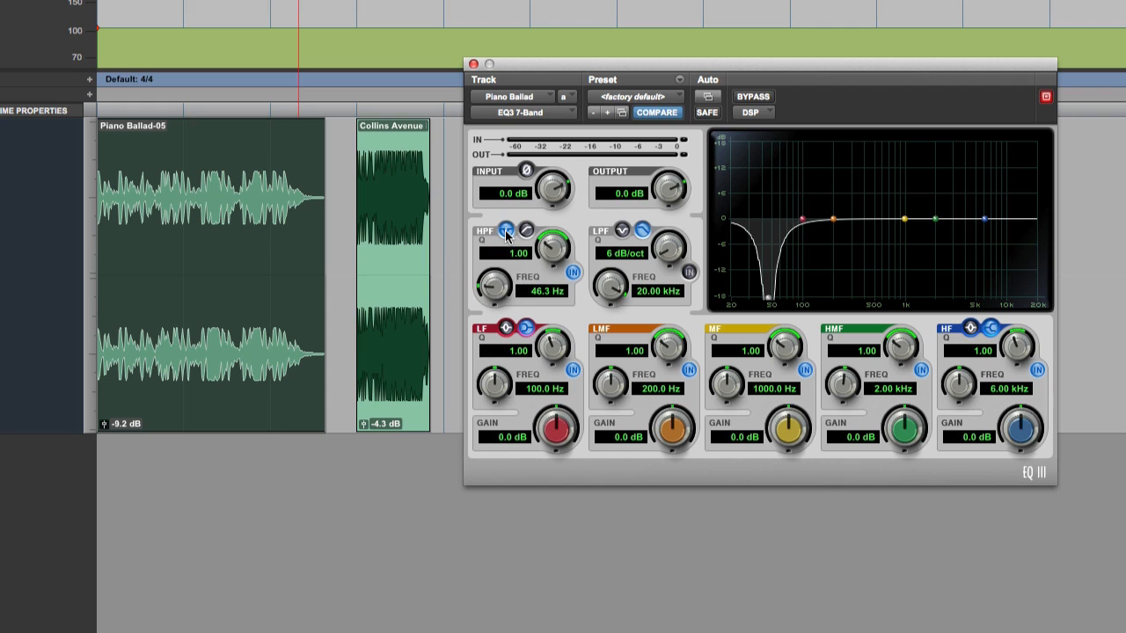
pyautogui.moveTo(495, 283); pyautogui.dragTo(491, 290)
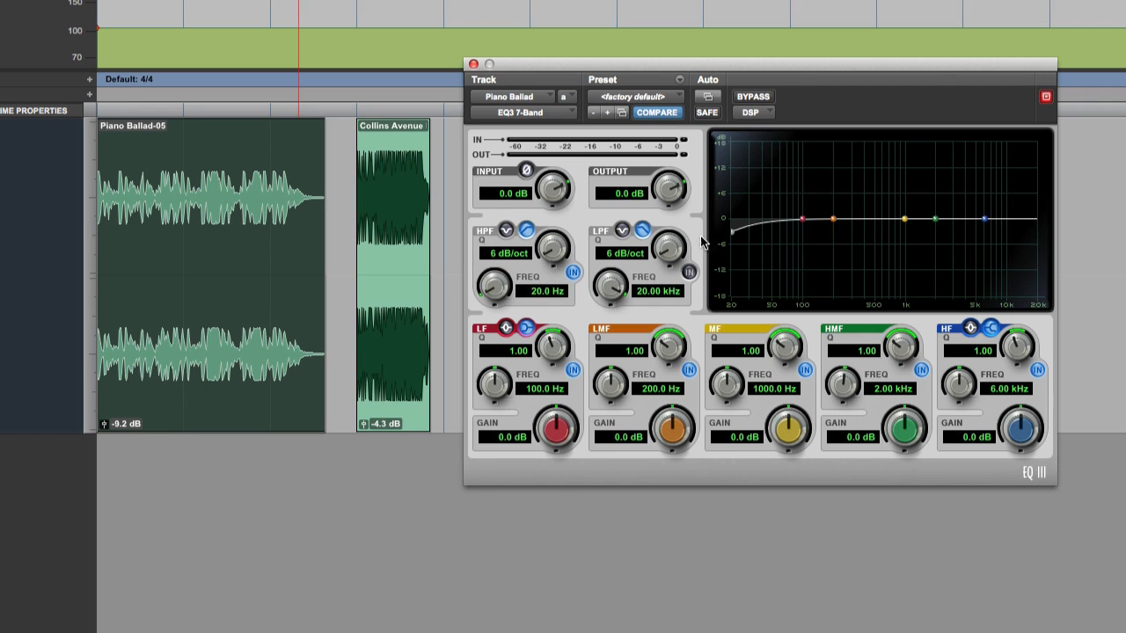
pyautogui.moveTo(303, 295)
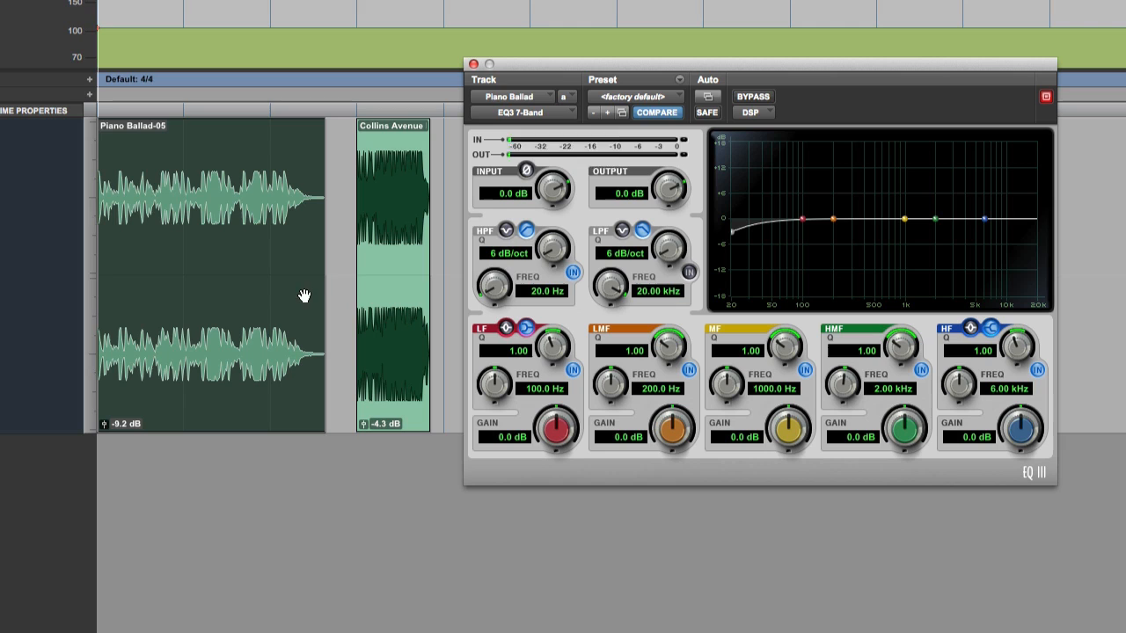
# Step: Sweep the high-pass cutoff, set a 24 dB/oct slope, and settle at 83.5 Hz
pyautogui.moveTo(493, 281); pyautogui.dragTo(497, 264)
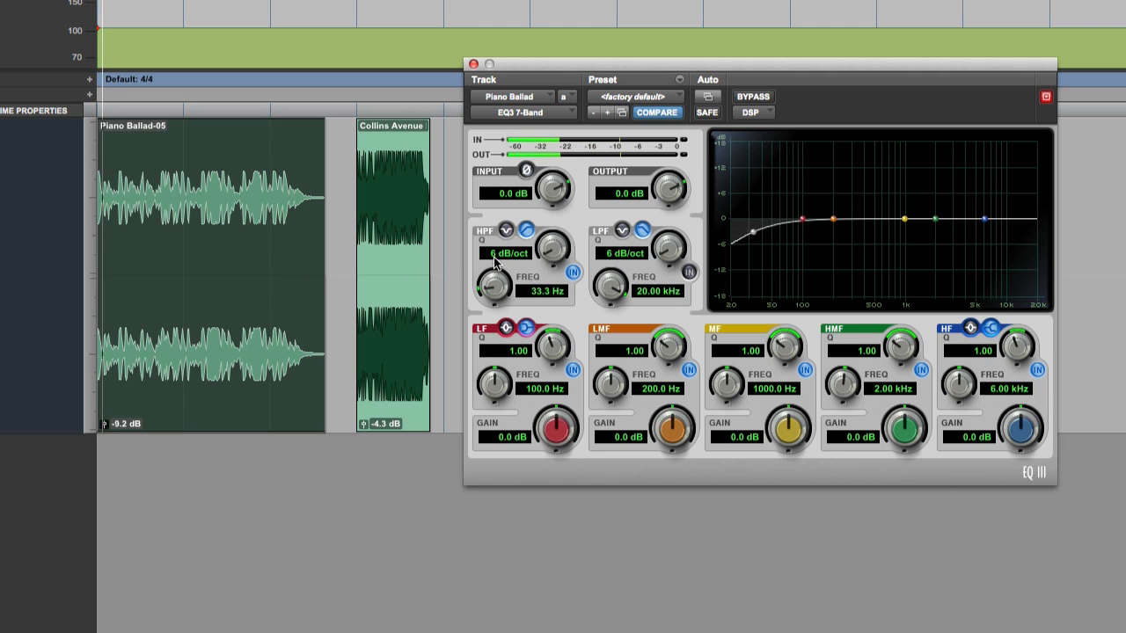
pyautogui.moveTo(492, 285); pyautogui.dragTo(506, 264)
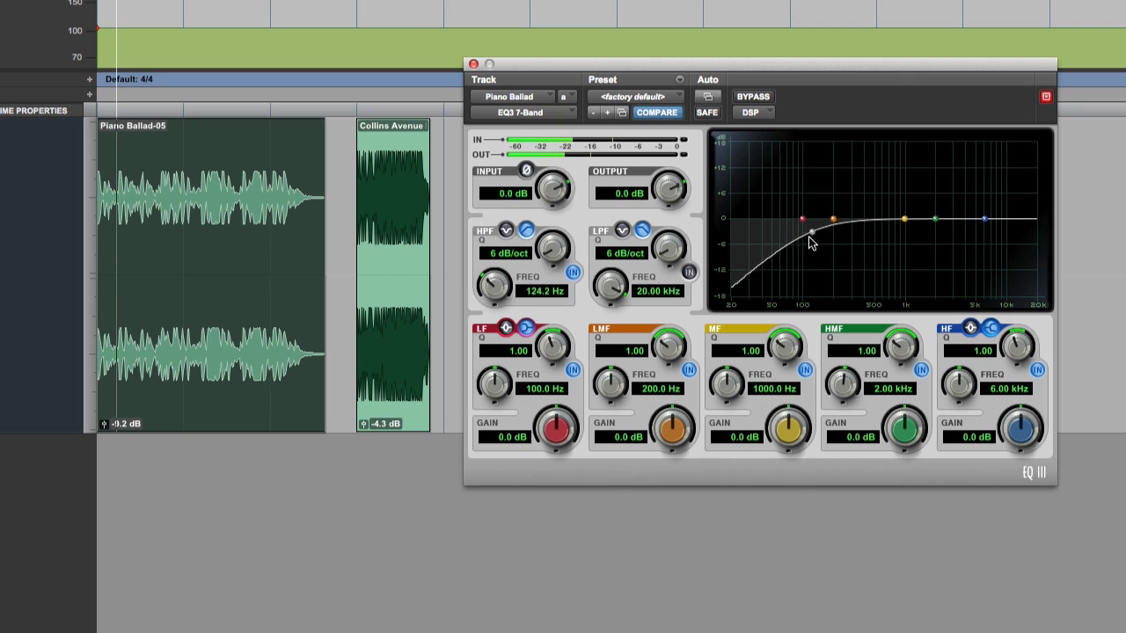
pyautogui.moveTo(809, 233); pyautogui.dragTo(825, 242)
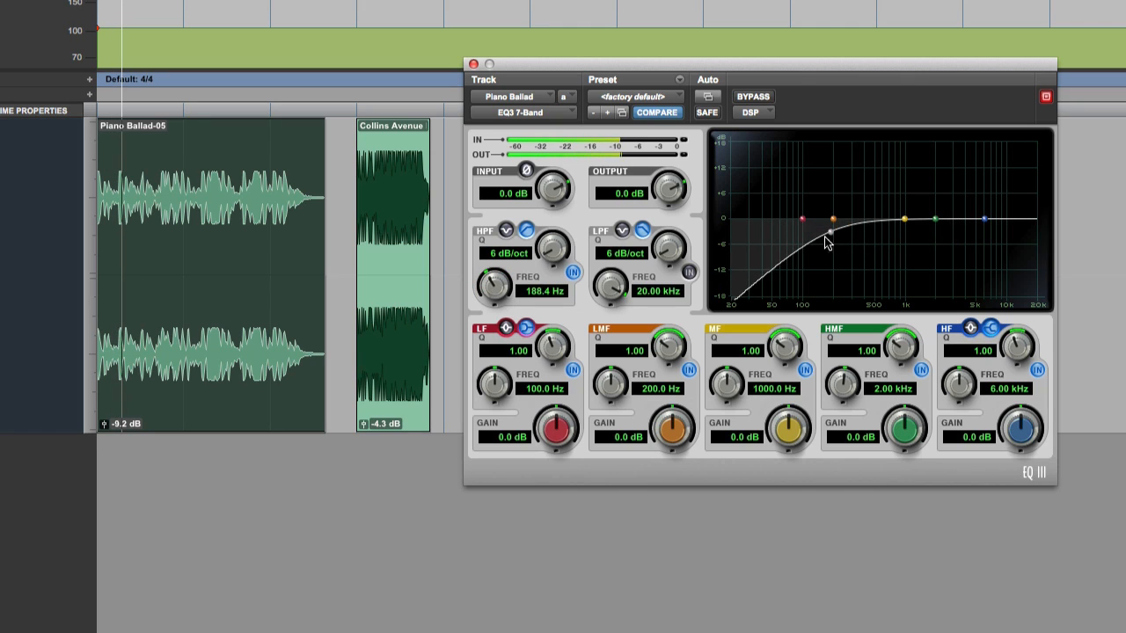
pyautogui.moveTo(552, 249); pyautogui.dragTo(553, 237)
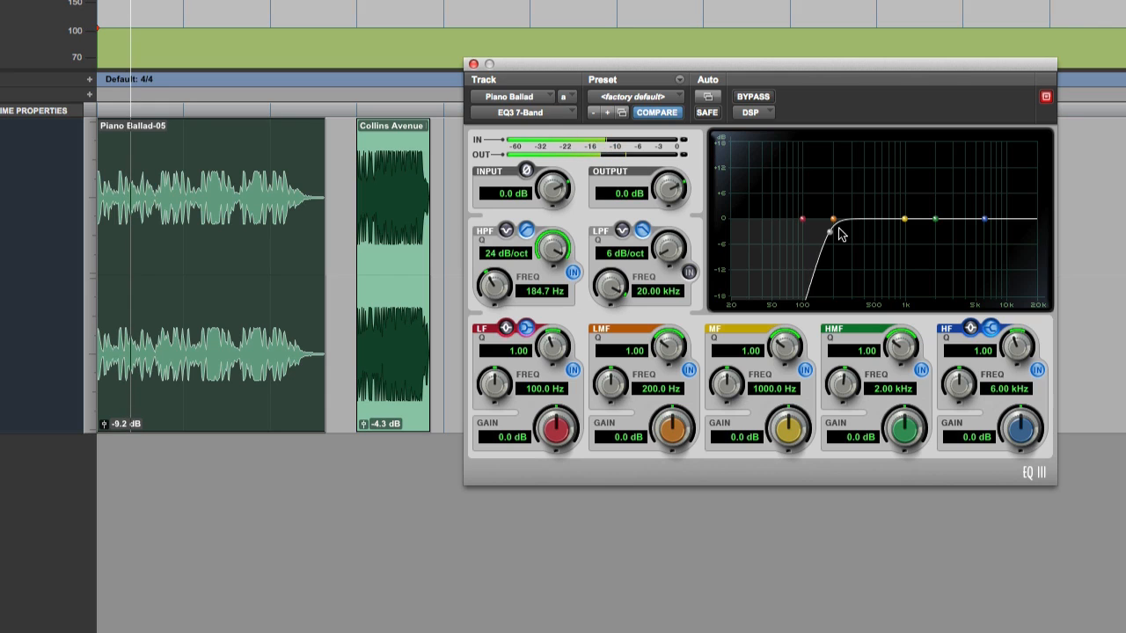
pyautogui.moveTo(833, 231); pyautogui.dragTo(822, 236)
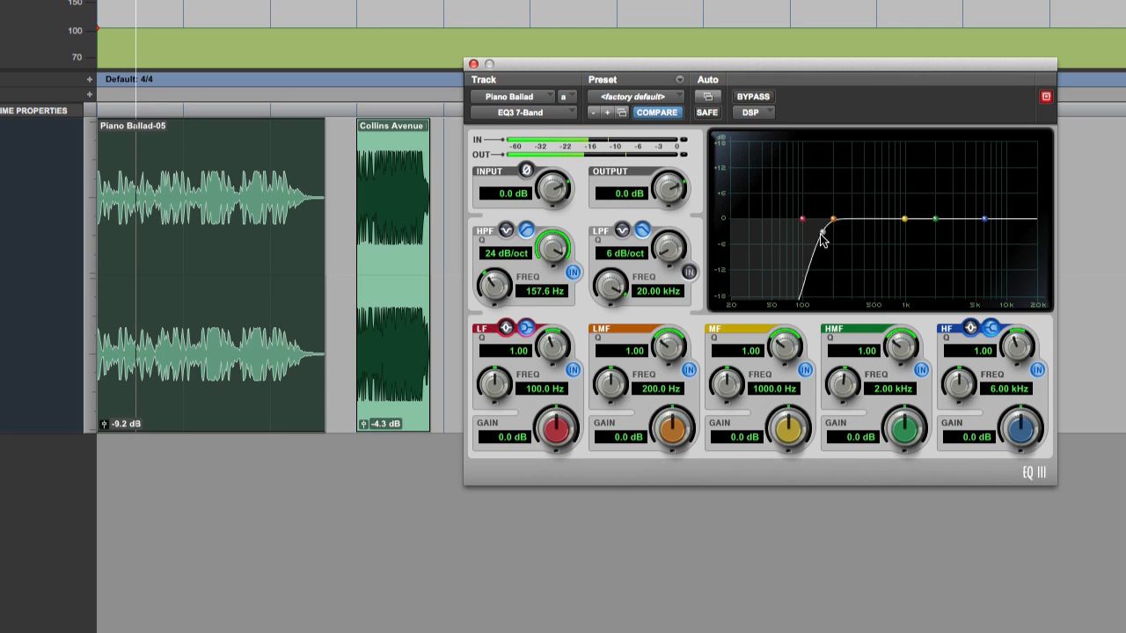
pyautogui.moveTo(818, 231); pyautogui.dragTo(795, 233)
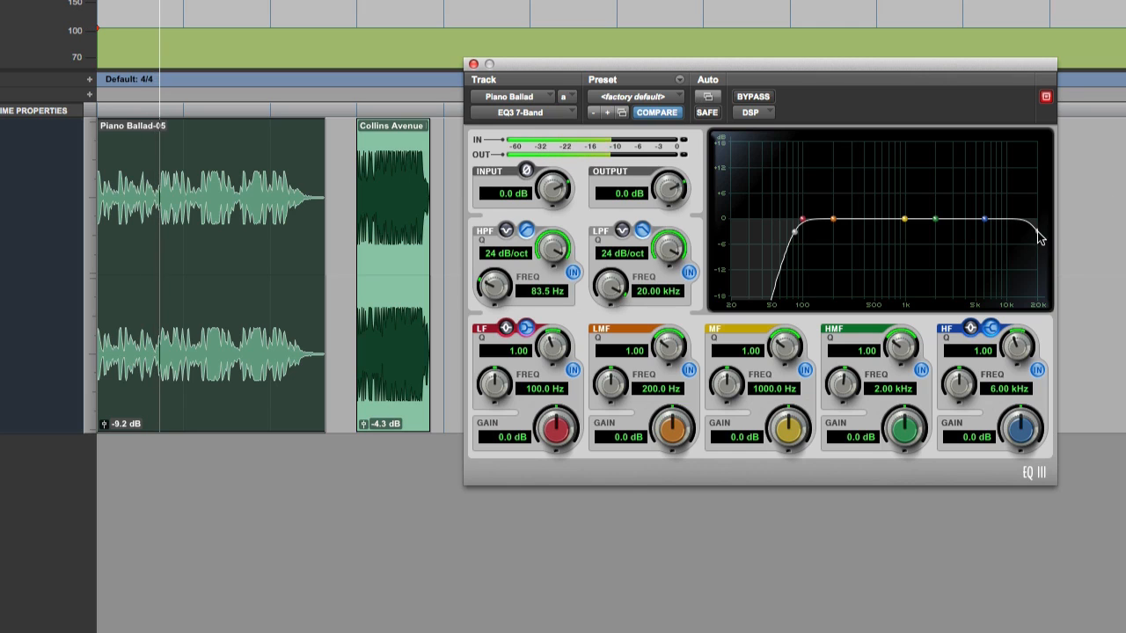
# Step: Pull the low-pass down to about 2.9 kHz and raise the high-pass toward 800 Hz
pyautogui.moveTo(1037, 235); pyautogui.dragTo(980, 233)
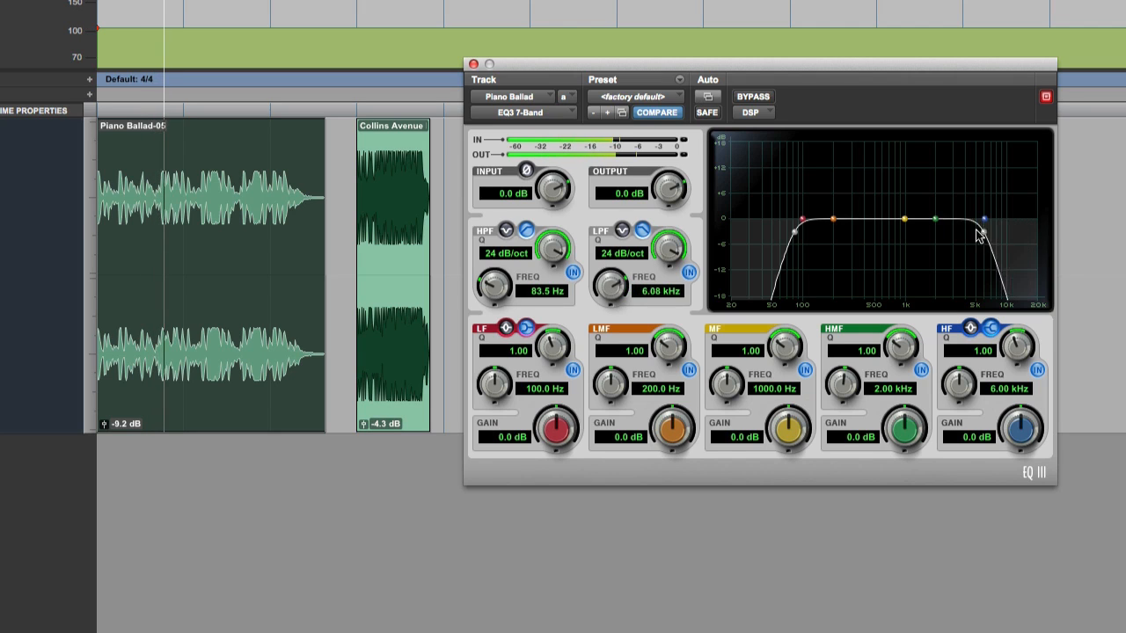
pyautogui.moveTo(983, 218); pyautogui.dragTo(950, 235)
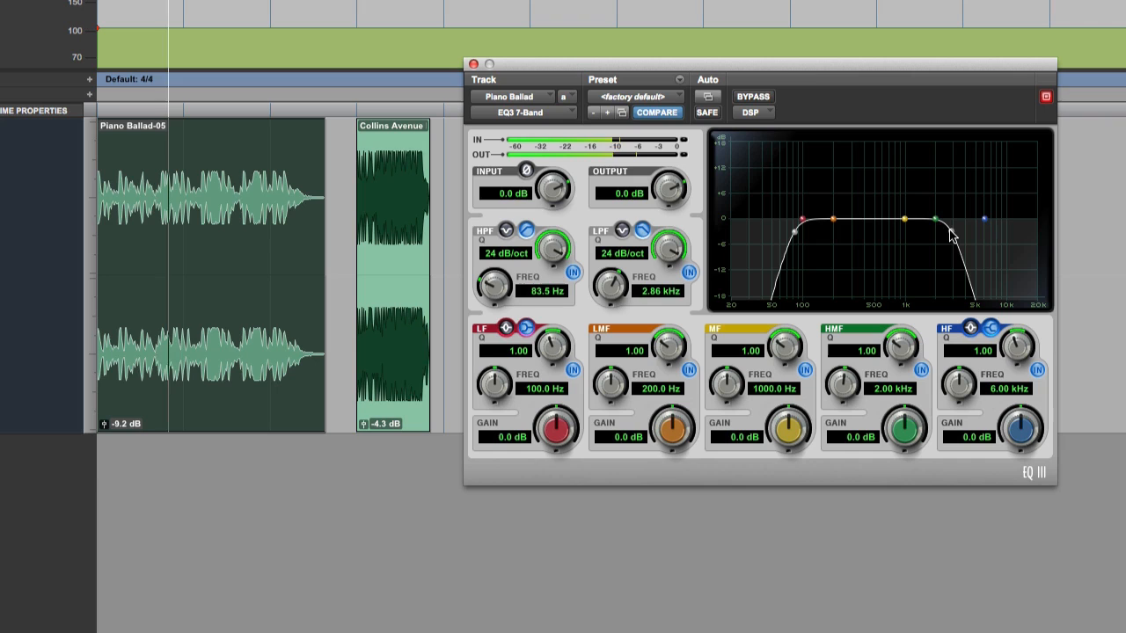
pyautogui.moveTo(954, 233); pyautogui.dragTo(941, 236)
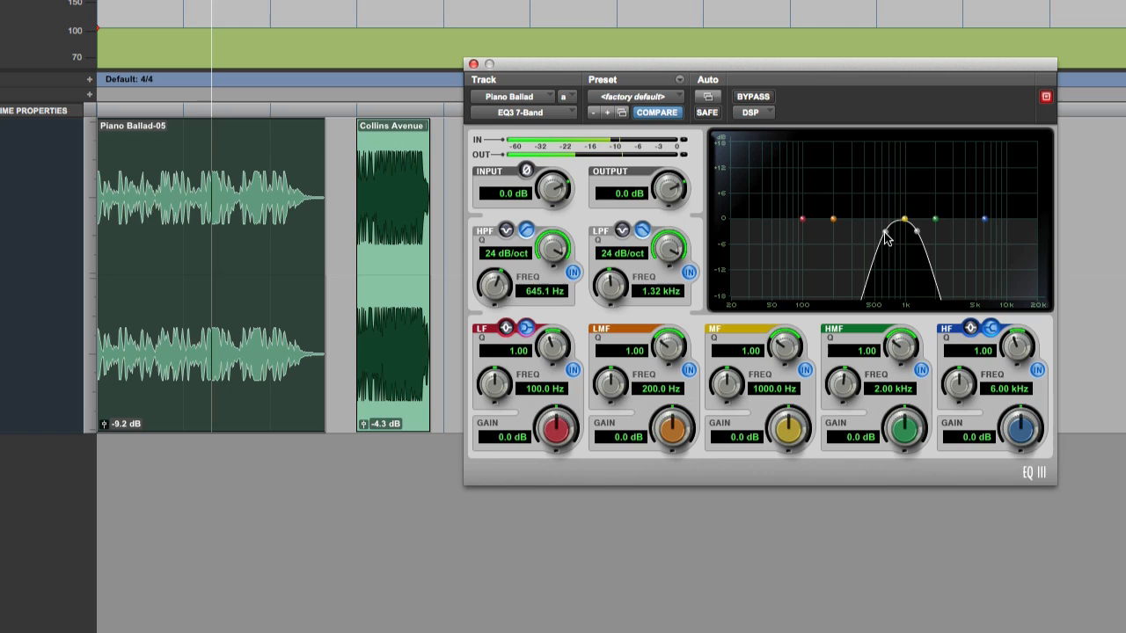
pyautogui.moveTo(883, 233); pyautogui.dragTo(897, 236)
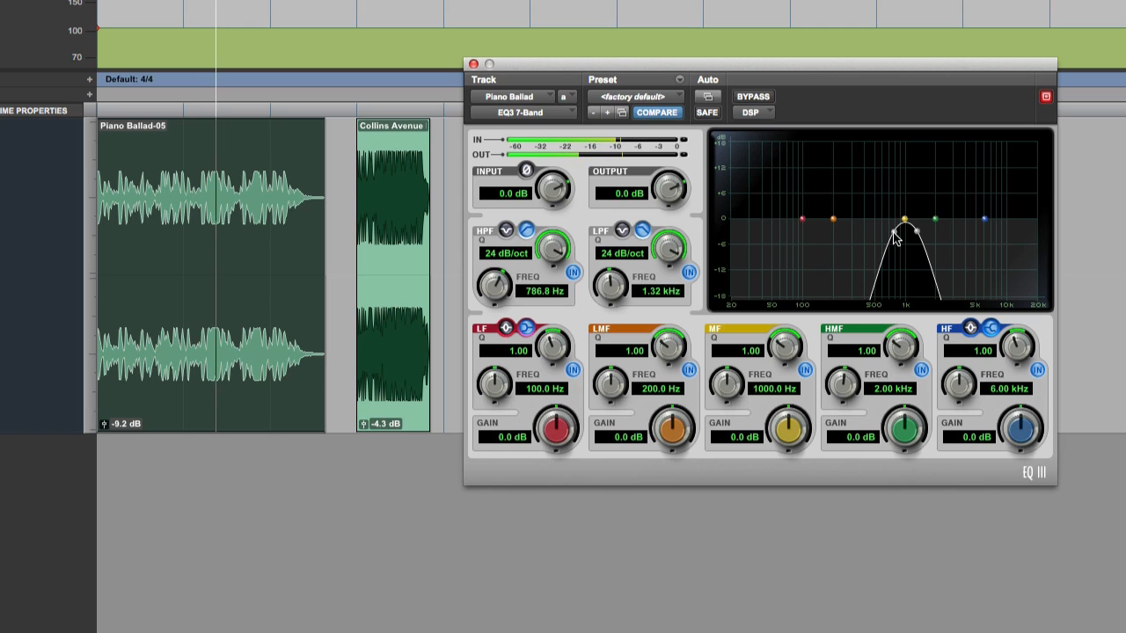
pyautogui.moveTo(901, 233); pyautogui.dragTo(910, 233)
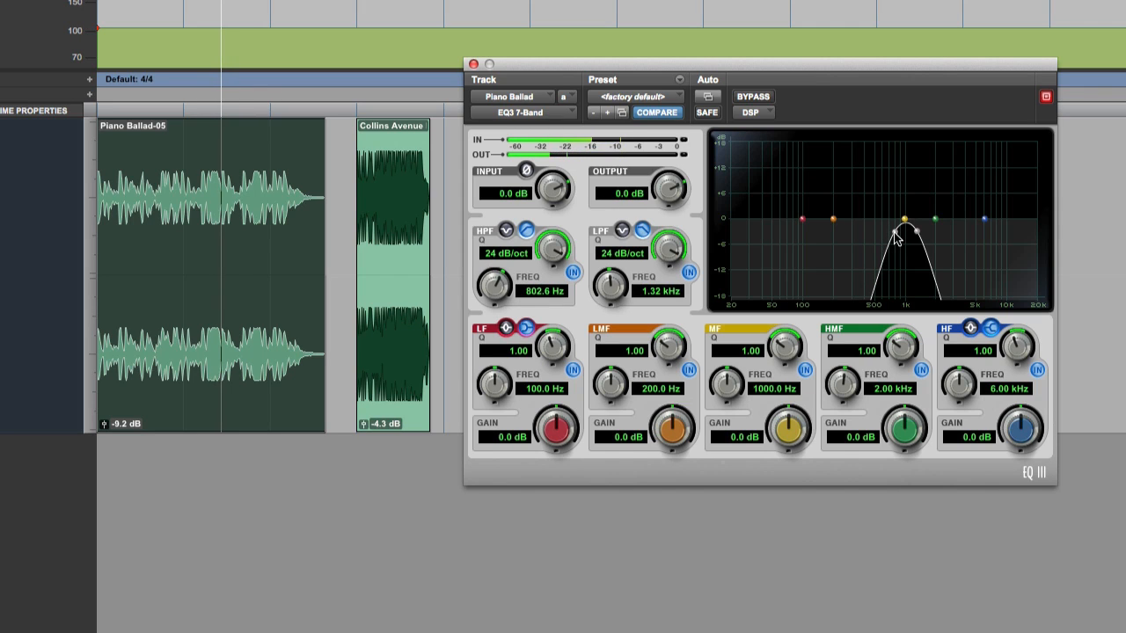
# Step: Sweep the narrow passband into the low end, then widen it to 43.4 Hz–6.20 kHz
pyautogui.moveTo(901, 220); pyautogui.dragTo(881, 238)
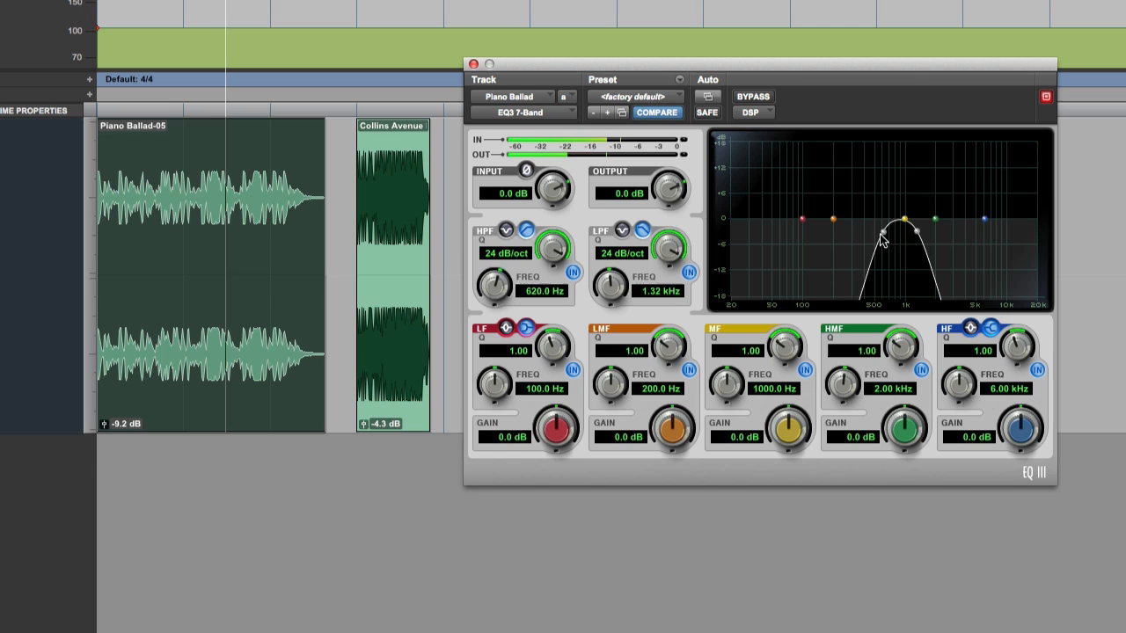
pyautogui.moveTo(879, 237); pyautogui.dragTo(910, 237)
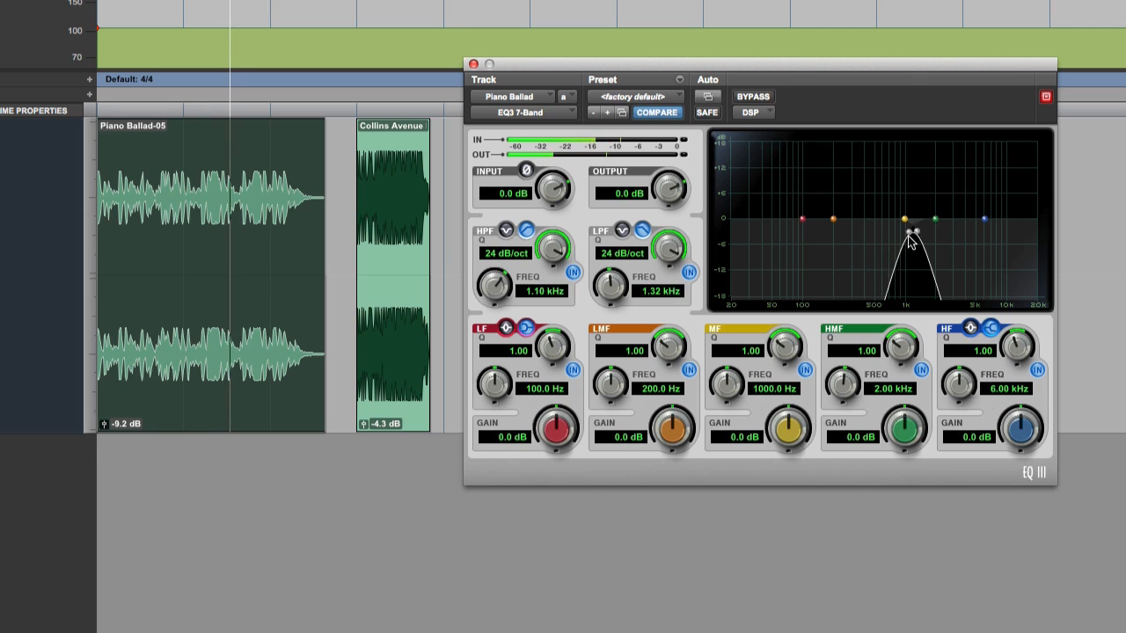
pyautogui.moveTo(905, 233); pyautogui.dragTo(917, 232)
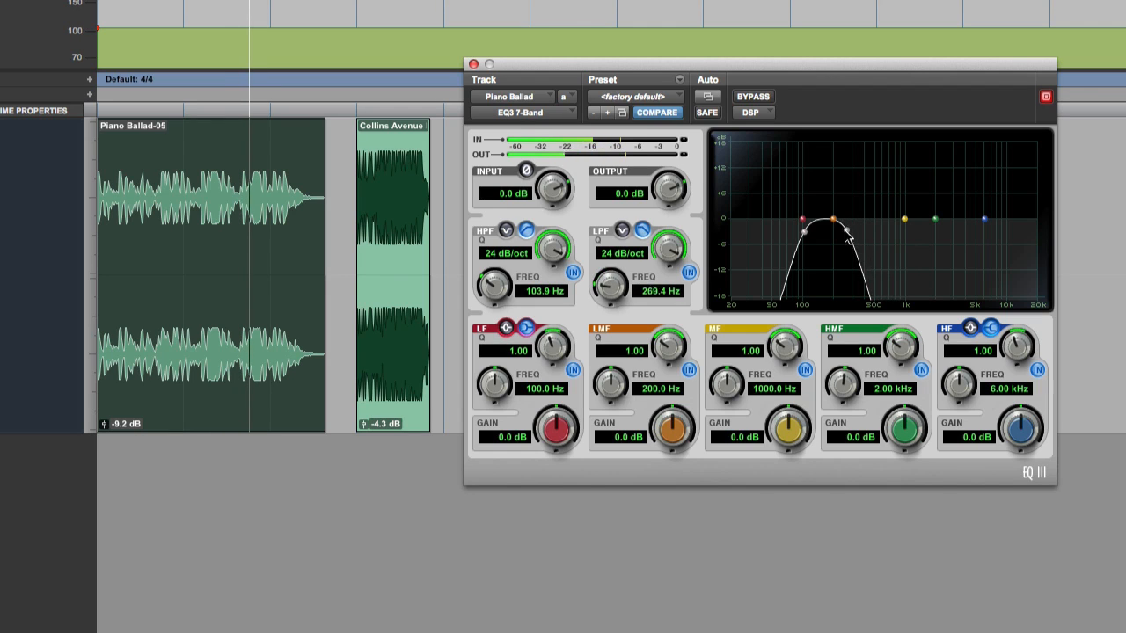
pyautogui.moveTo(849, 229); pyautogui.dragTo(840, 235)
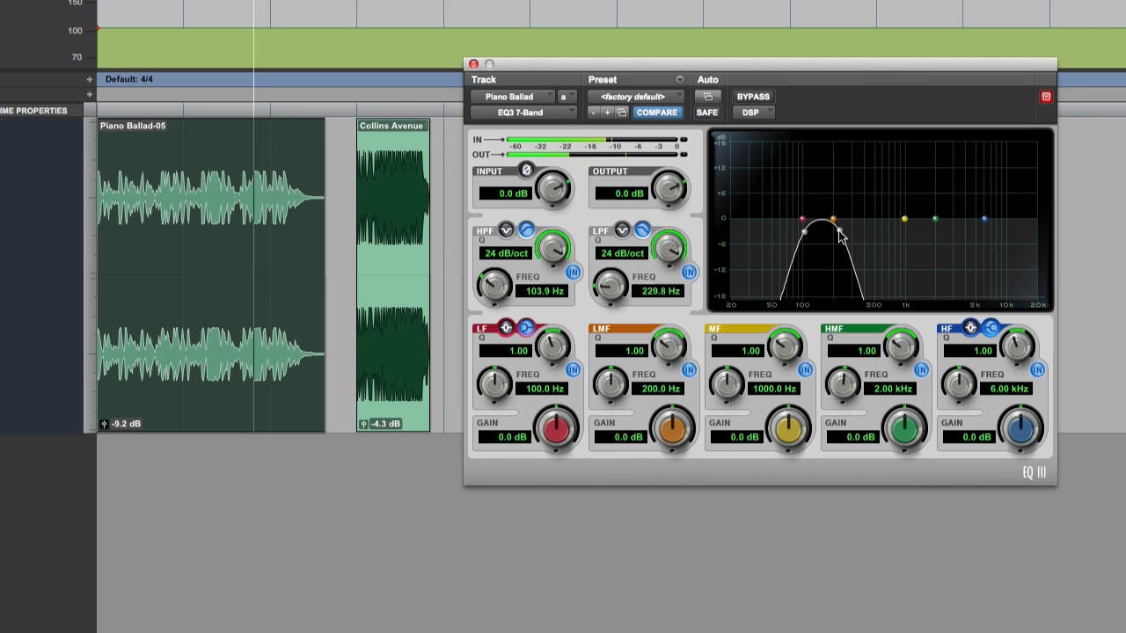
pyautogui.moveTo(834, 218); pyautogui.dragTo(893, 218)
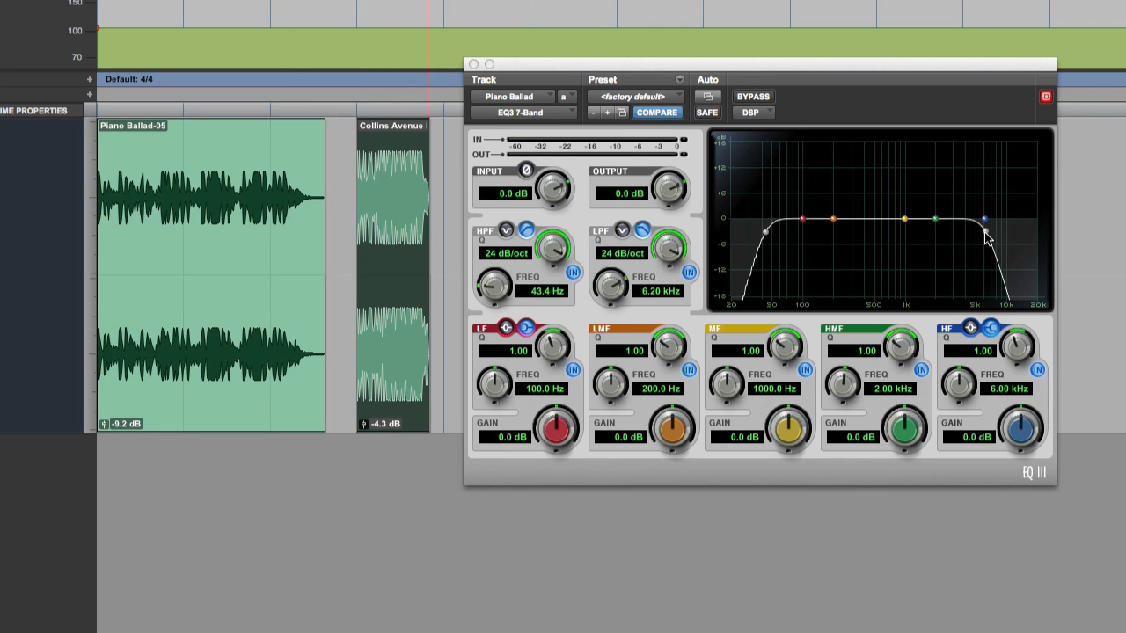
# Step: Sweep the low-pass cutoff down to about 190 Hz, up to 9.22 kHz, then make it a notch
pyautogui.moveTo(983, 218); pyautogui.dragTo(941, 237)
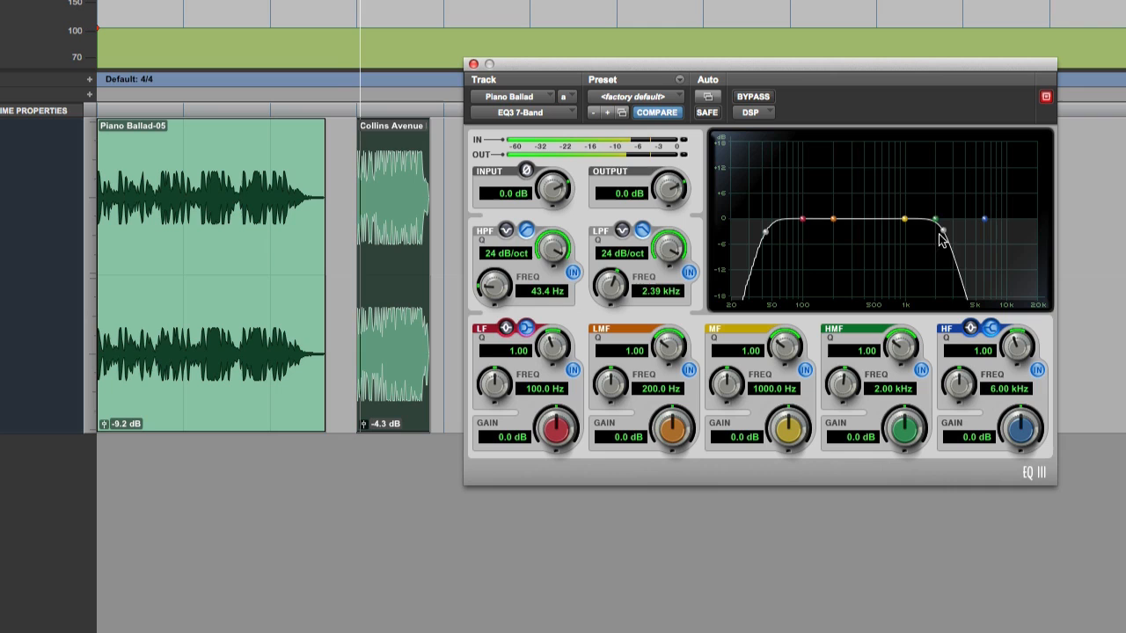
pyautogui.moveTo(941, 236); pyautogui.dragTo(857, 242)
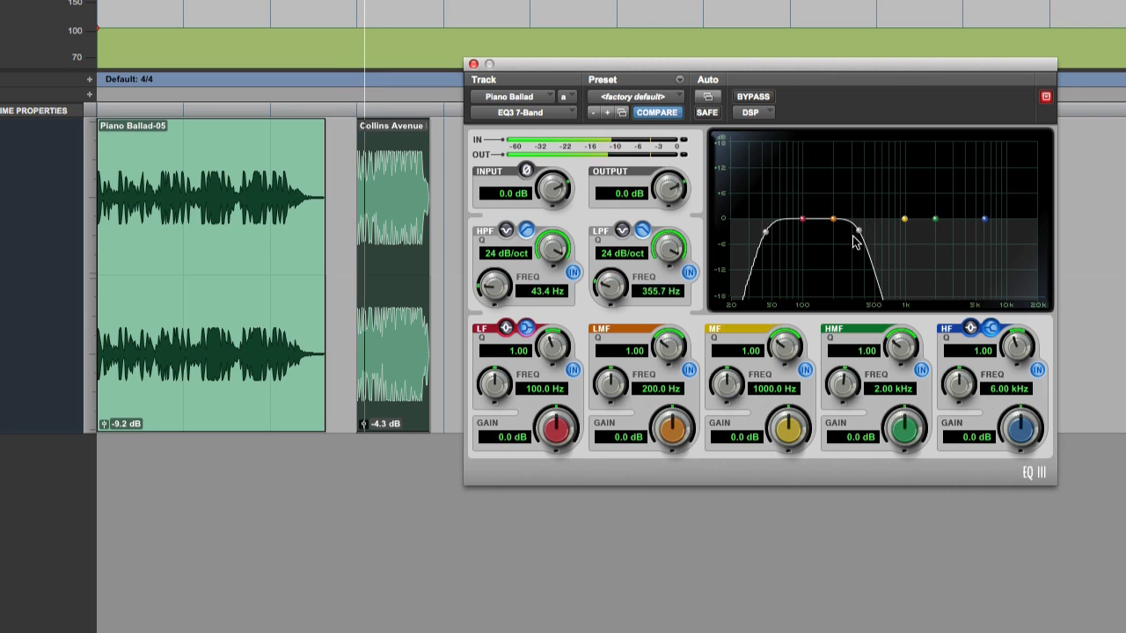
pyautogui.moveTo(853, 236); pyautogui.dragTo(875, 236)
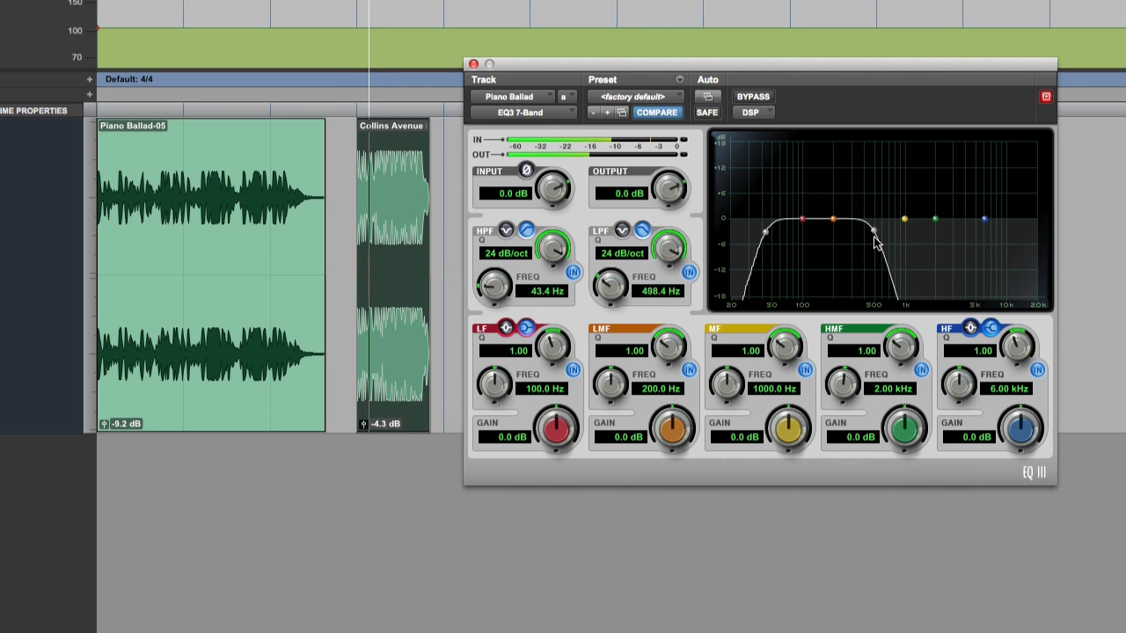
pyautogui.moveTo(875, 235); pyautogui.dragTo(910, 239)
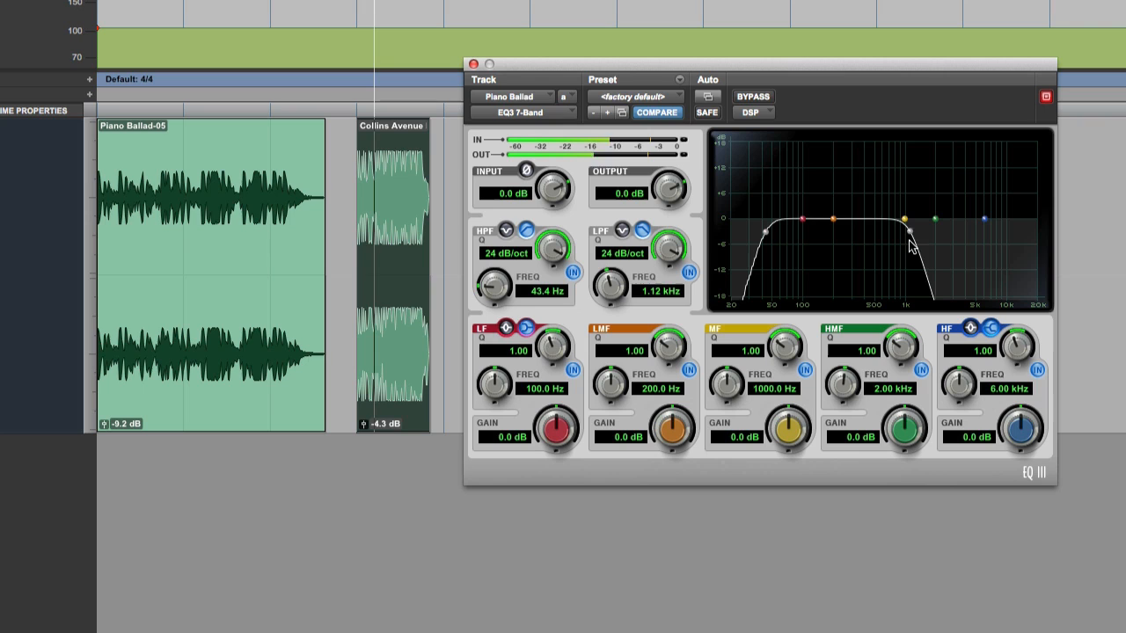
pyautogui.moveTo(910, 233); pyautogui.dragTo(963, 233)
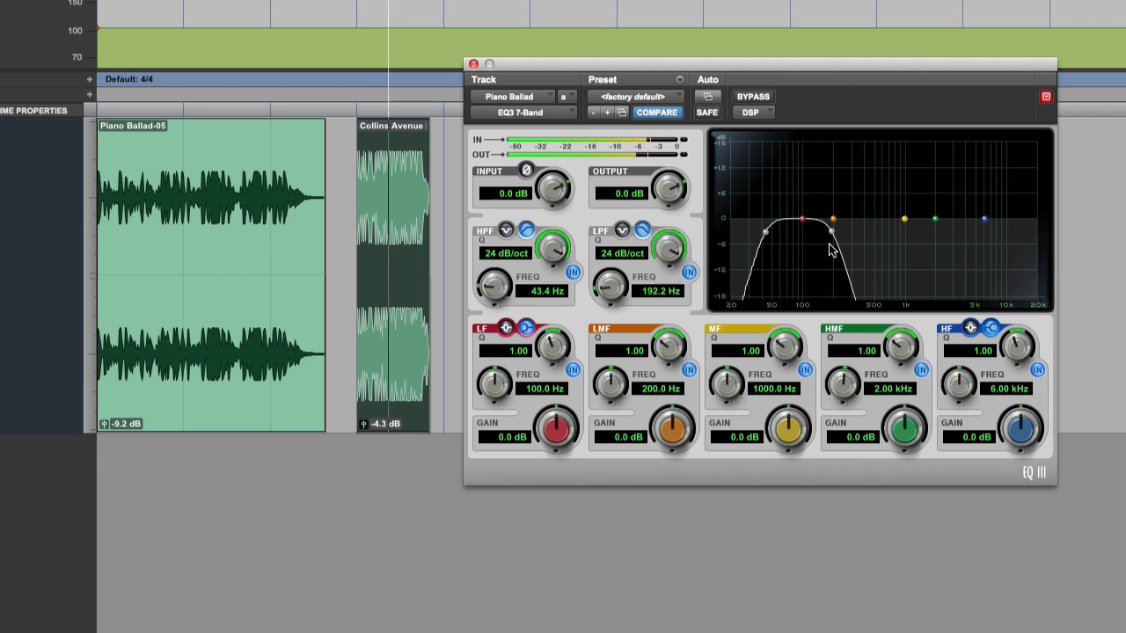
pyautogui.moveTo(831, 232); pyautogui.dragTo(861, 231)
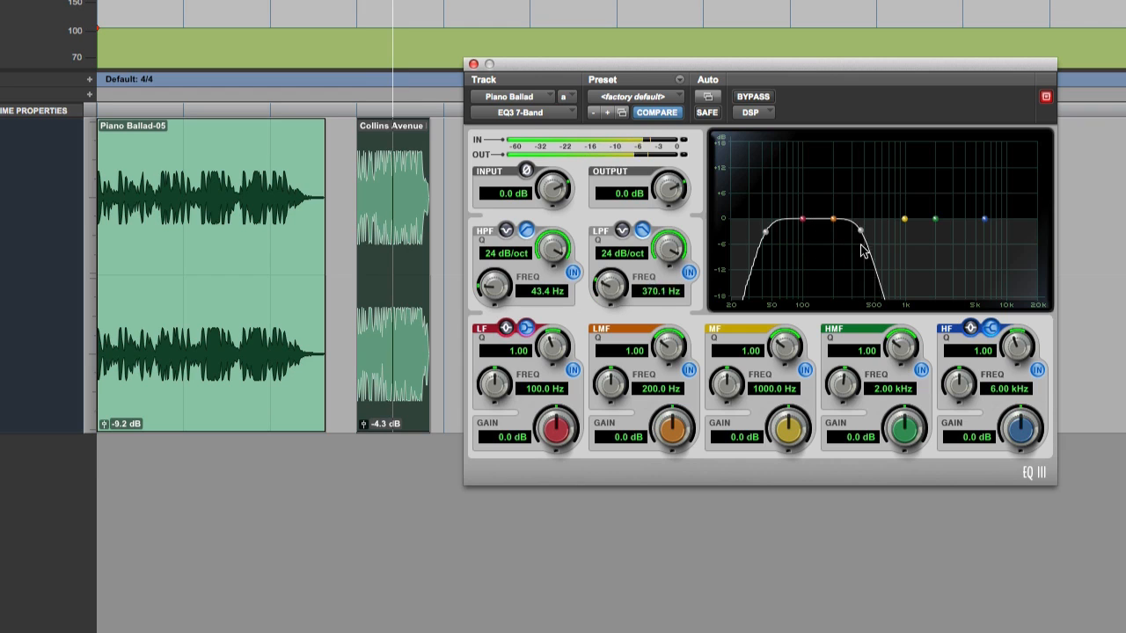
pyautogui.moveTo(862, 232); pyautogui.dragTo(972, 232)
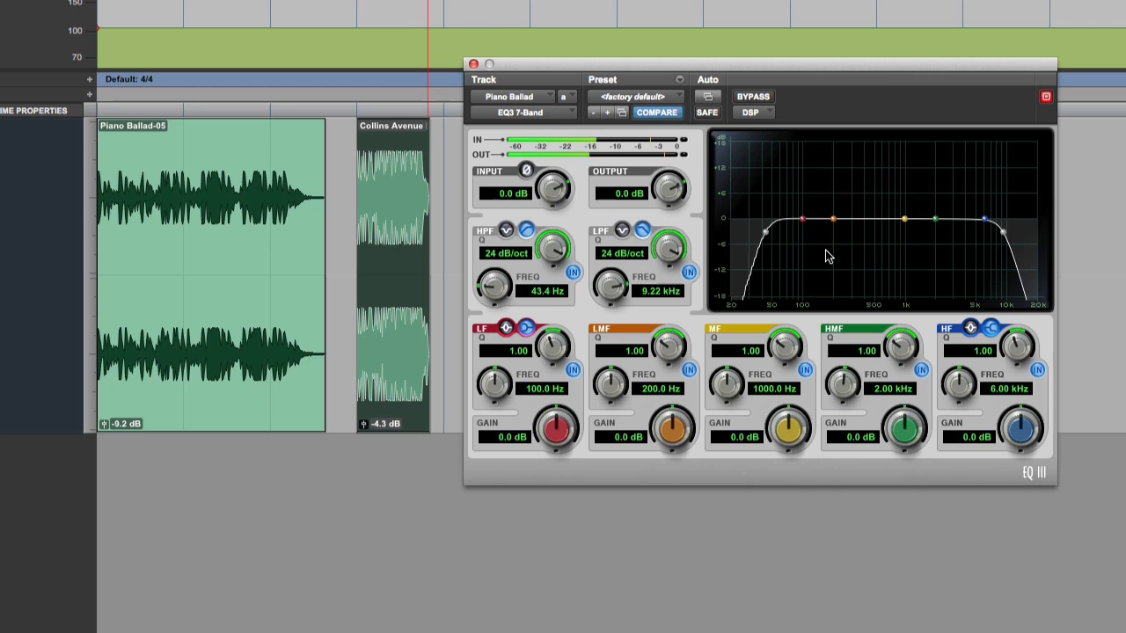
pyautogui.click(624, 230)
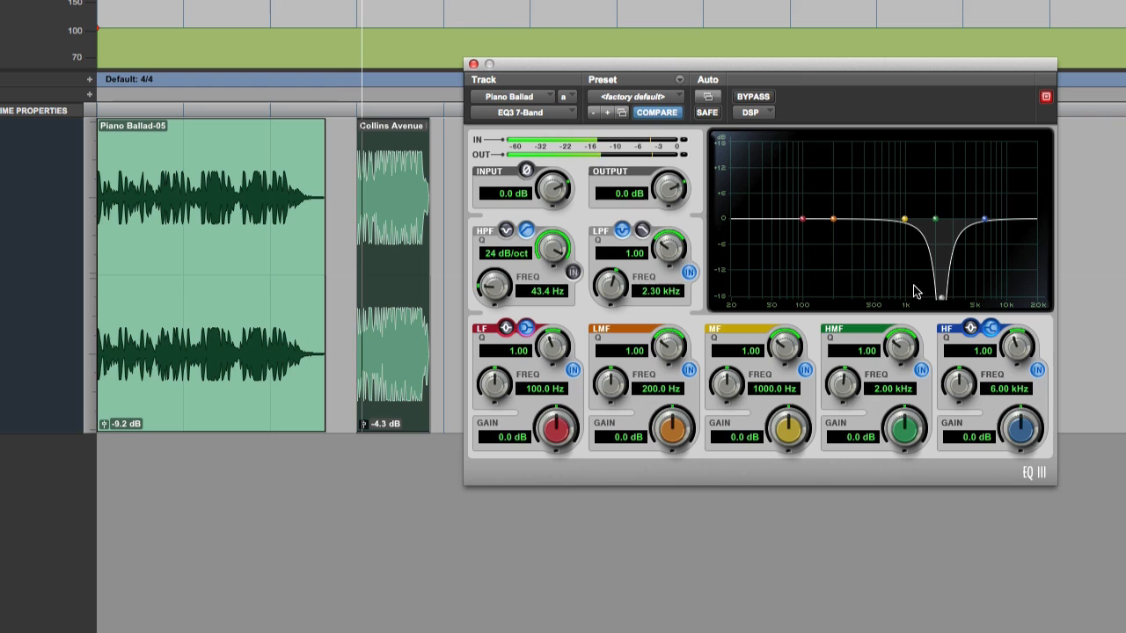
# Step: Narrow the notch Q and move the notch from about 2.4 kHz to near 1 kHz
pyautogui.moveTo(673, 246); pyautogui.dragTo(673, 220)
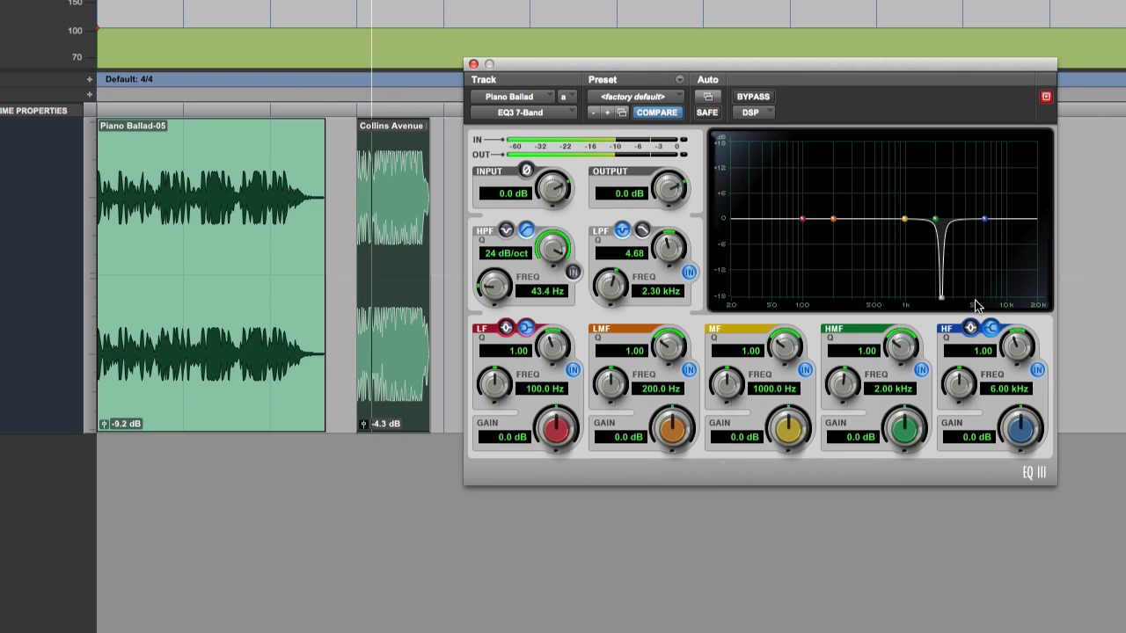
pyautogui.moveTo(939, 294); pyautogui.dragTo(941, 299)
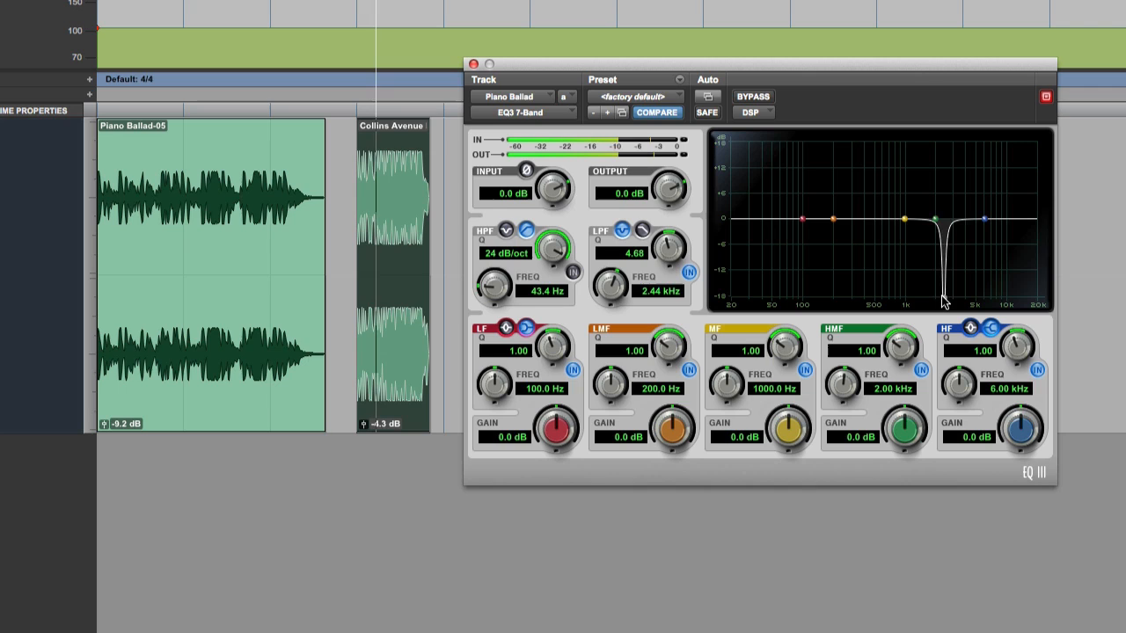
pyautogui.moveTo(941, 303); pyautogui.dragTo(940, 268)
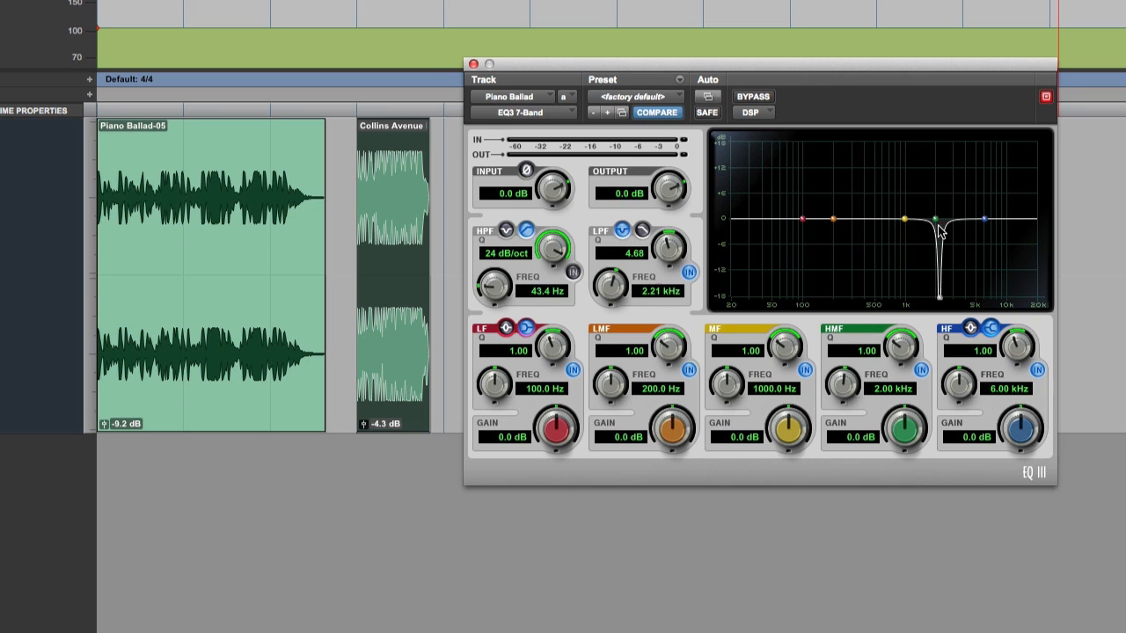
pyautogui.moveTo(939, 224); pyautogui.dragTo(906, 224)
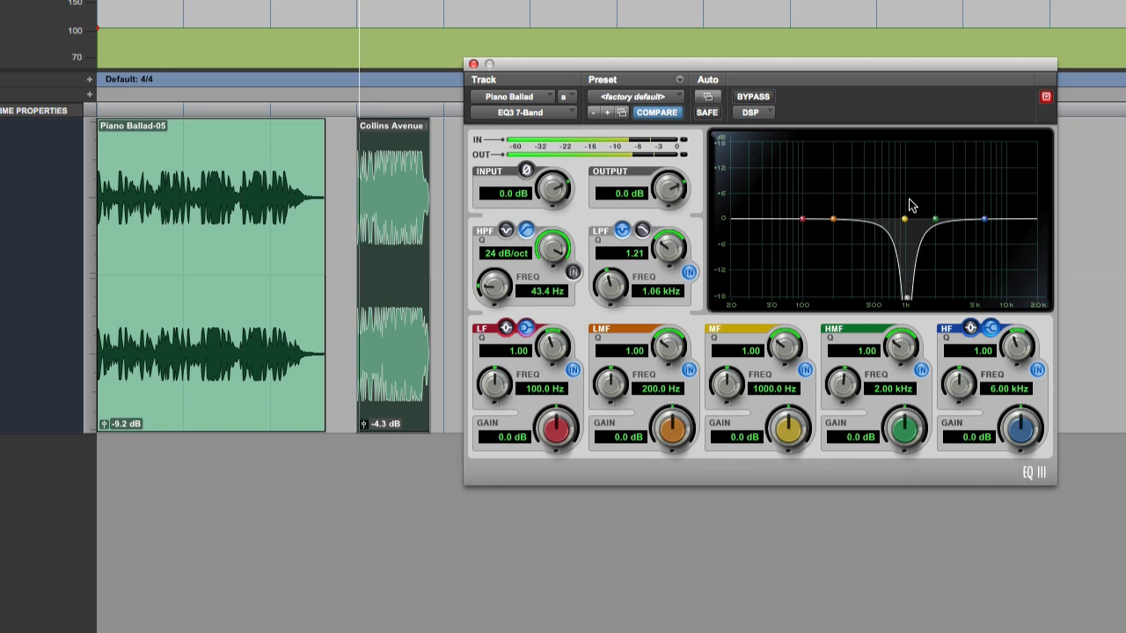
# Step: Sweep the notch down to about 250 Hz, then settle it near 385 Hz
pyautogui.moveTo(906, 294); pyautogui.dragTo(892, 297)
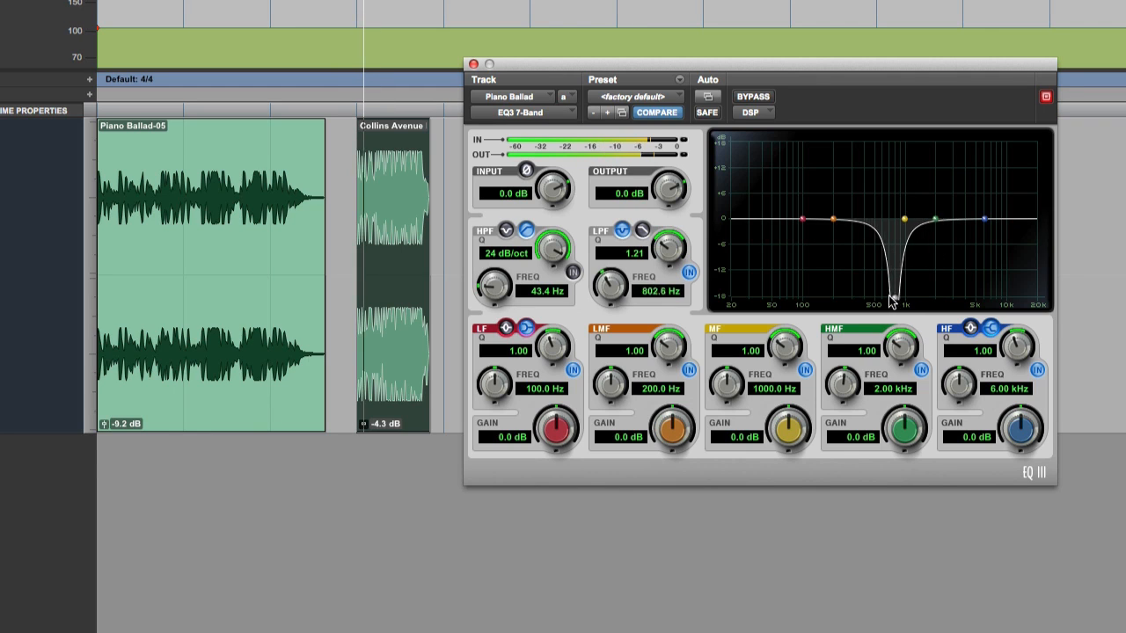
pyautogui.moveTo(892, 299); pyautogui.dragTo(805, 299)
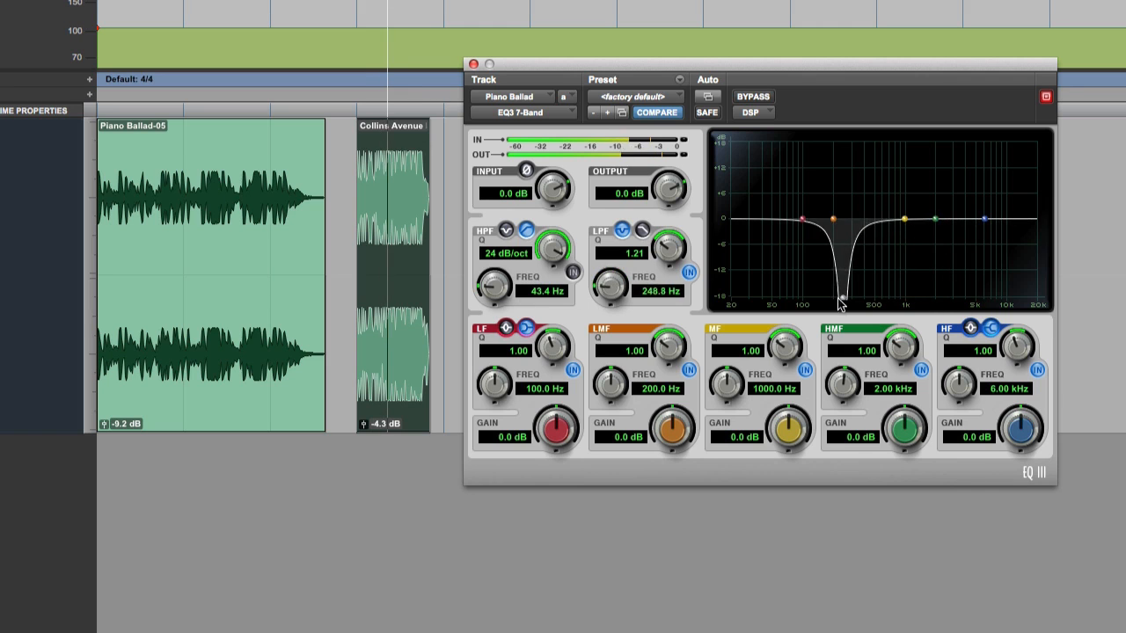
pyautogui.moveTo(840, 298); pyautogui.dragTo(904, 297)
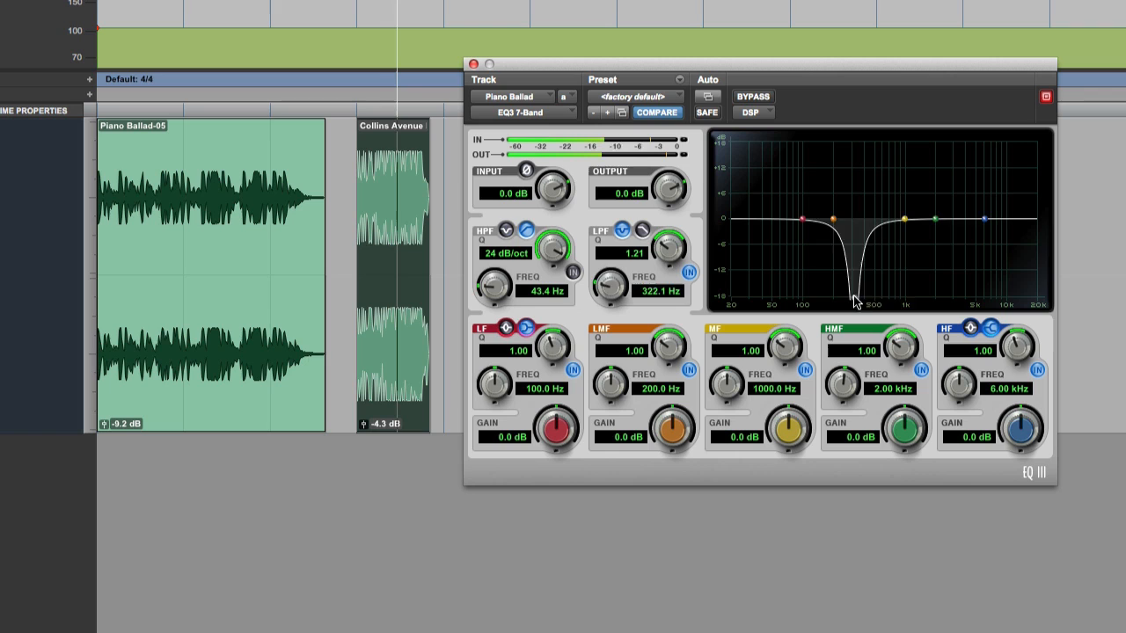
pyautogui.moveTo(853, 299); pyautogui.dragTo(862, 299)
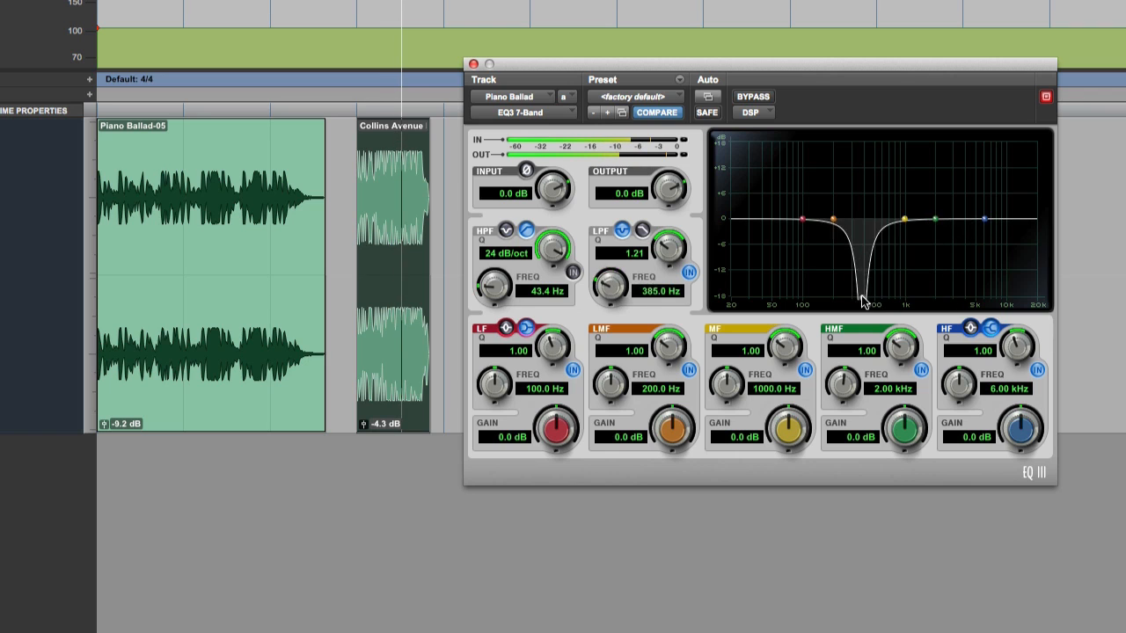
pyautogui.moveTo(860, 298); pyautogui.dragTo(919, 297)
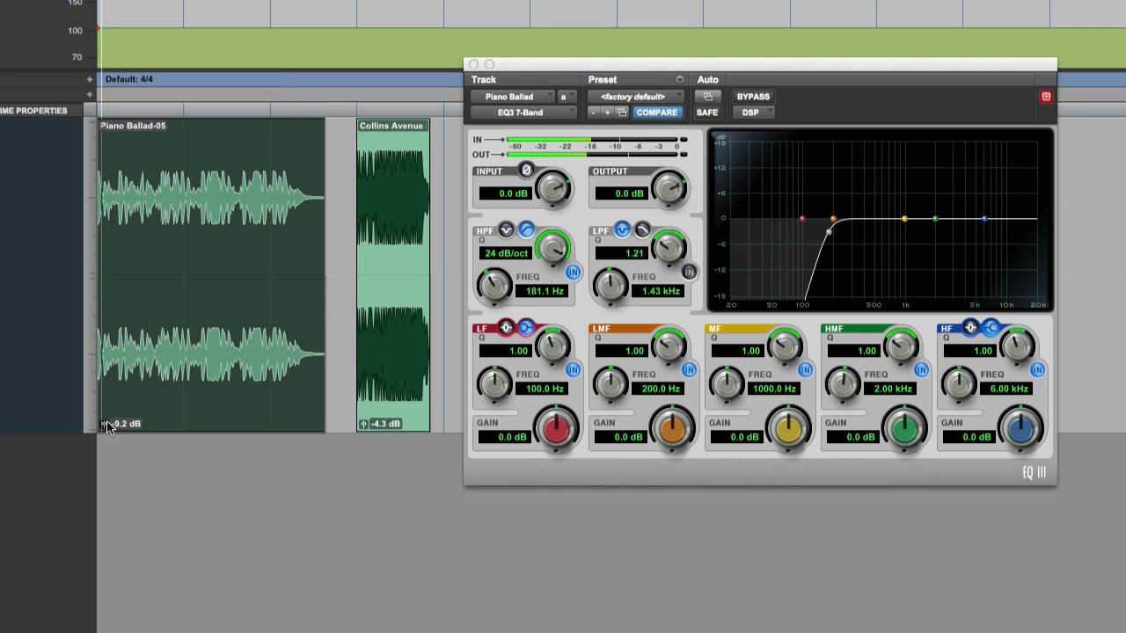
# Step: Re-enable the high-pass filter and fine-tune its cutoff to 75.6 Hz
pyautogui.moveTo(75, 431); pyautogui.dragTo(75, 409)
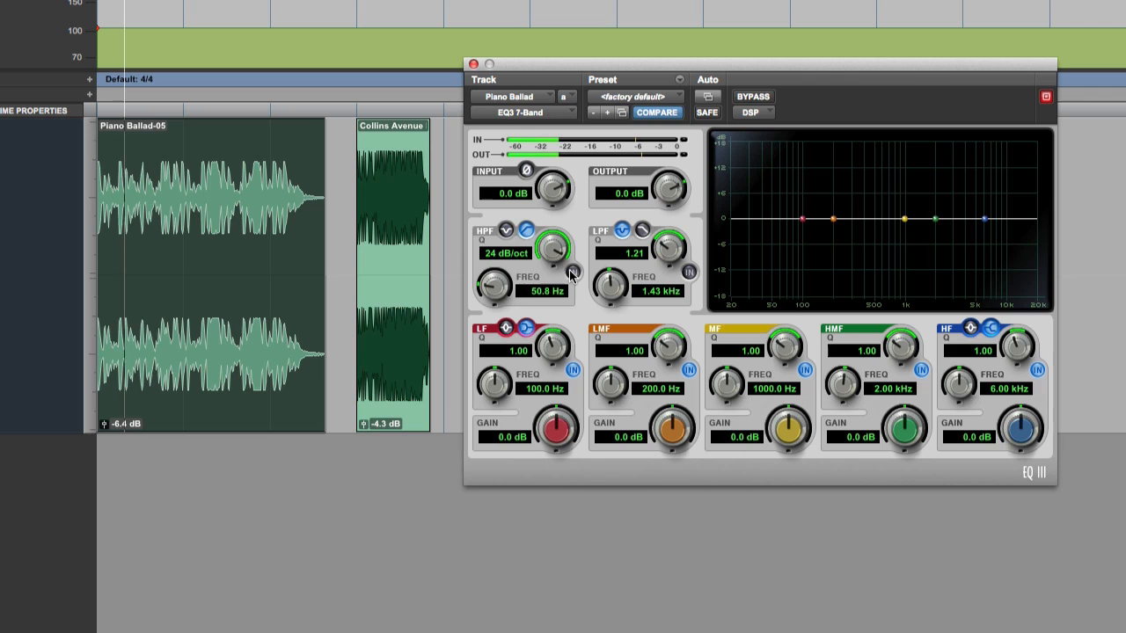
pyautogui.click(572, 272)
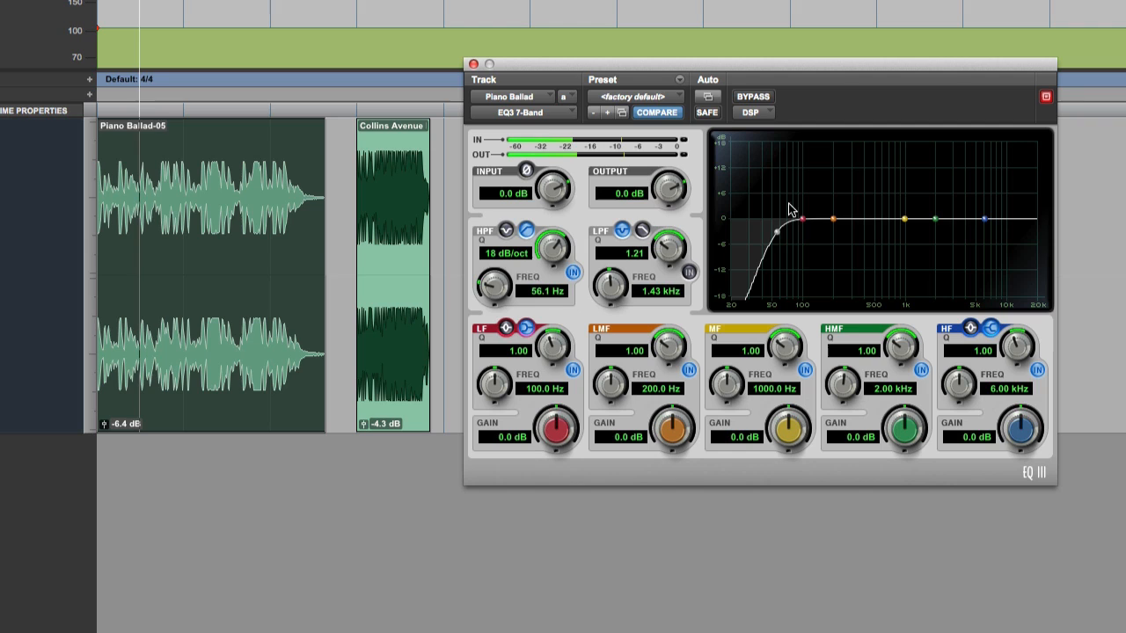
pyautogui.moveTo(796, 222); pyautogui.dragTo(774, 231)
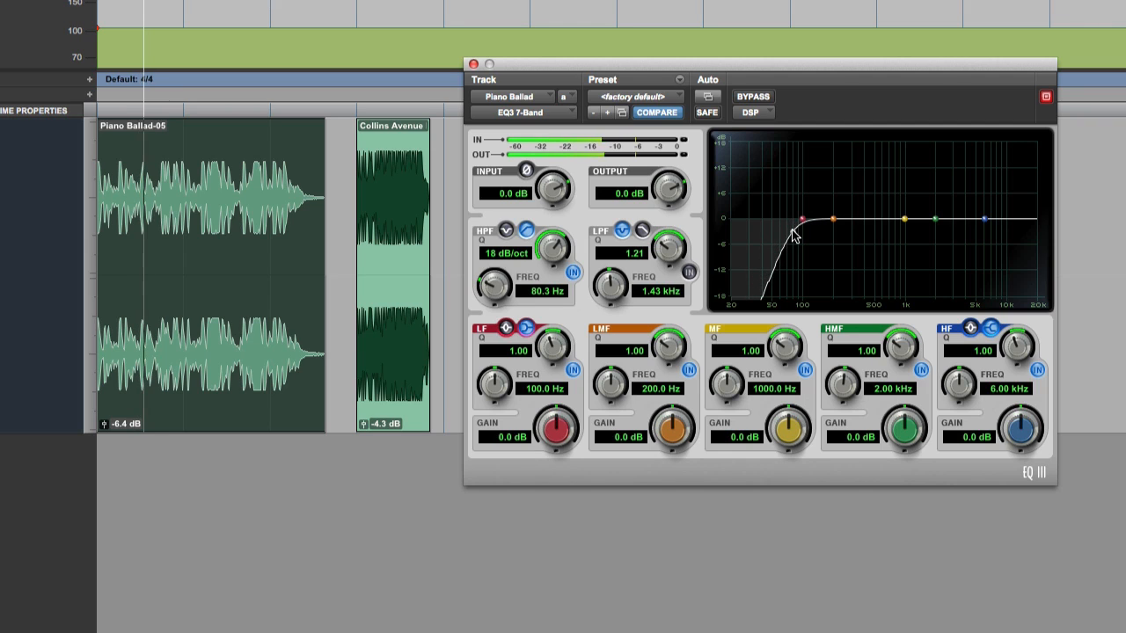
pyautogui.moveTo(801, 218); pyautogui.dragTo(803, 222)
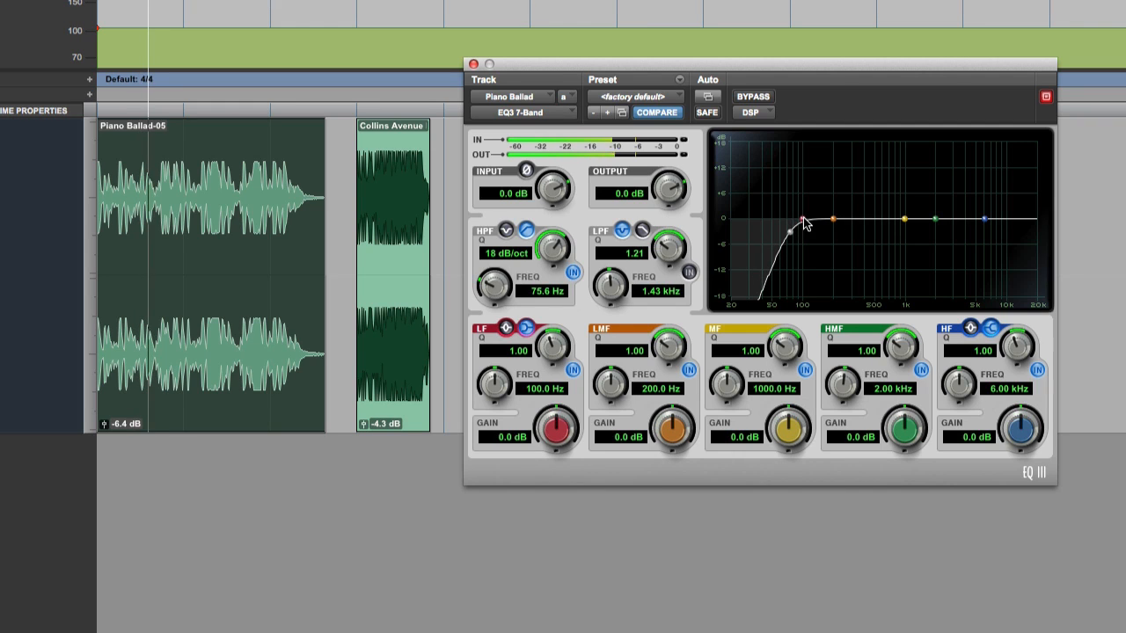
pyautogui.moveTo(805, 217); pyautogui.dragTo(827, 215)
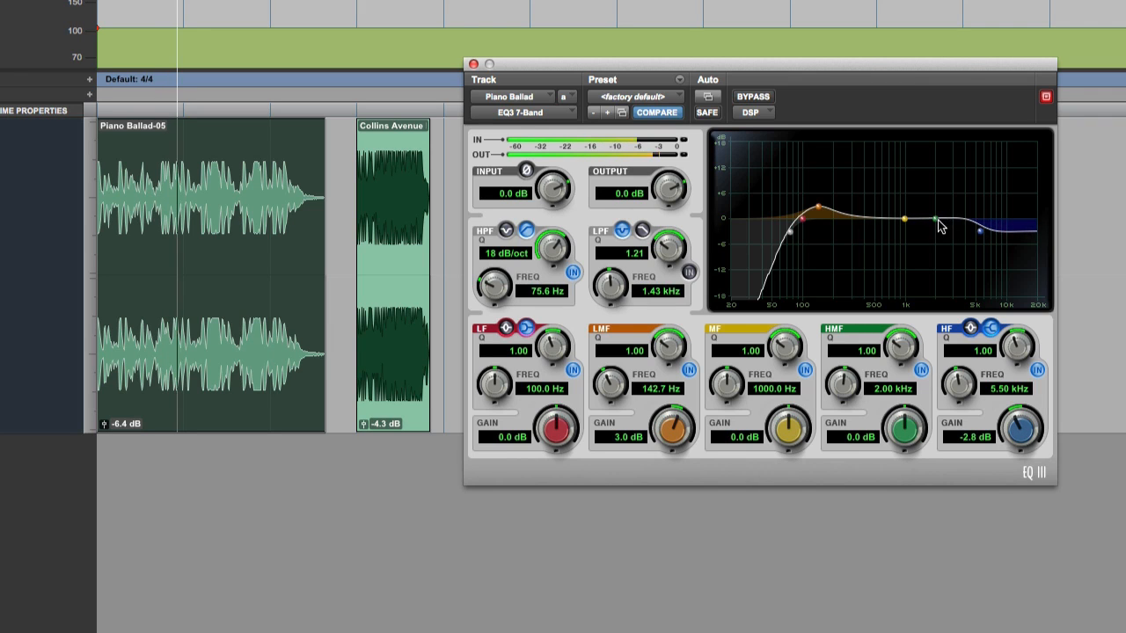
# Step: Boost 2.44 kHz and deepen the high shelf to -4 dB, comparing with Bypass
pyautogui.moveTo(928, 227); pyautogui.dragTo(943, 217)
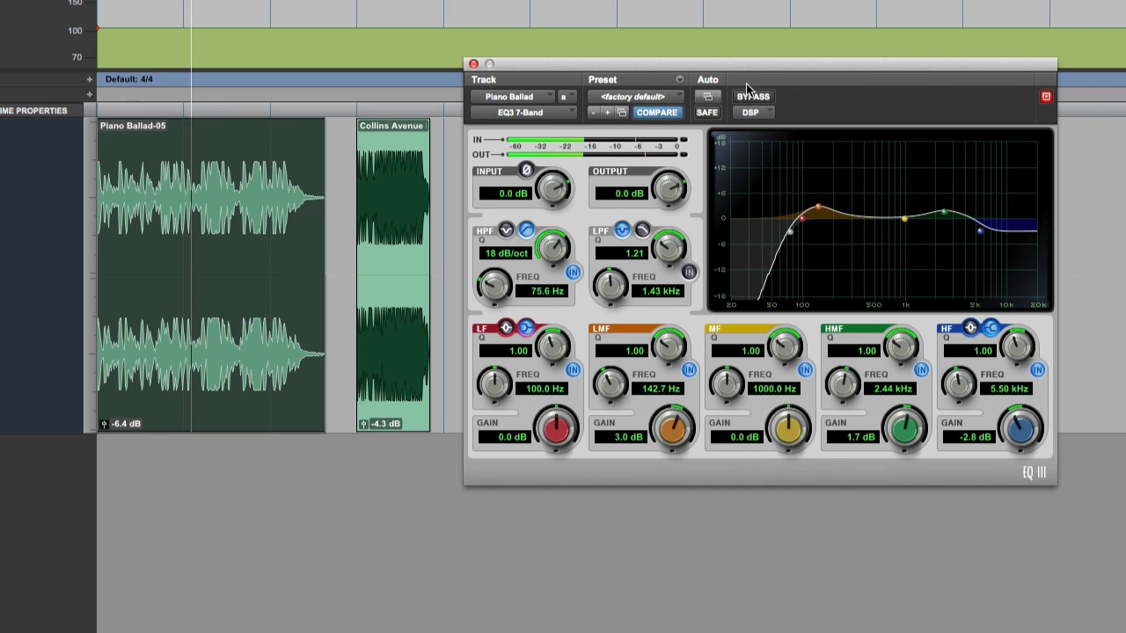
pyautogui.click(752, 96)
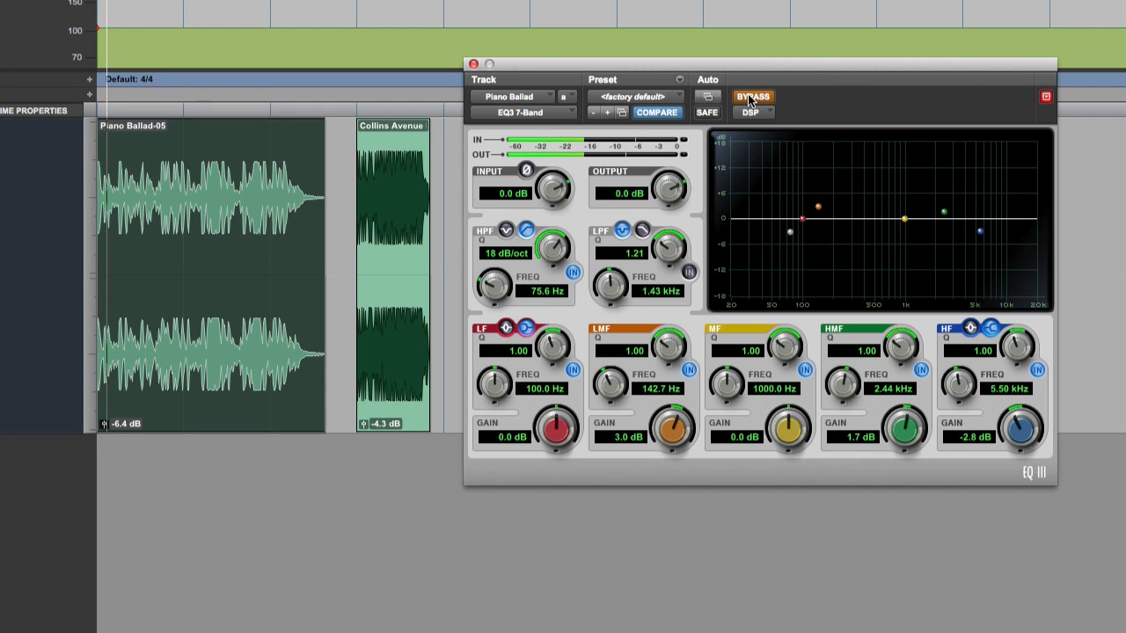
pyautogui.click(752, 97)
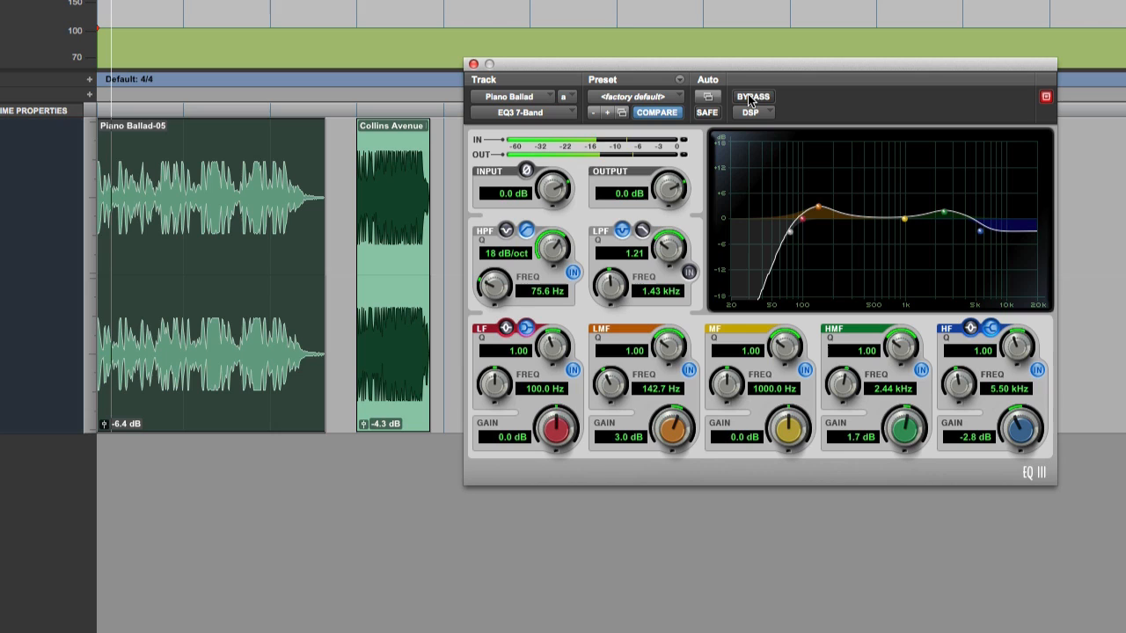
pyautogui.moveTo(979, 231); pyautogui.dragTo(982, 238)
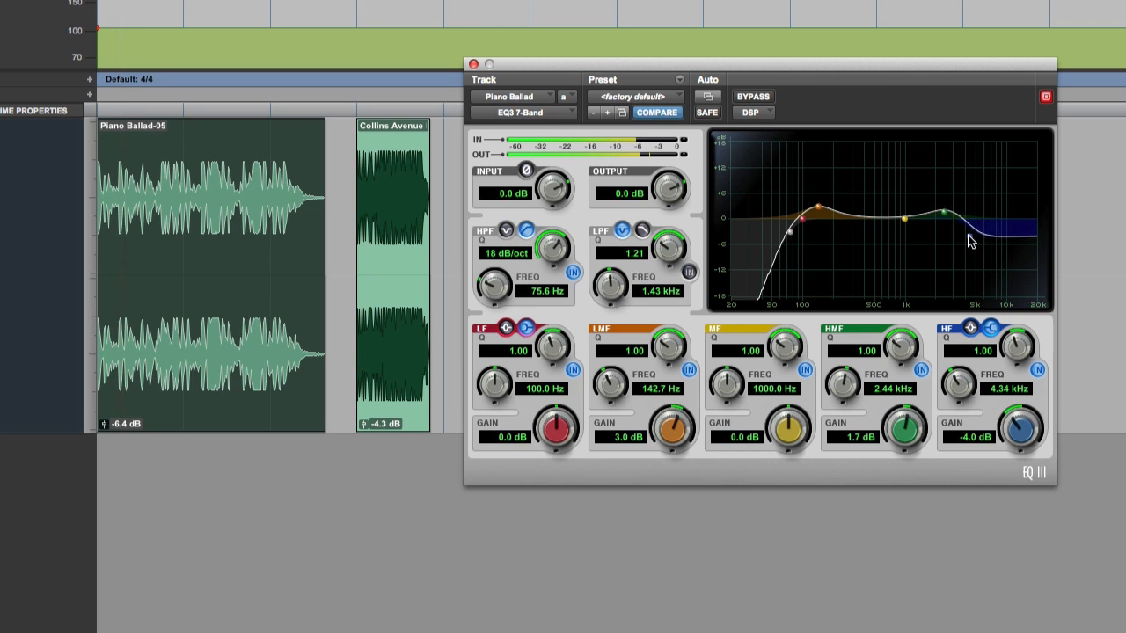
pyautogui.click(751, 96)
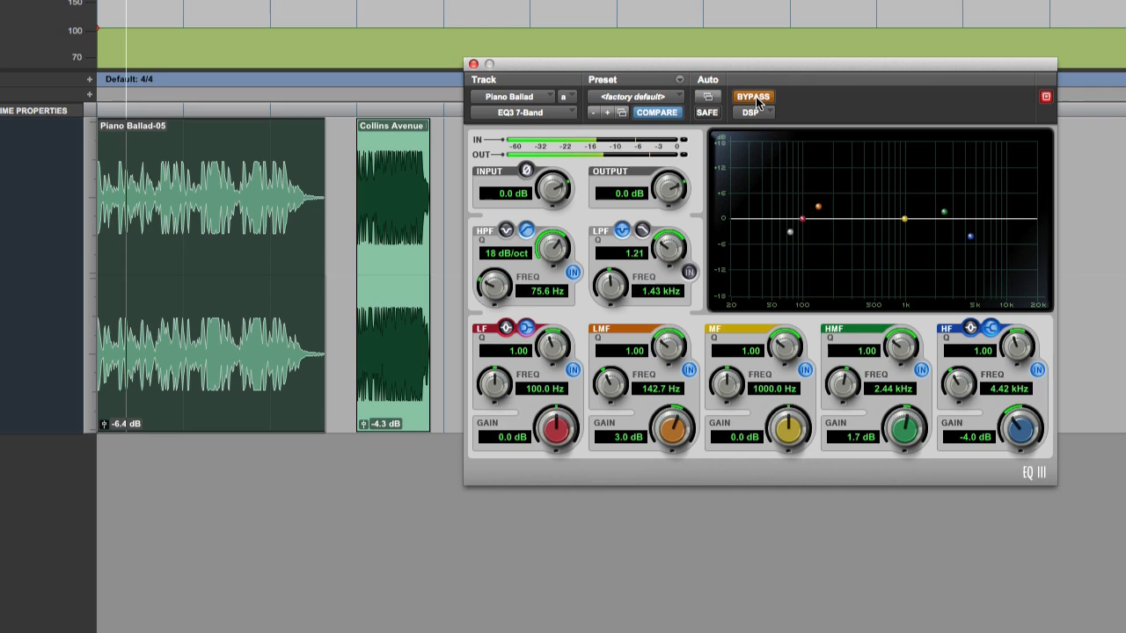
pyautogui.click(752, 97)
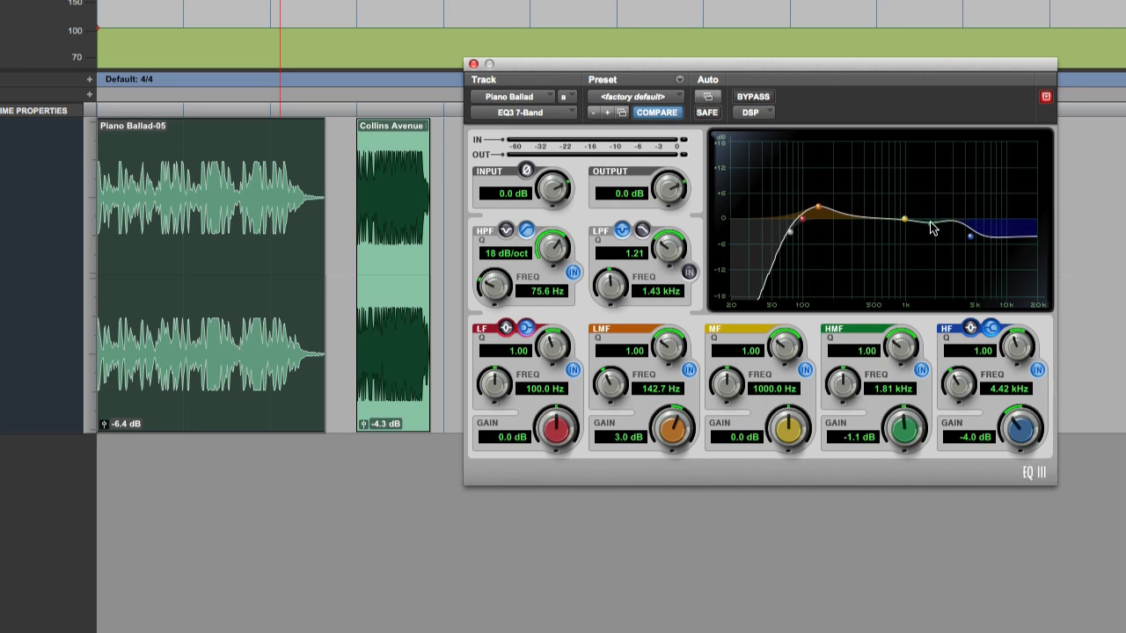
# Step: Sweep the high-mid band across frequencies, settling at +1.1 dB at 1.81 kHz
pyautogui.moveTo(932, 231); pyautogui.dragTo(932, 218)
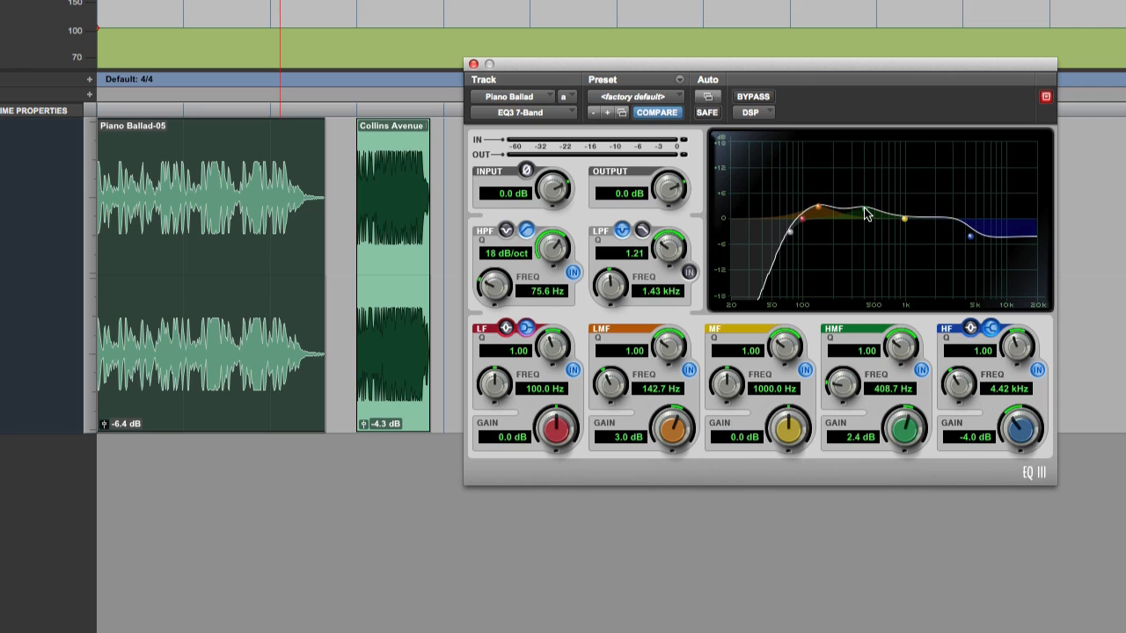
pyautogui.moveTo(904, 219); pyautogui.dragTo(930, 218)
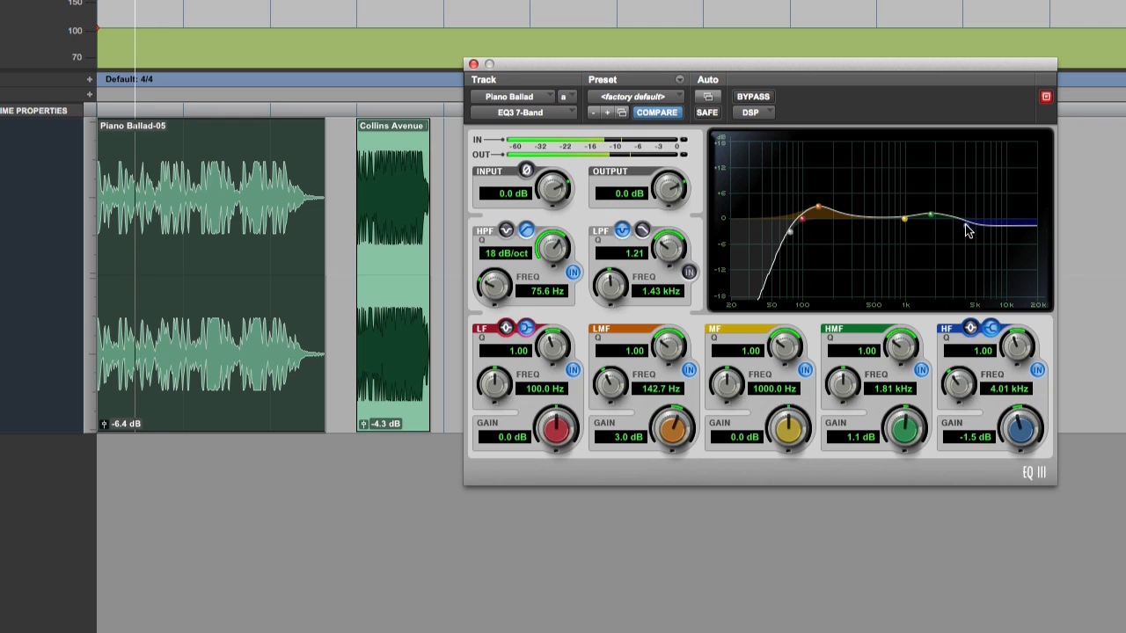
# Step: Enable the low-pass filter at a gentle 6 dB/oct slope with cutoff at 9.22 kHz
pyautogui.click(689, 271)
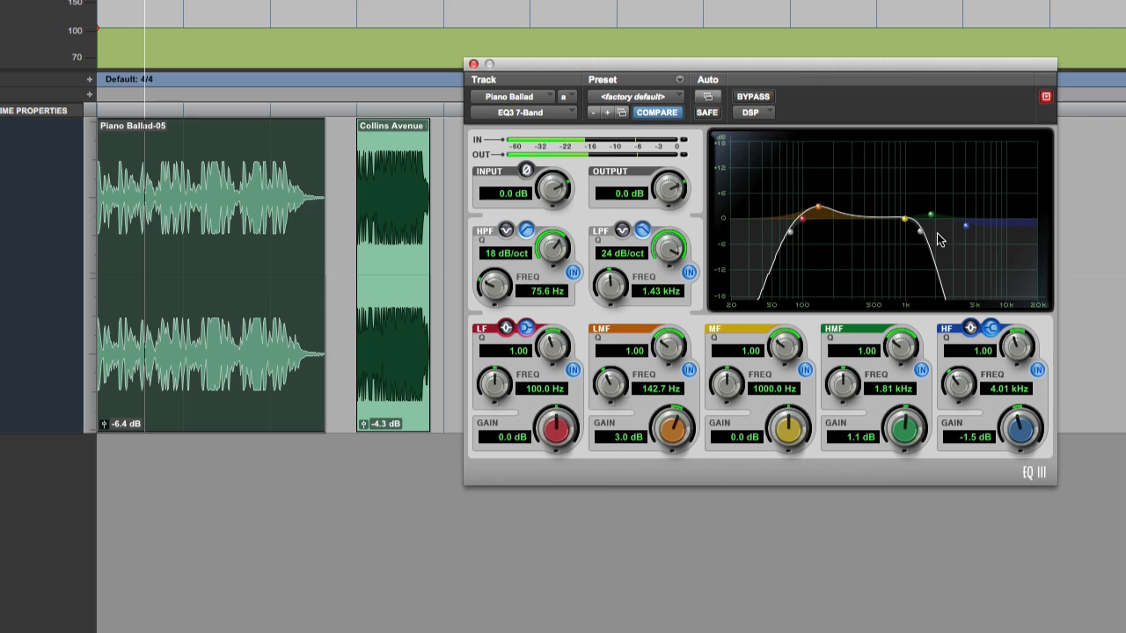
pyautogui.moveTo(918, 231); pyautogui.dragTo(966, 231)
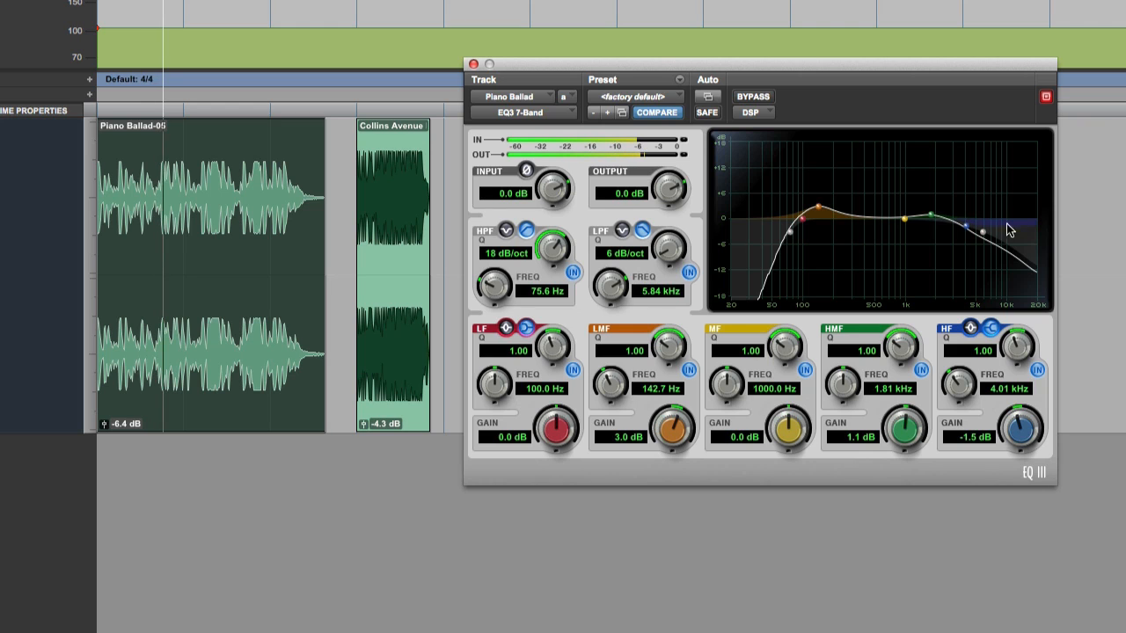
pyautogui.moveTo(983, 230); pyautogui.dragTo(1003, 238)
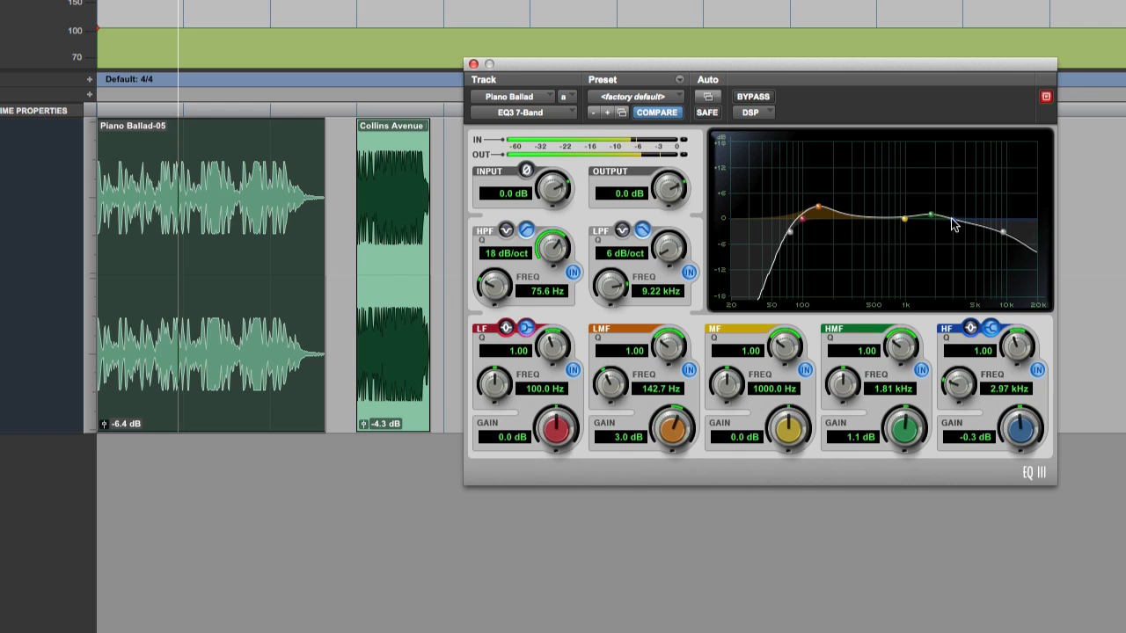
# Step: Boost the high-mid band 3.2 dB at 1.67 kHz and A/B it with Bypass
pyautogui.moveTo(928, 217); pyautogui.dragTo(933, 205)
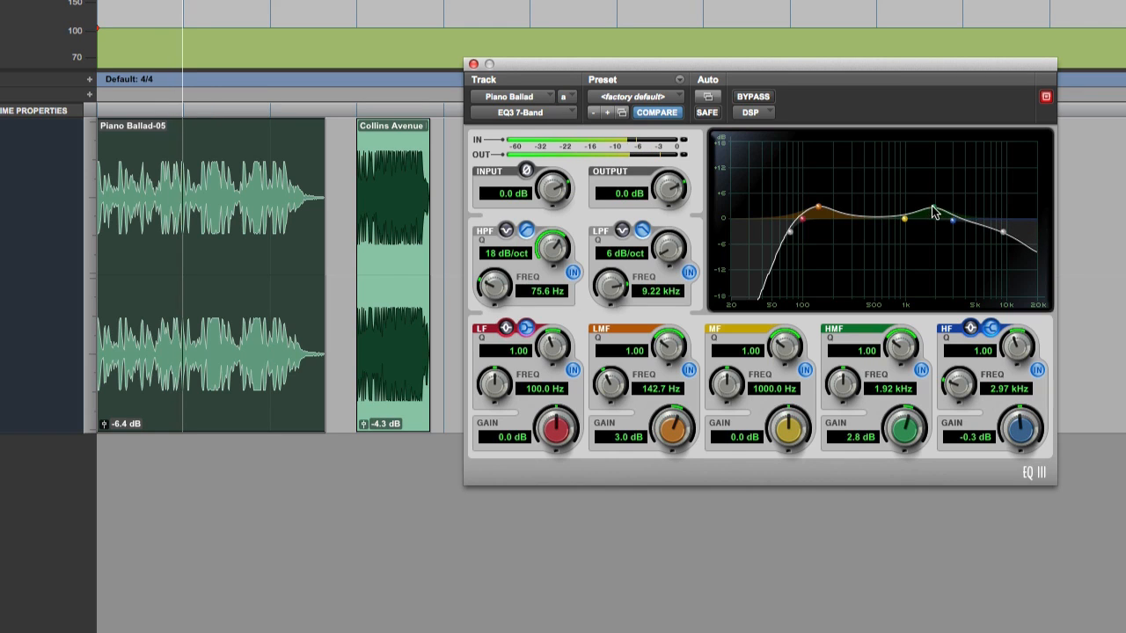
pyautogui.moveTo(933, 209); pyautogui.dragTo(931, 211)
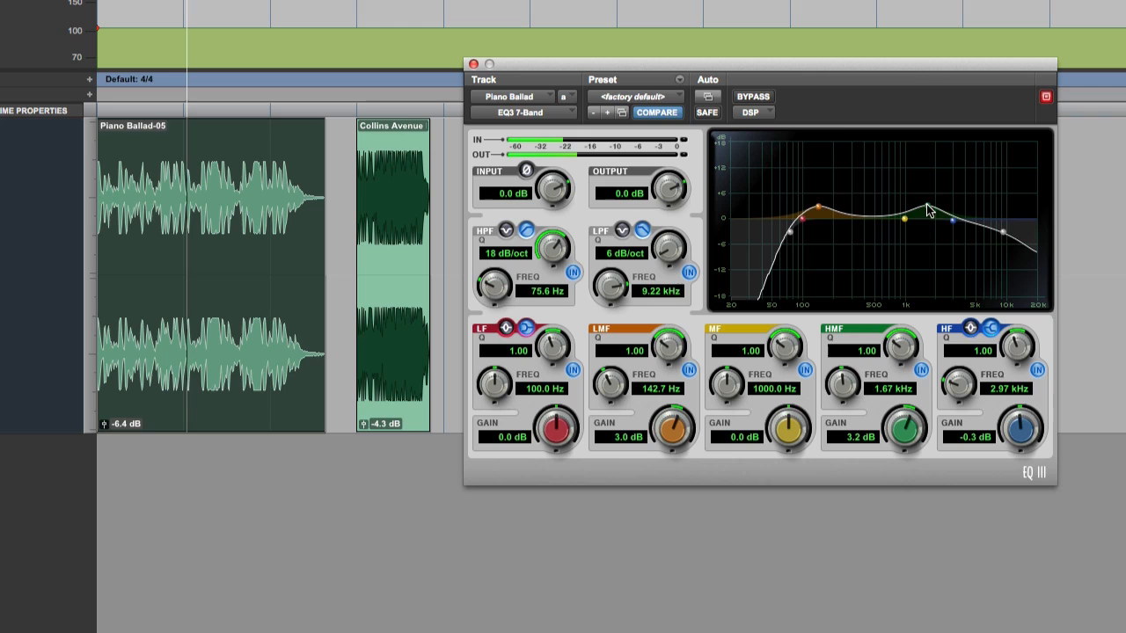
pyautogui.click(752, 96)
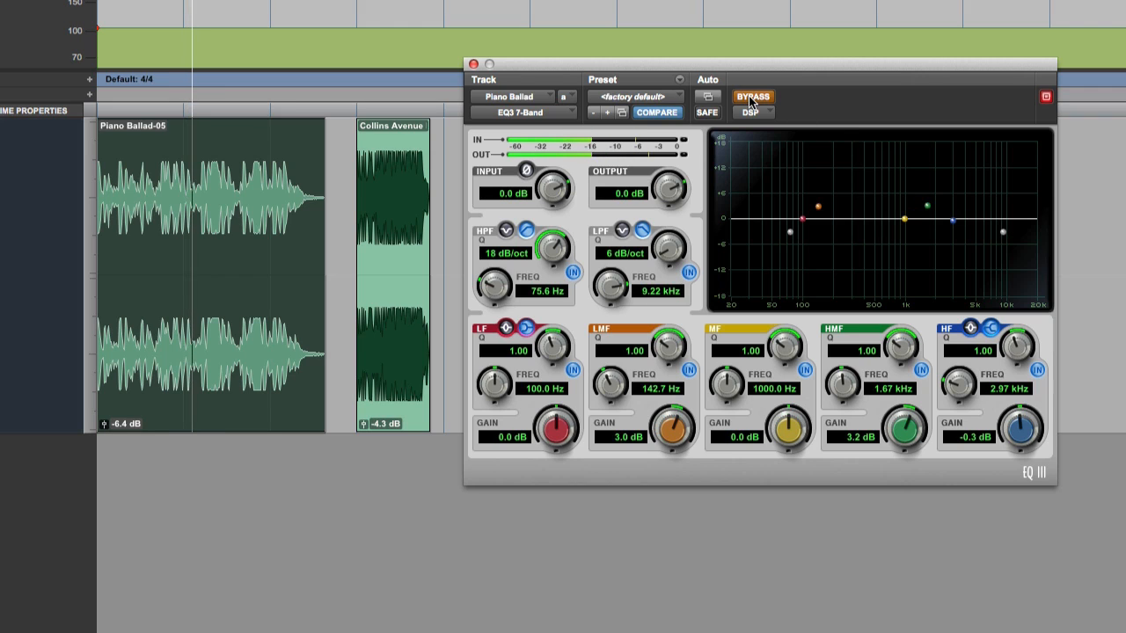
pyautogui.click(752, 97)
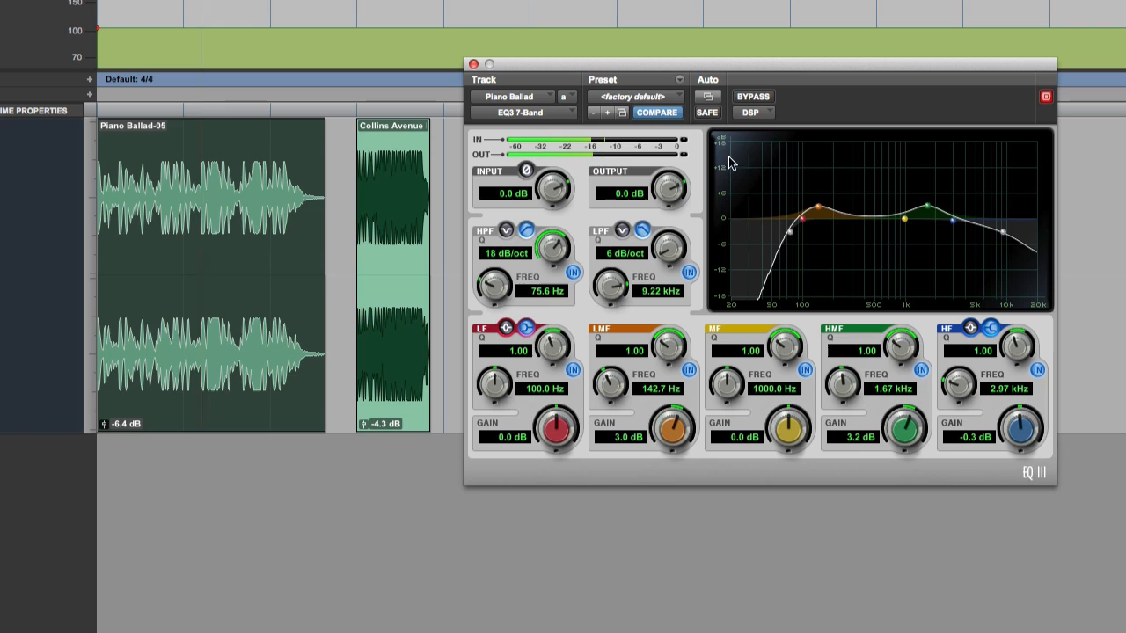
pyautogui.moveTo(550, 277)
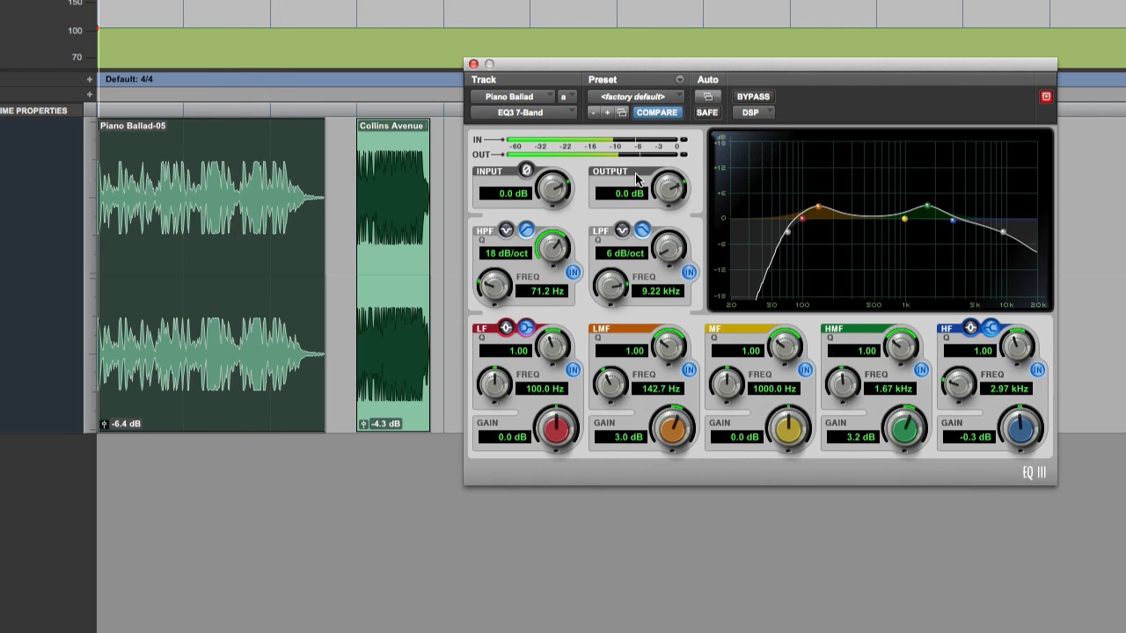
# Step: Trim the EQ output to -1.4 dB and compare twice against the bypassed sound
pyautogui.moveTo(675, 187); pyautogui.dragTo(677, 198)
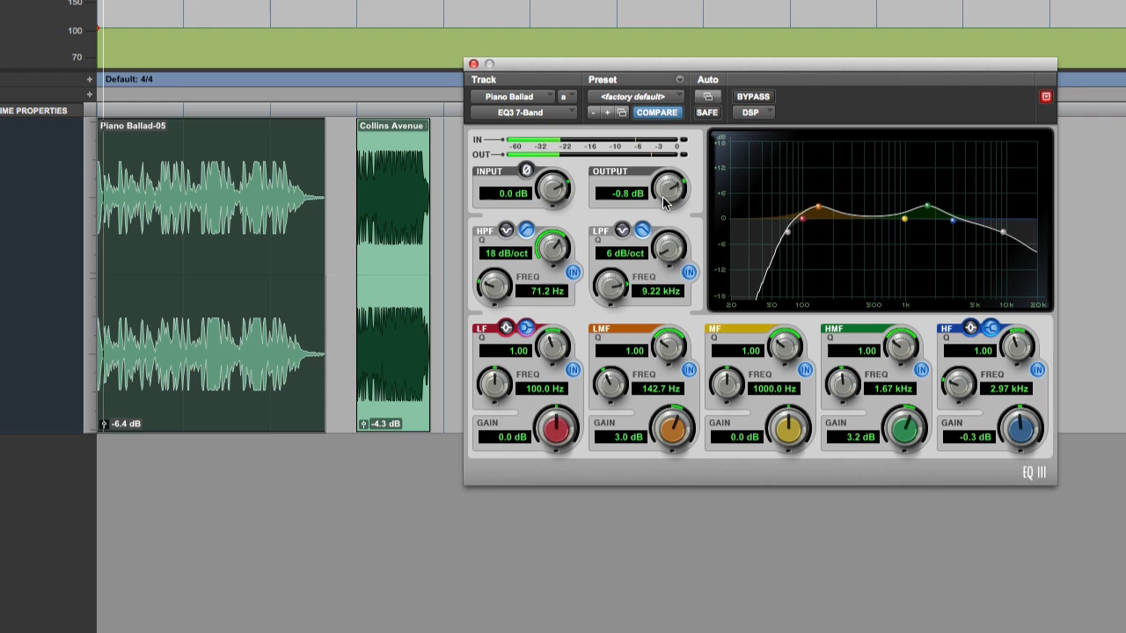
pyautogui.moveTo(673, 184); pyautogui.dragTo(669, 198)
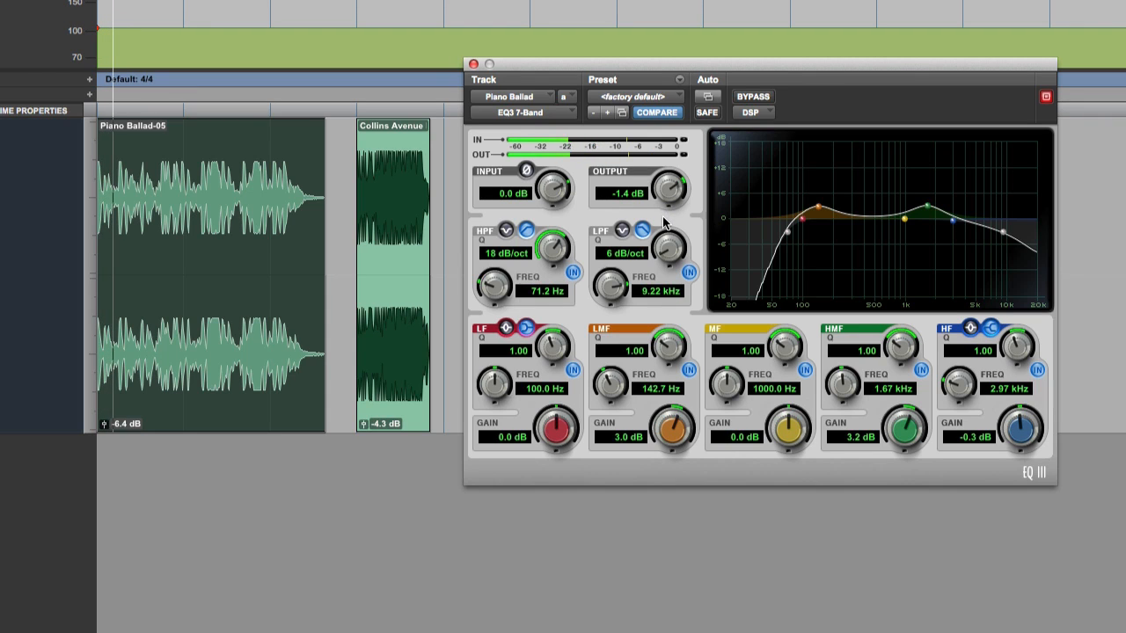
pyautogui.click(751, 96)
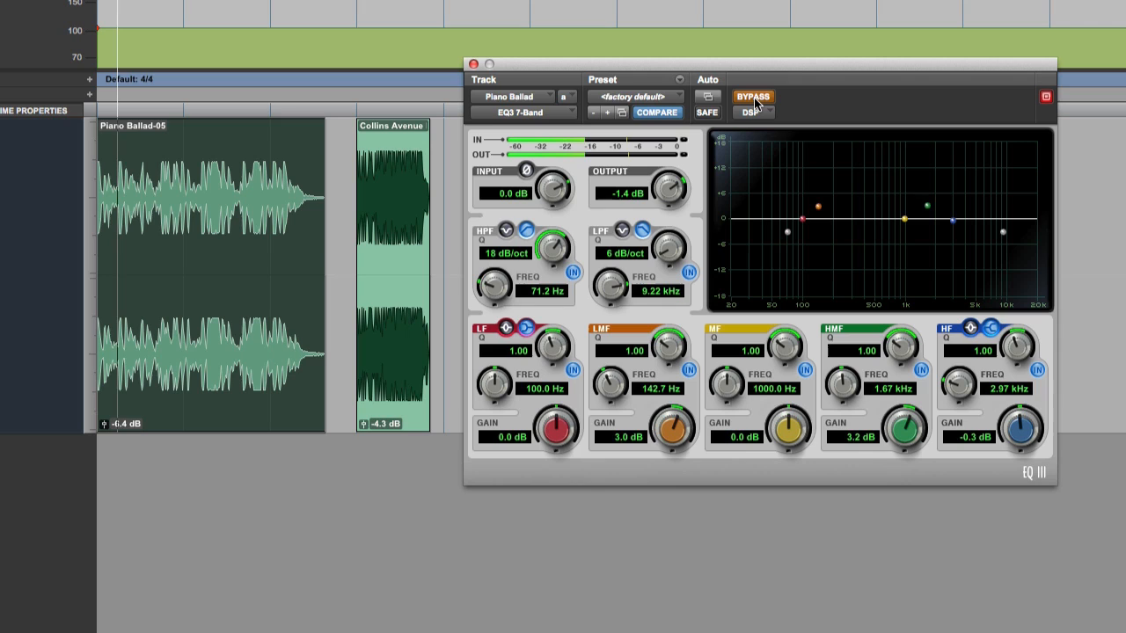
pyautogui.click(753, 97)
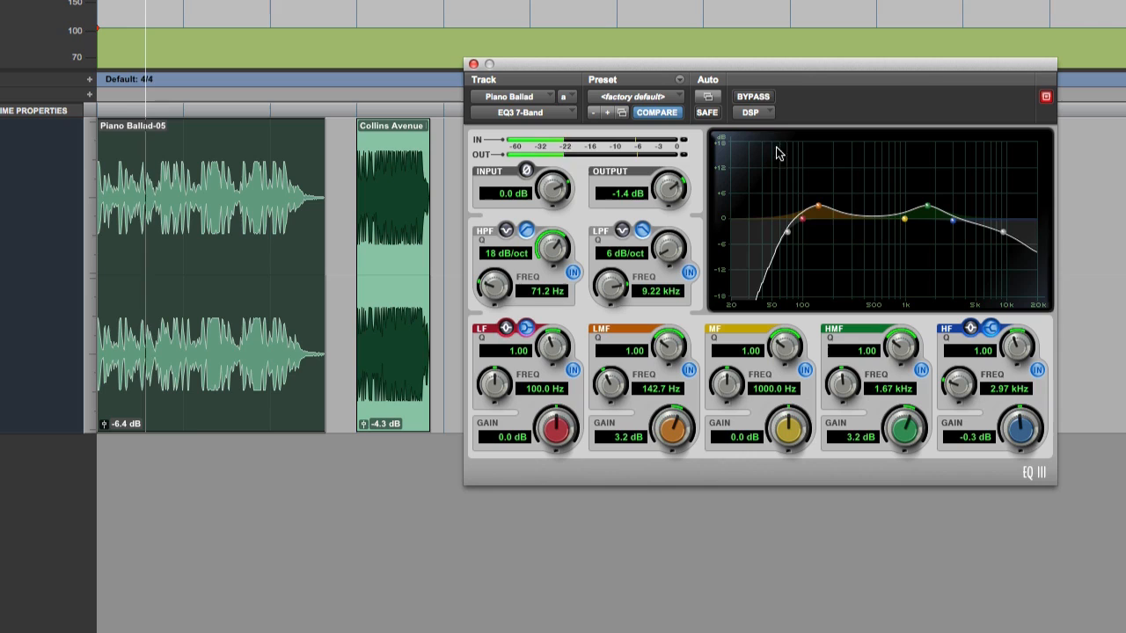
pyautogui.click(752, 97)
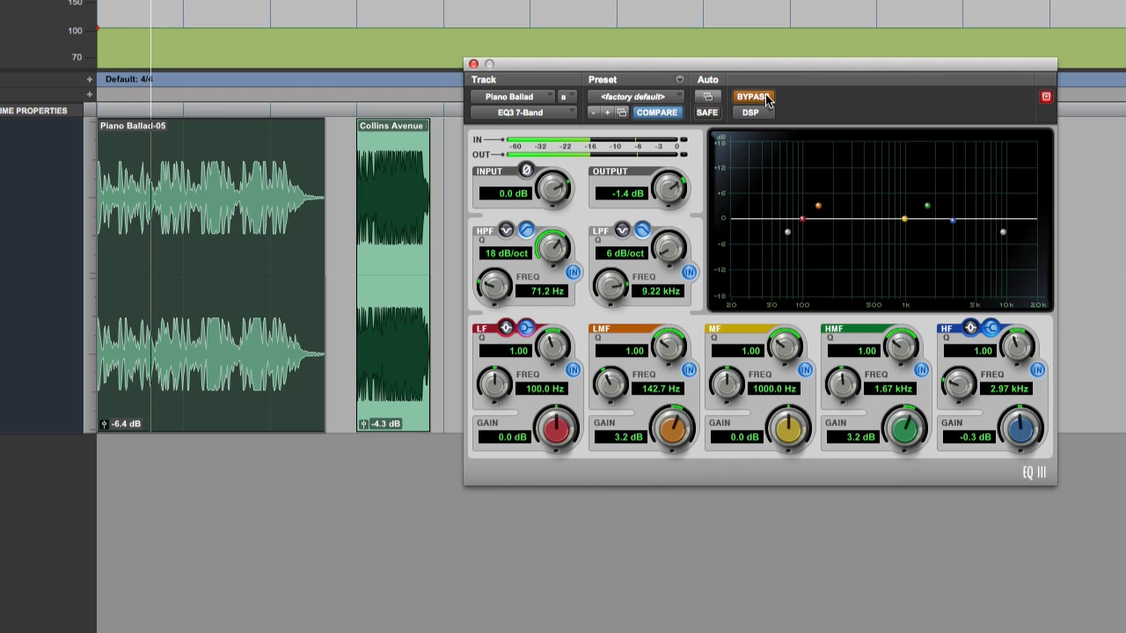
pyautogui.click(753, 97)
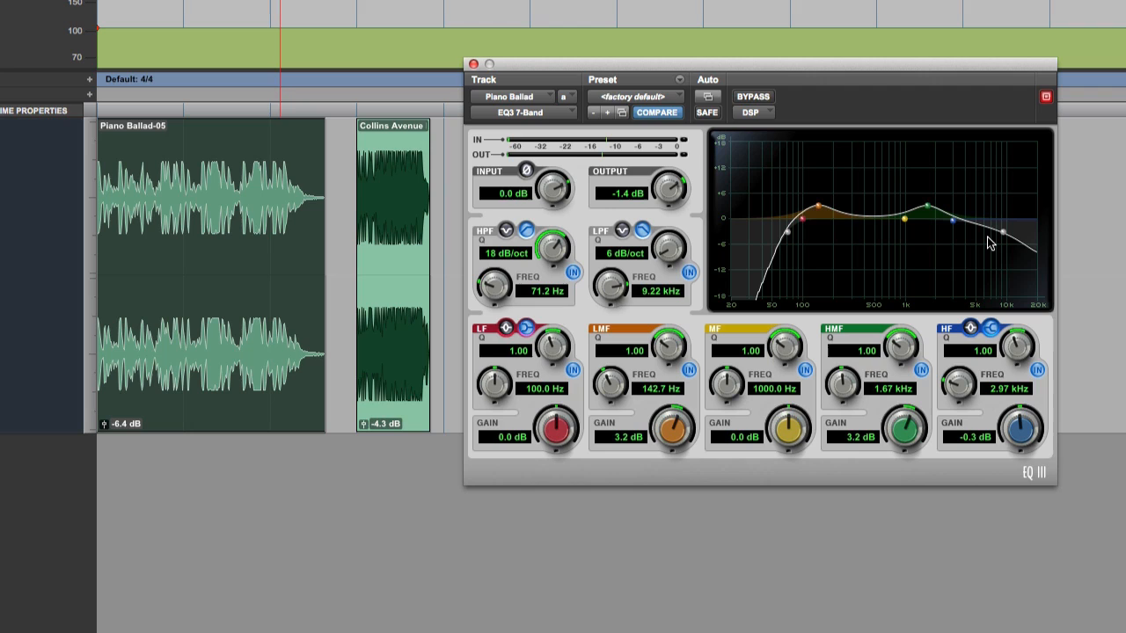
pyautogui.moveTo(976, 244)
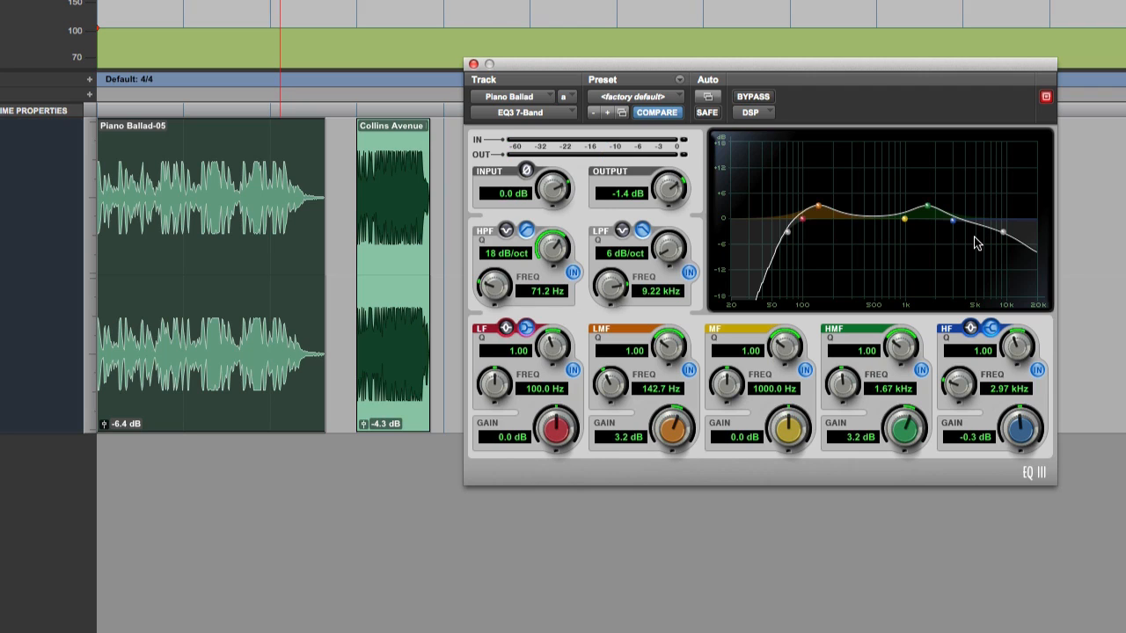
pyautogui.moveTo(811, 247)
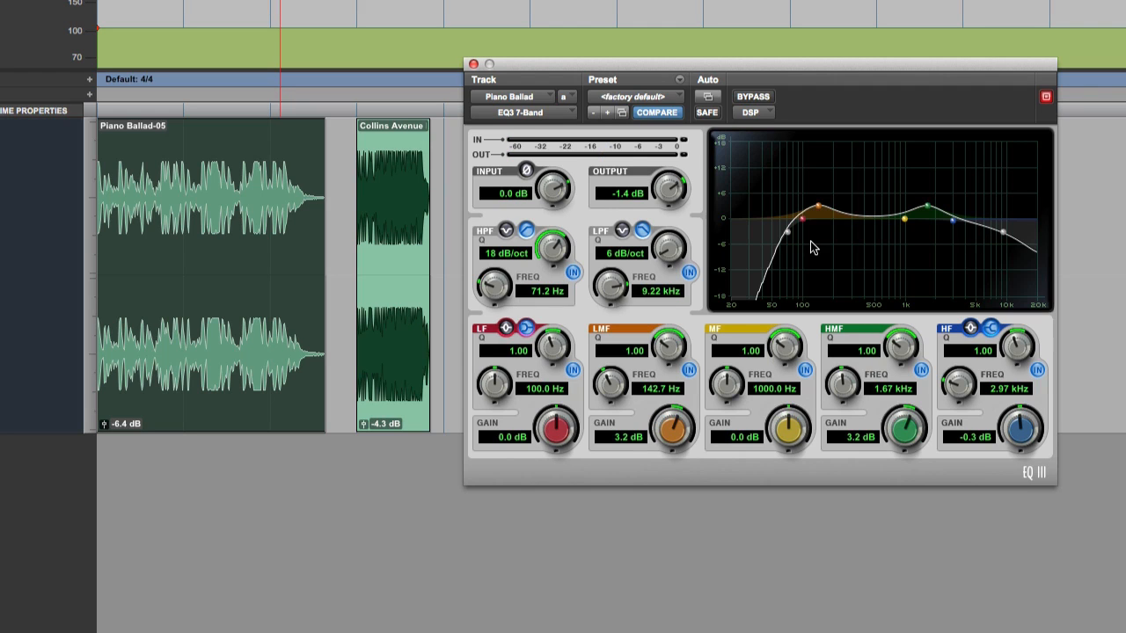
pyautogui.moveTo(860, 259)
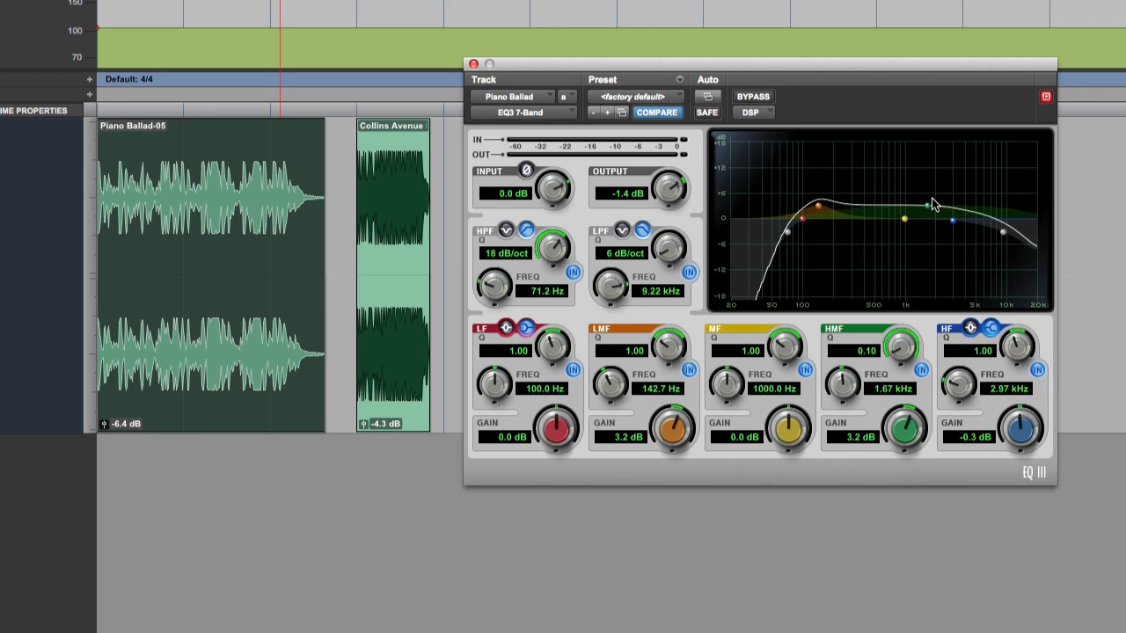
# Step: Narrow the high-mid band to Q 1.78 at 1.78 kHz, boosting 3.6 dB
pyautogui.moveTo(904, 218); pyautogui.dragTo(930, 201)
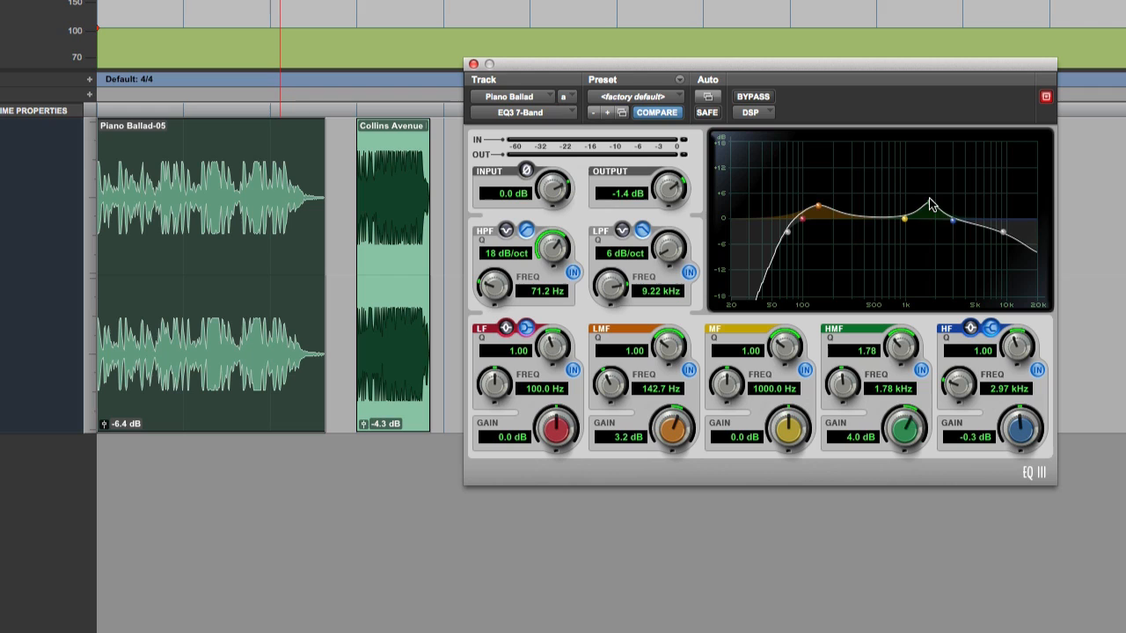
pyautogui.moveTo(930, 204); pyautogui.dragTo(930, 243)
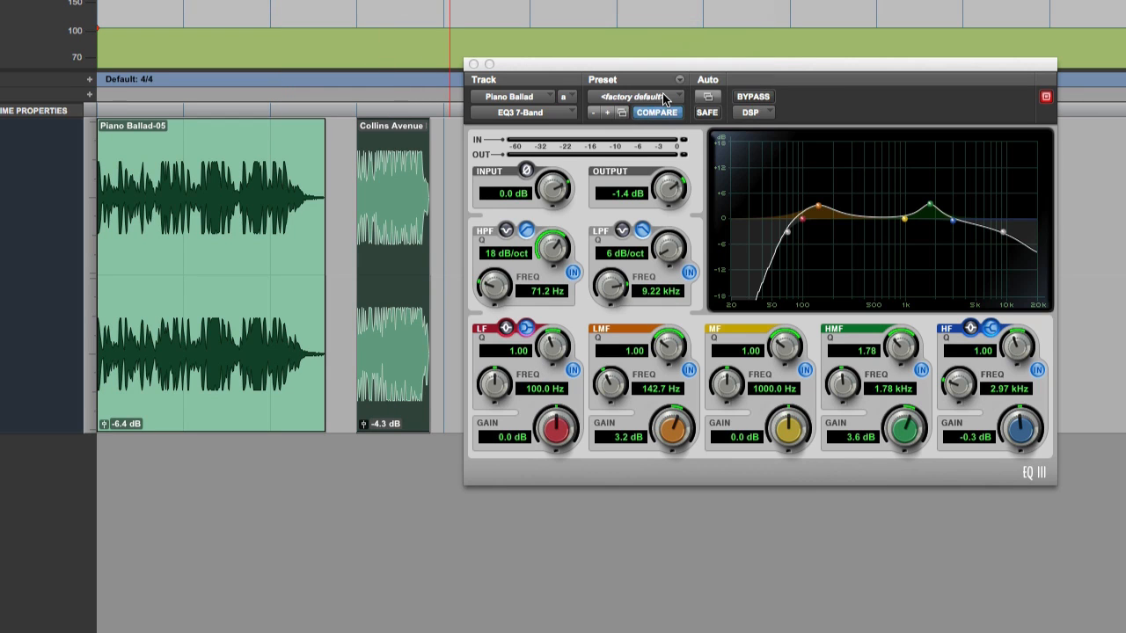
# Step: Load the factory default preset, flattening every band and returning output to 0 dB
pyautogui.click(656, 112)
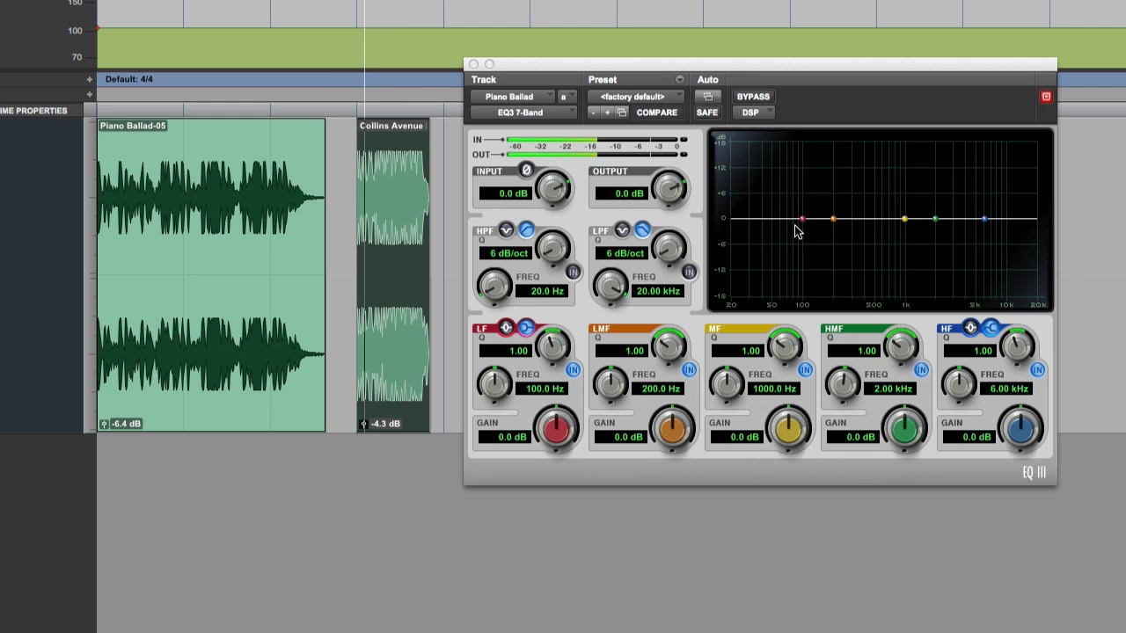
pyautogui.moveTo(952, 245)
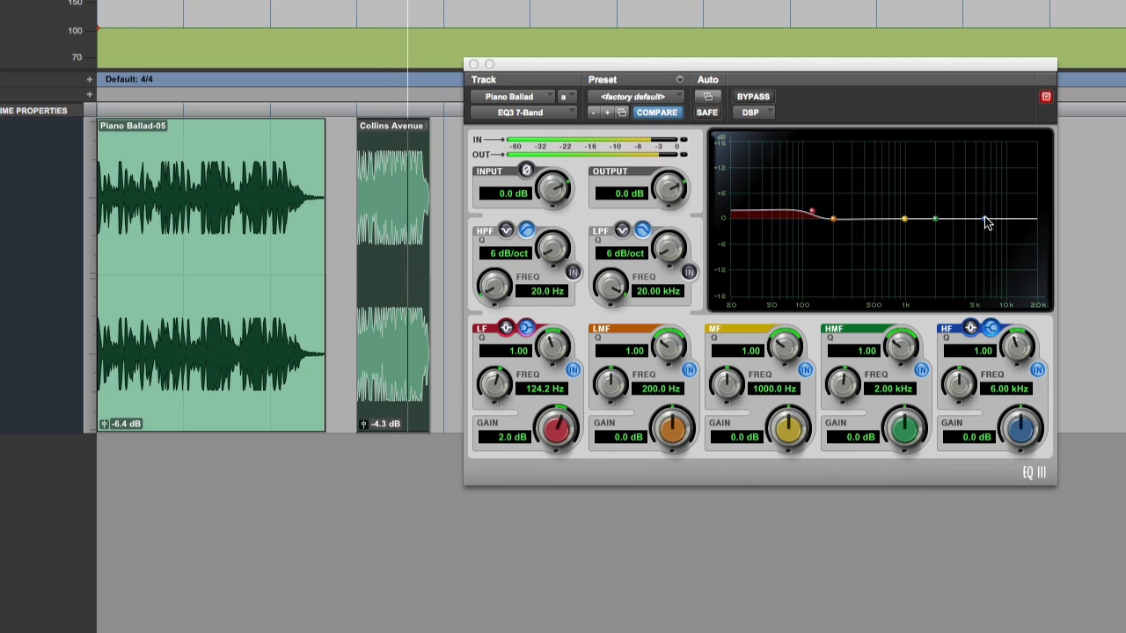
# Step: Add a 4.8 dB high shelf at 12.67 kHz, +2.6 dB at 2.04 kHz, output -1.3 dB
pyautogui.moveTo(1018, 219); pyautogui.dragTo(1016, 211)
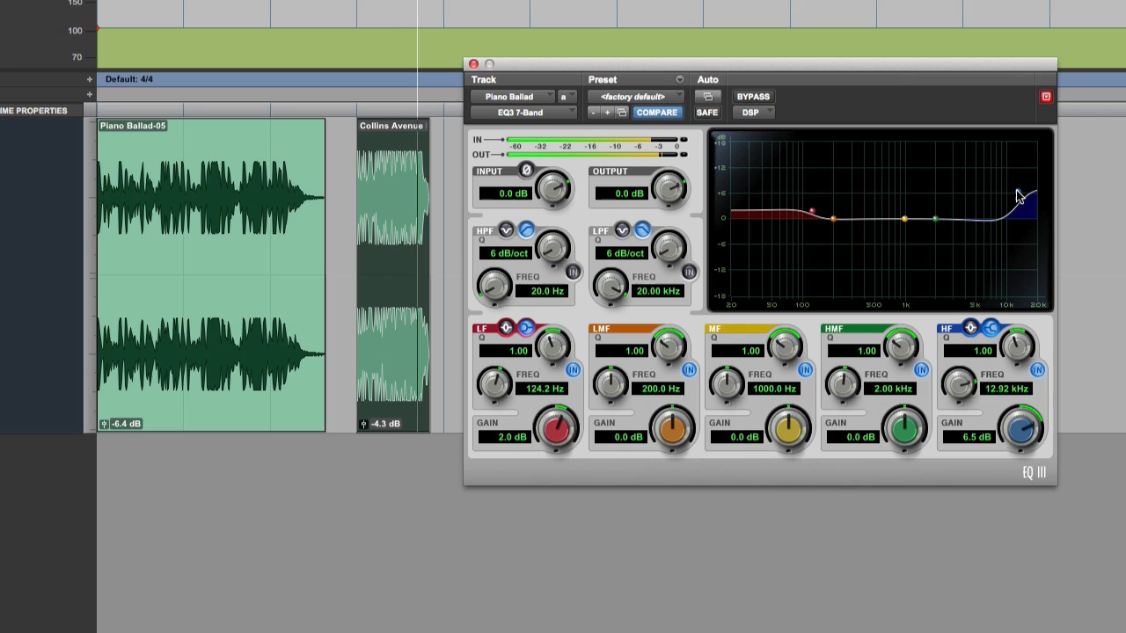
pyautogui.moveTo(1017, 196); pyautogui.dragTo(950, 220)
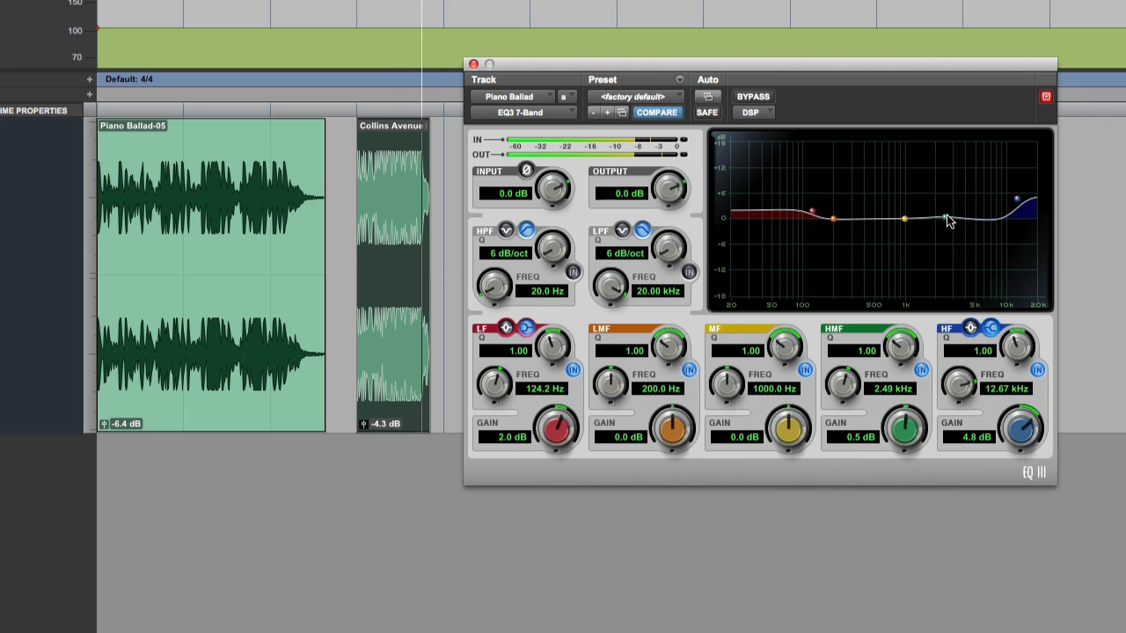
pyautogui.moveTo(941, 215); pyautogui.dragTo(957, 217)
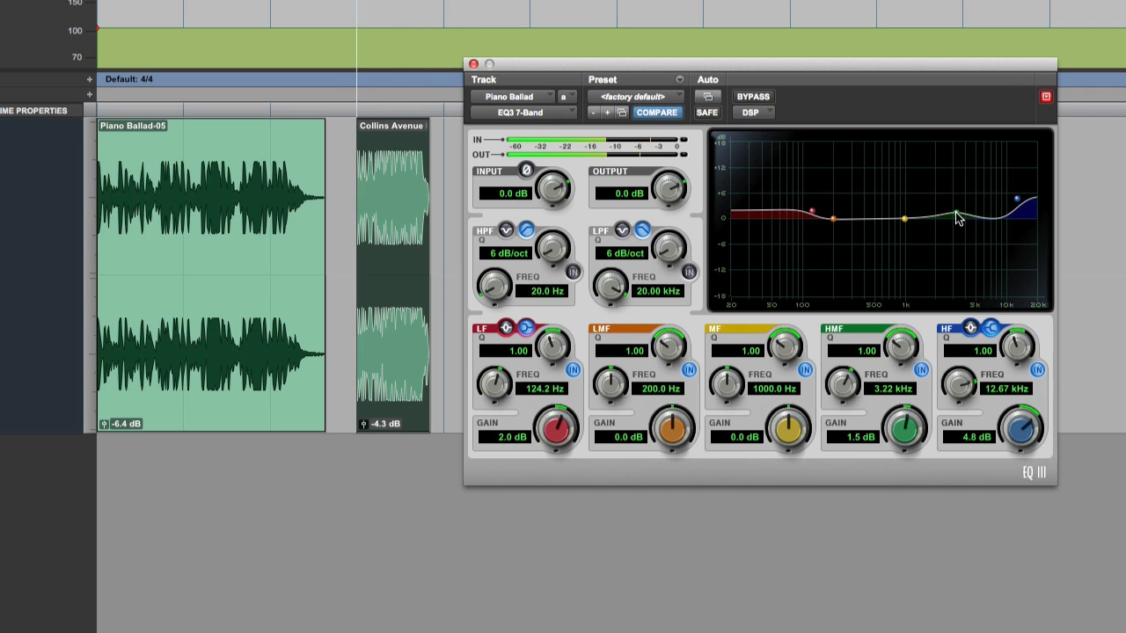
pyautogui.moveTo(954, 216); pyautogui.dragTo(943, 218)
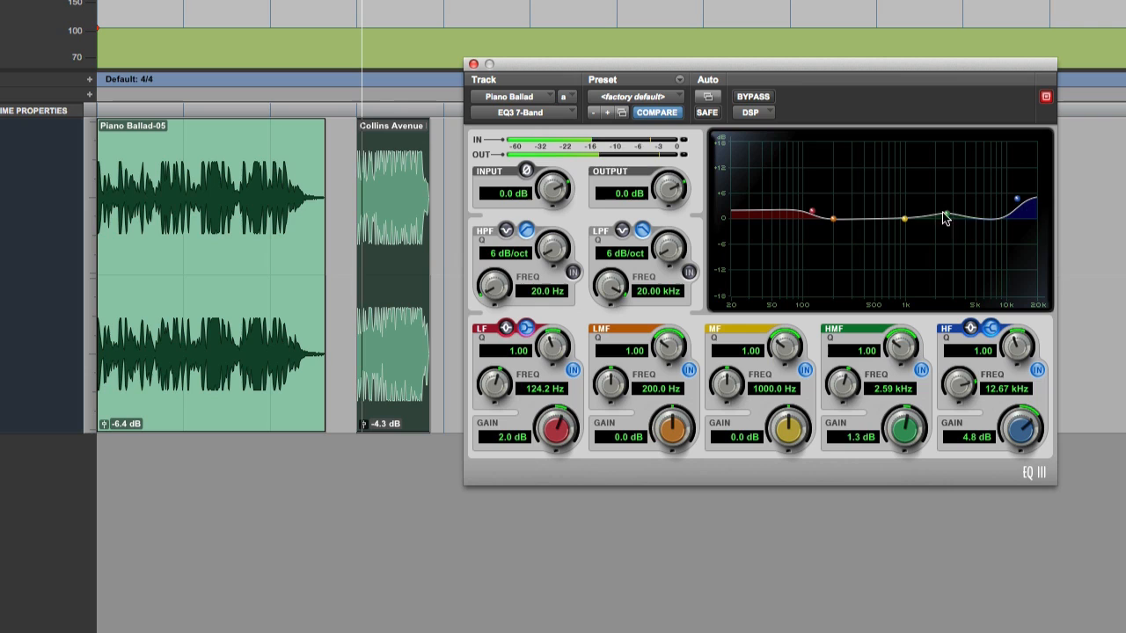
pyautogui.moveTo(945, 218); pyautogui.dragTo(895, 198)
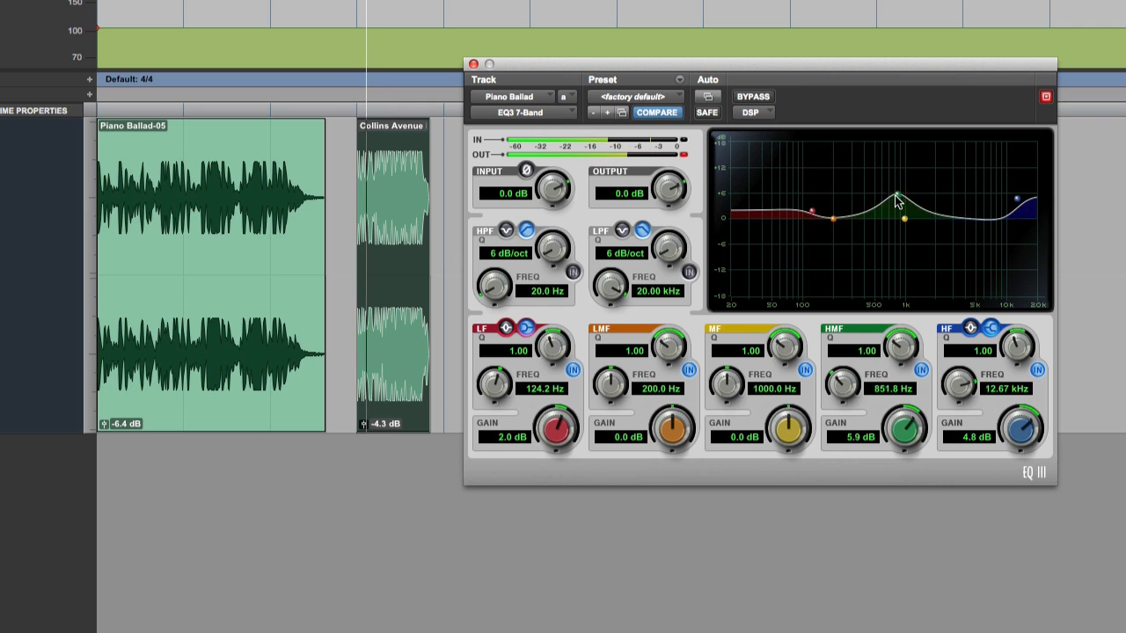
pyautogui.moveTo(897, 195); pyautogui.dragTo(915, 207)
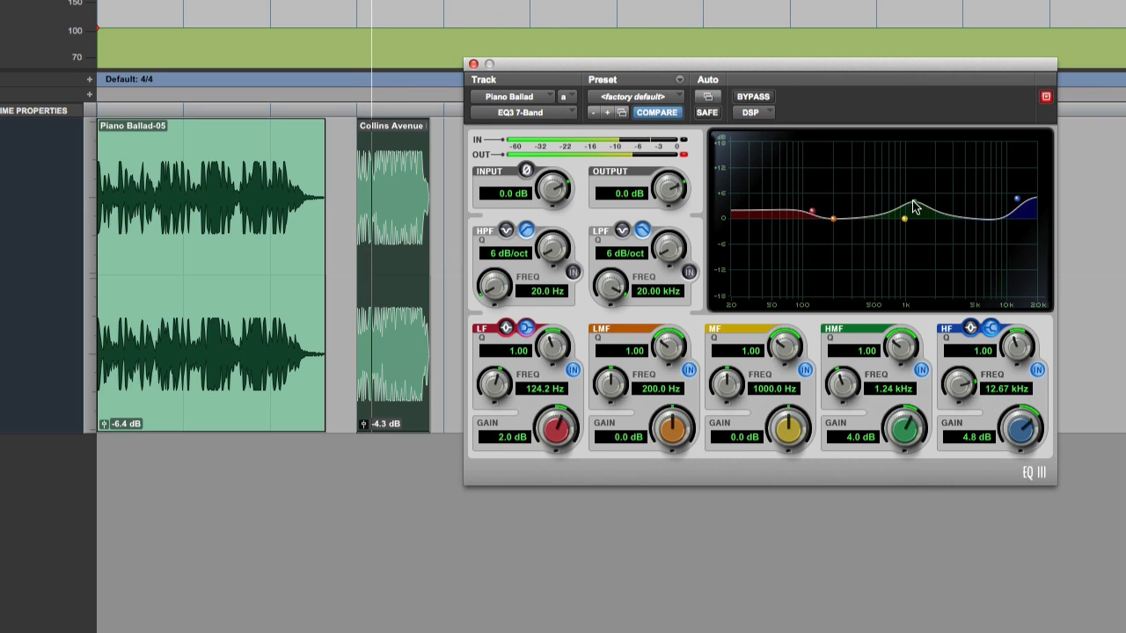
pyautogui.moveTo(919, 204); pyautogui.dragTo(930, 201)
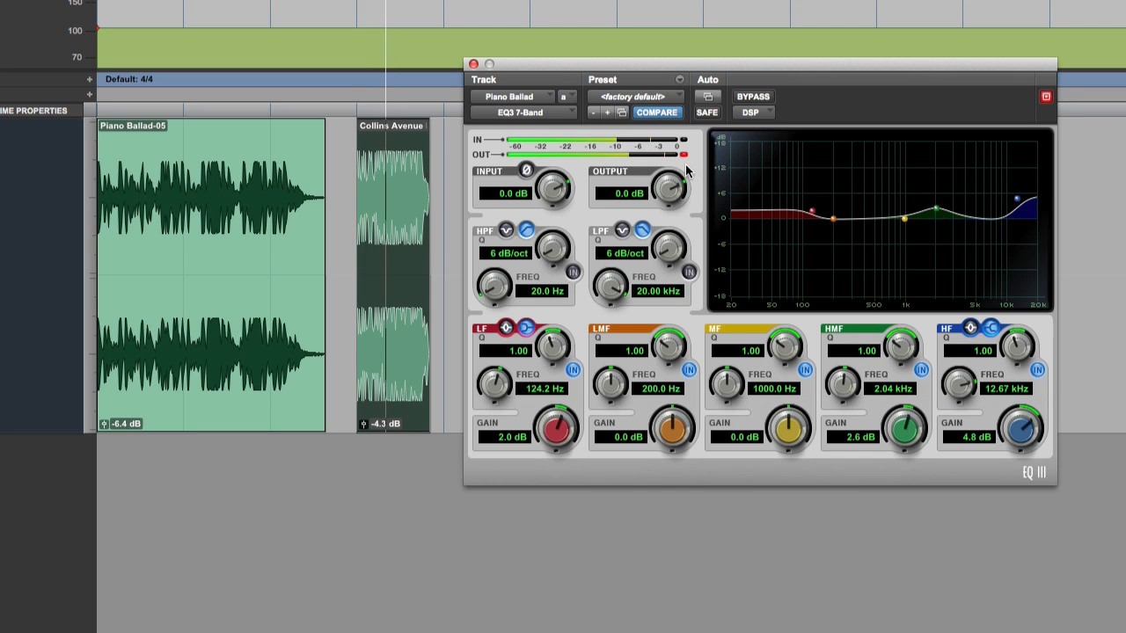
pyautogui.moveTo(677, 187); pyautogui.dragTo(664, 210)
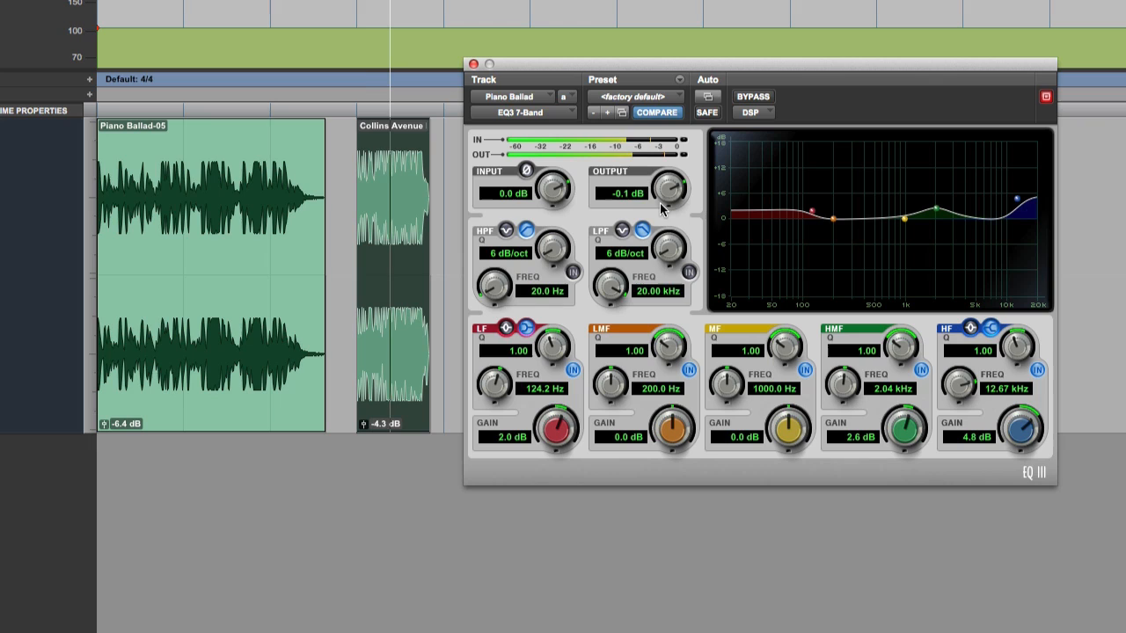
pyautogui.moveTo(677, 185); pyautogui.dragTo(673, 192)
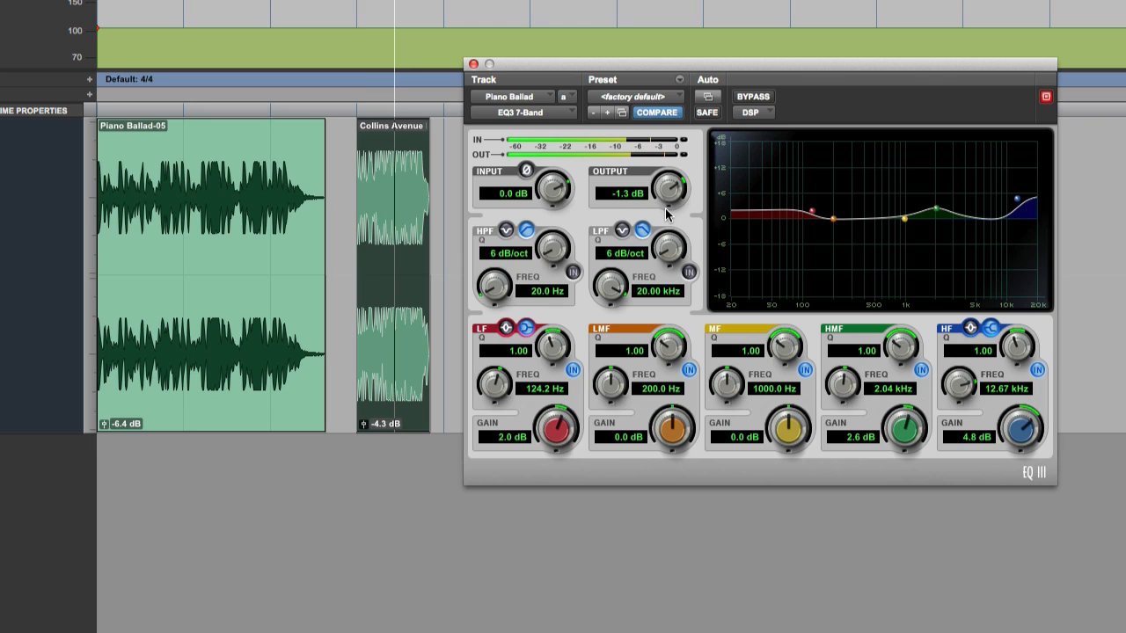
# Step: A/B the EQ, then raise the low shelf to 3.4 dB at 142.7 Hz
pyautogui.click(753, 96)
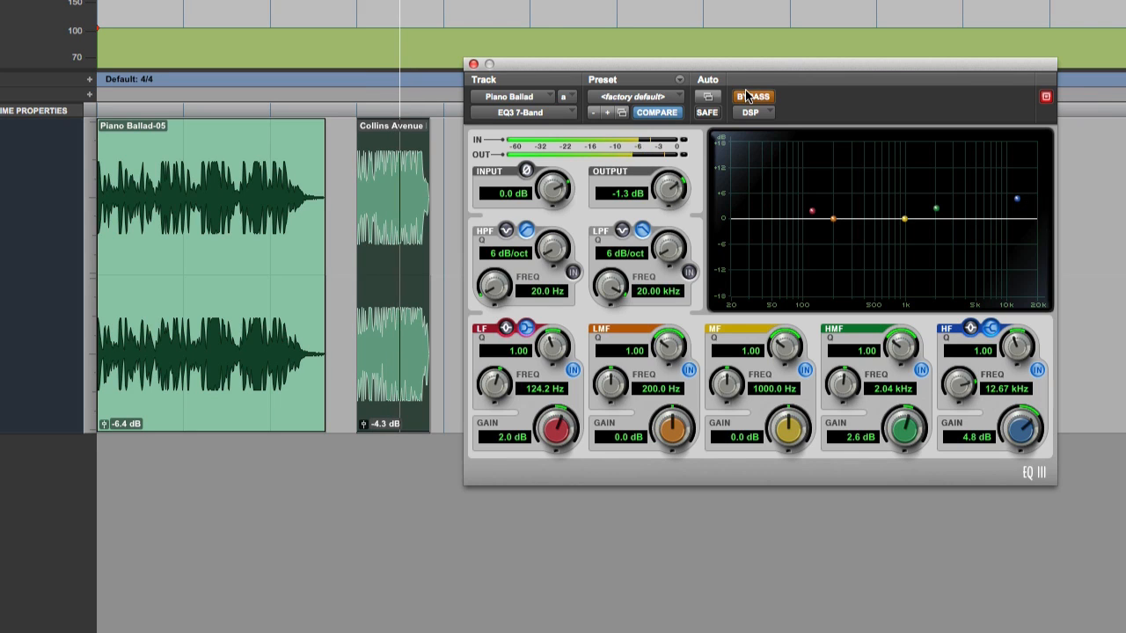
pyautogui.click(751, 97)
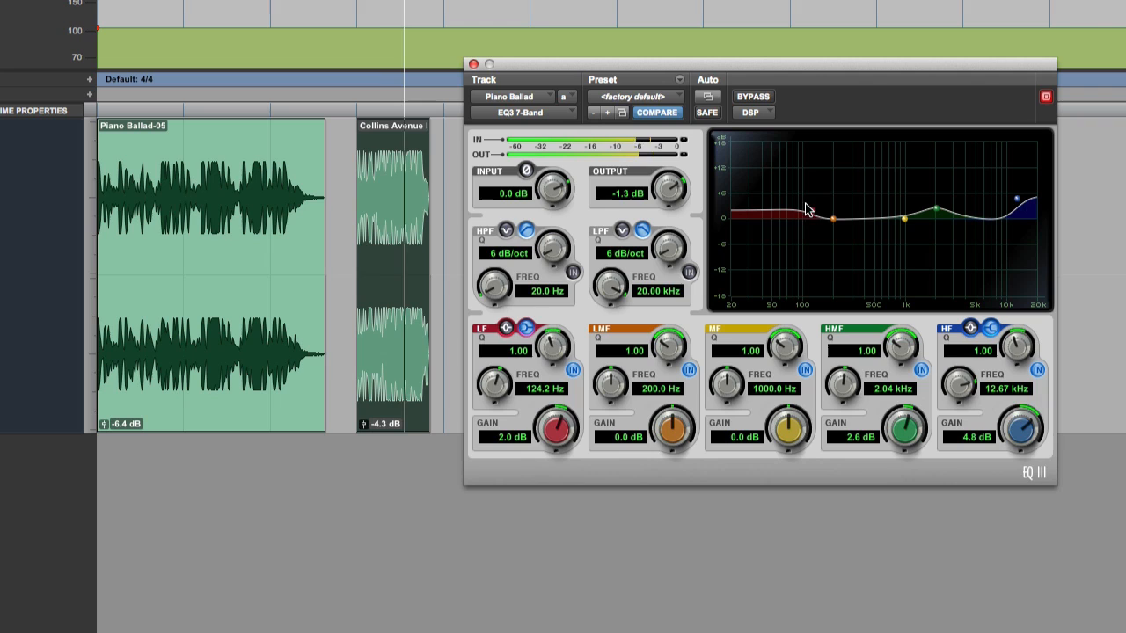
pyautogui.moveTo(810, 217); pyautogui.dragTo(818, 204)
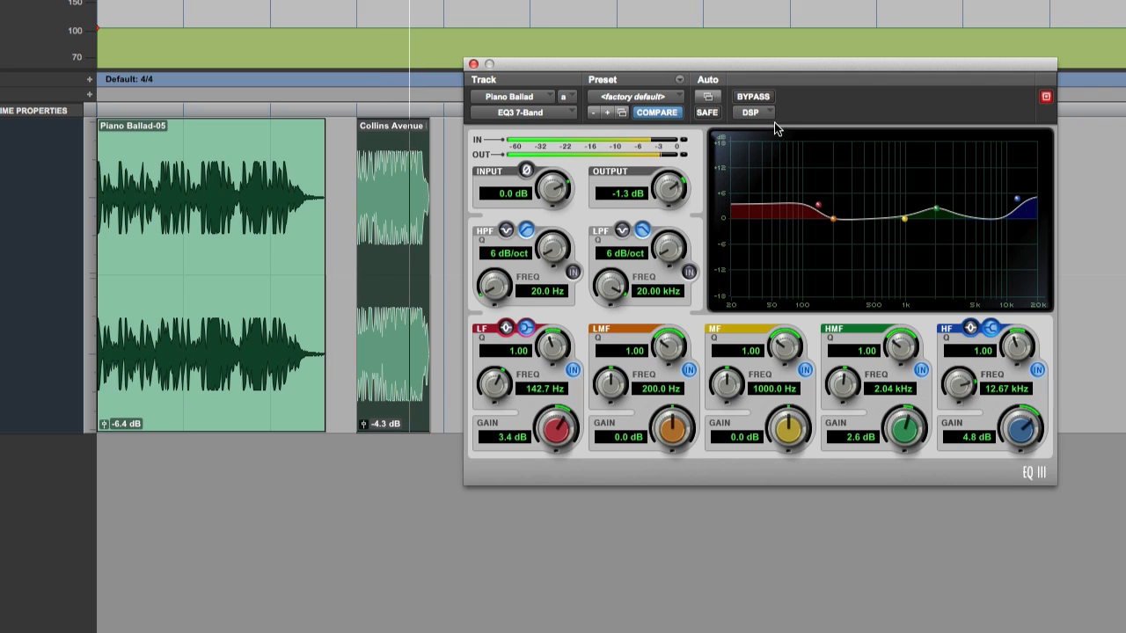
# Step: Toggle Bypass three times to compare the processed and unprocessed sound
pyautogui.click(752, 96)
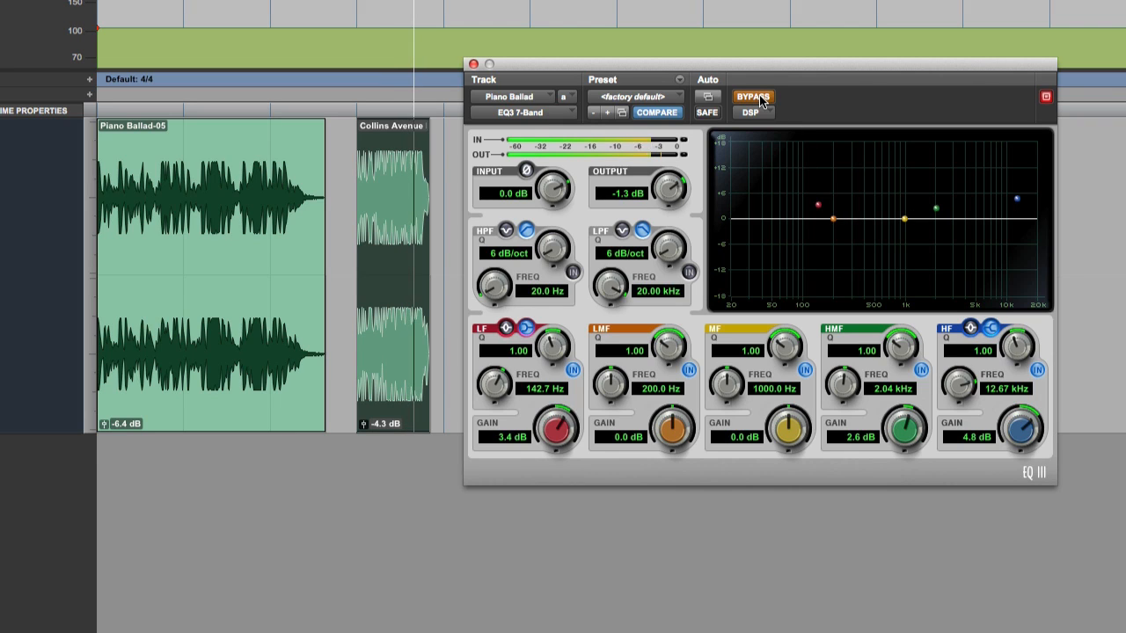
pyautogui.click(752, 97)
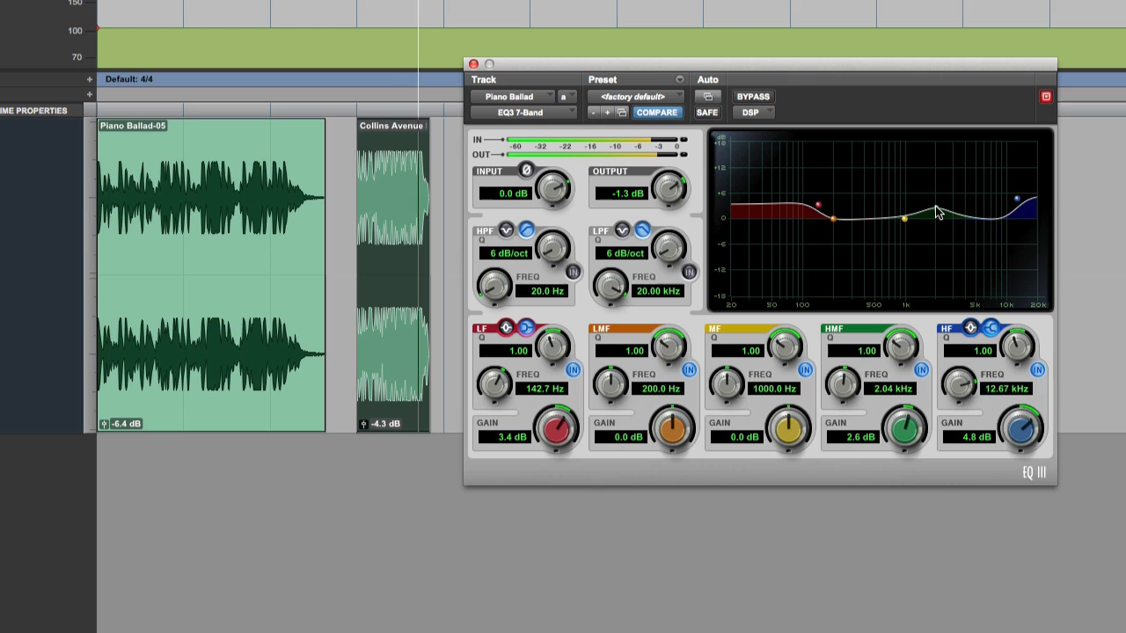
pyautogui.click(752, 97)
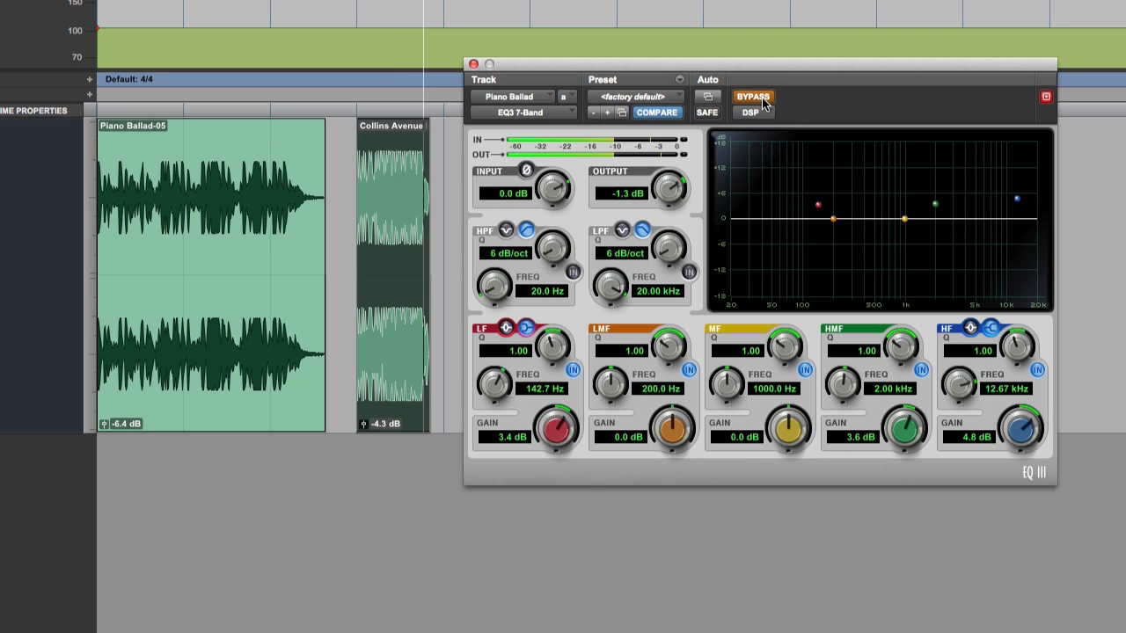
pyautogui.click(753, 96)
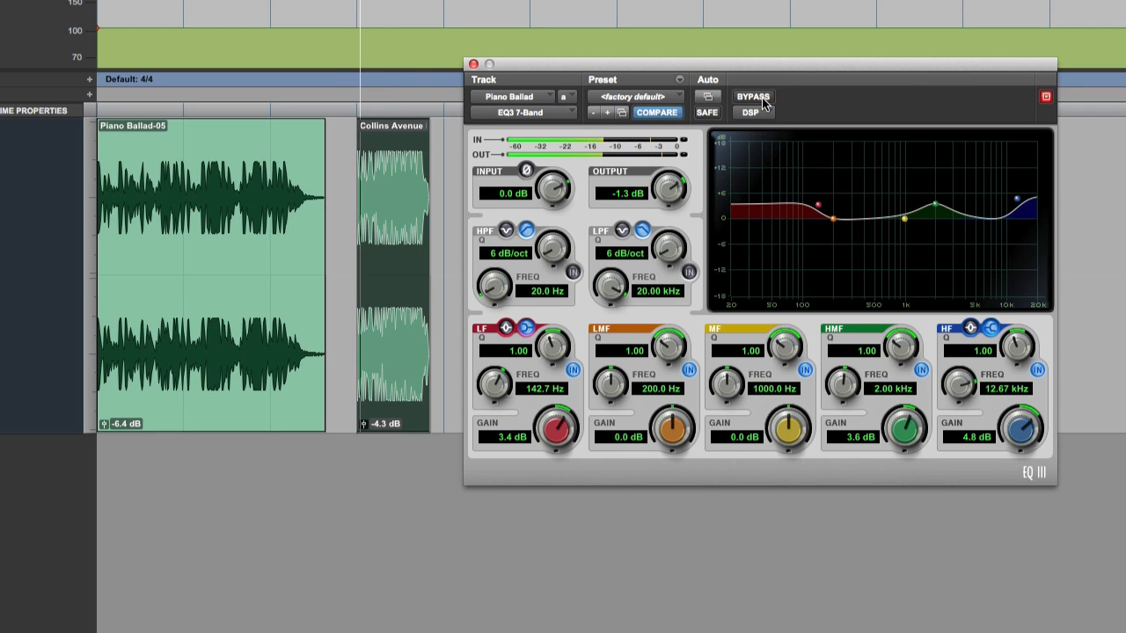
pyautogui.click(751, 97)
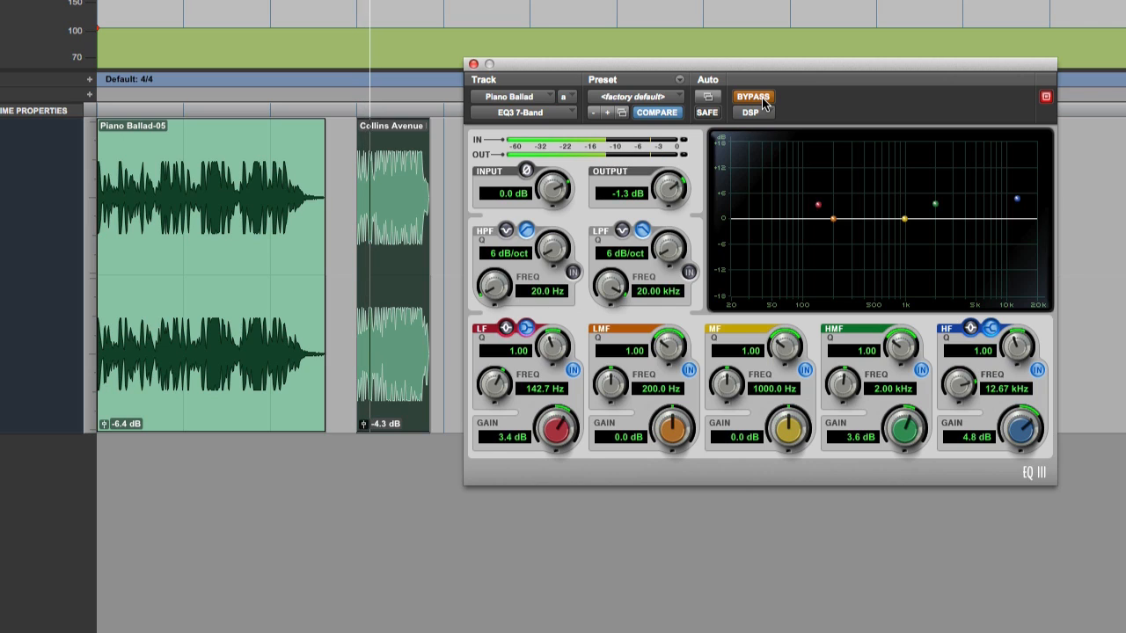
pyautogui.click(752, 97)
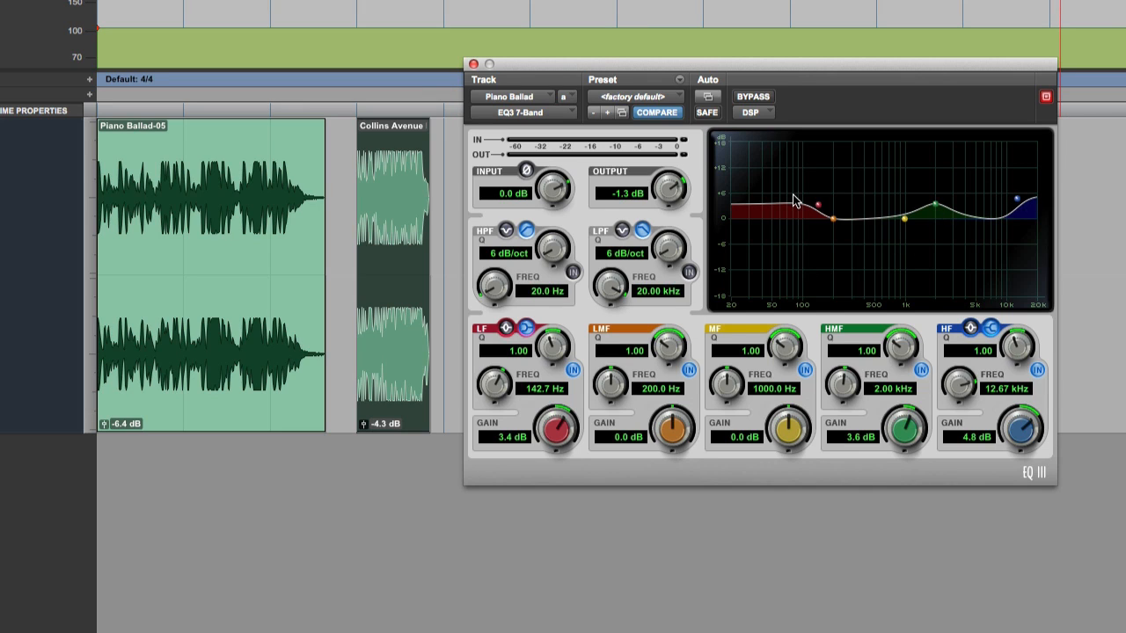
pyautogui.moveTo(786, 166)
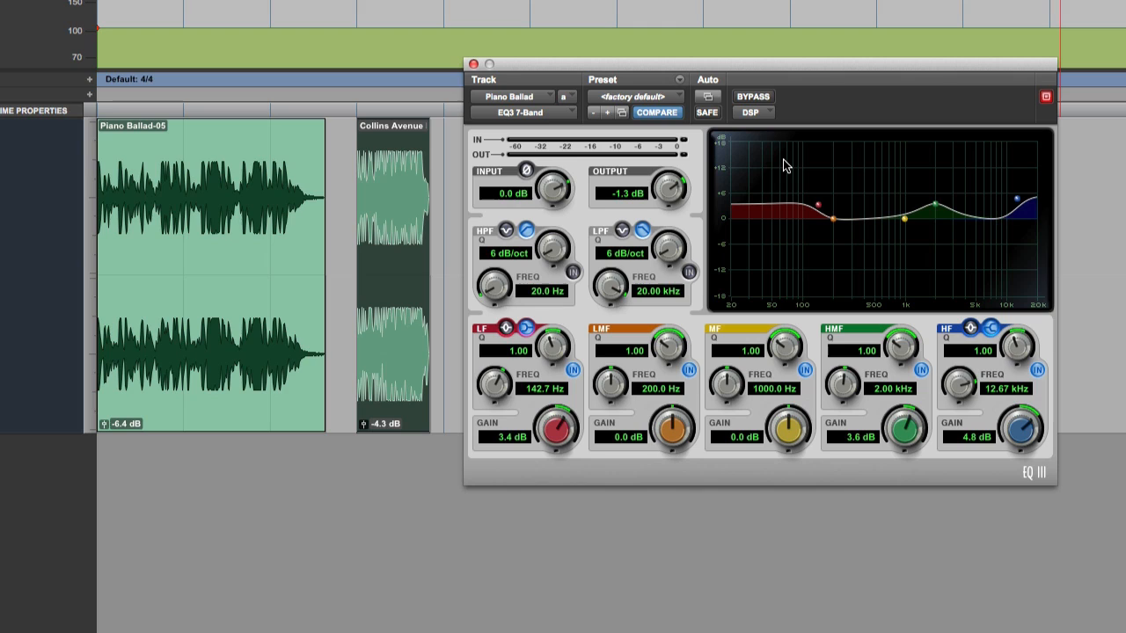
pyautogui.moveTo(784, 205)
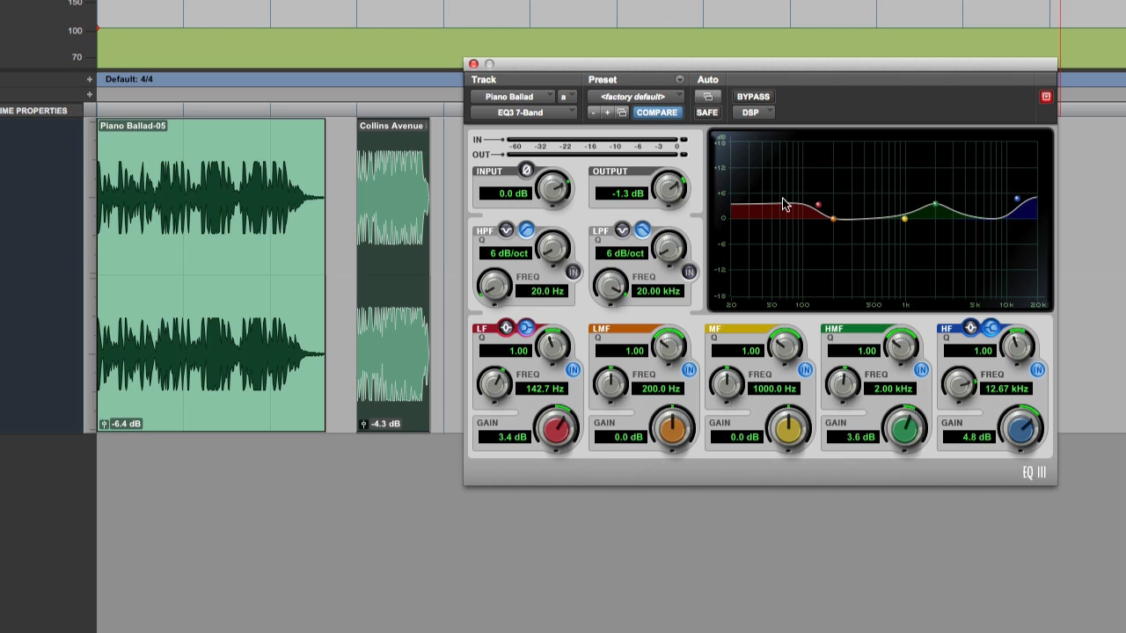
pyautogui.moveTo(535, 246)
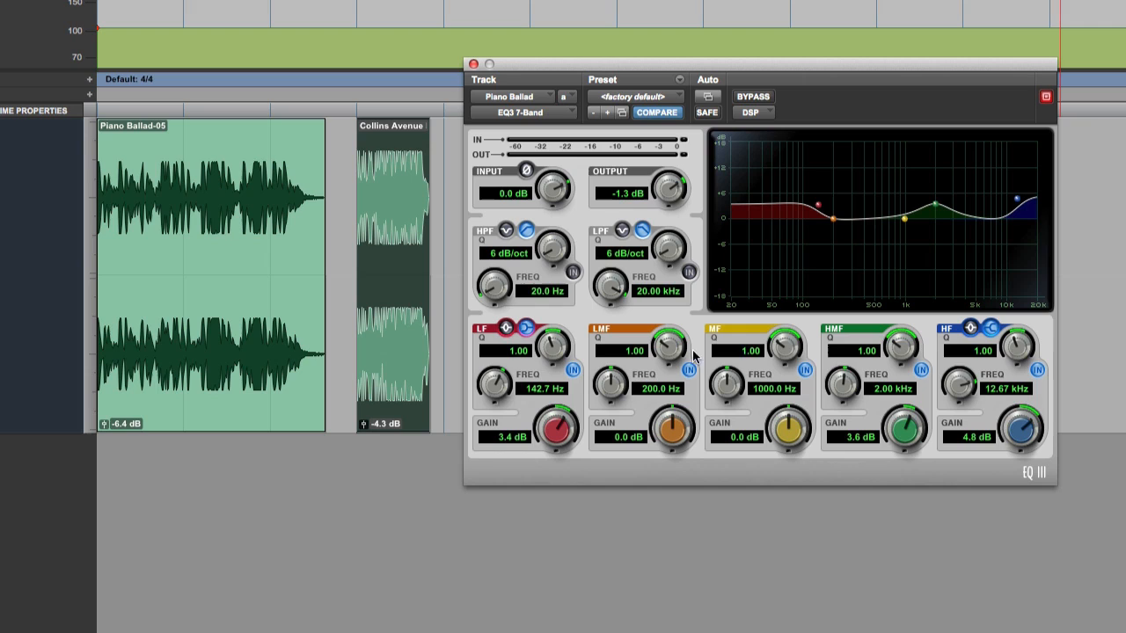
pyautogui.moveTo(892, 307)
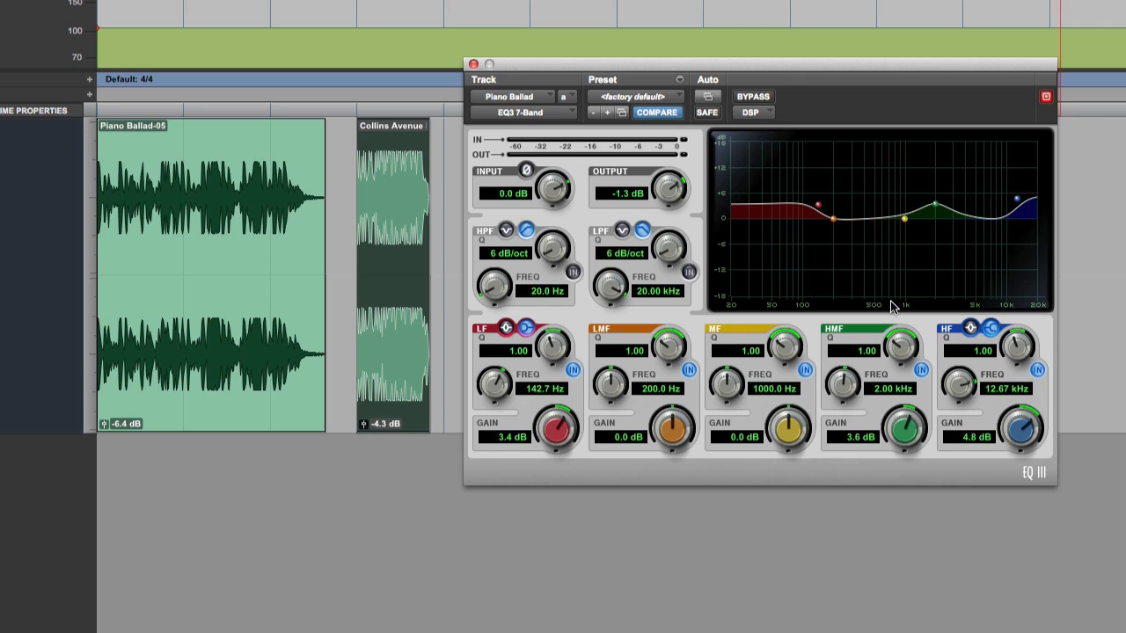
pyautogui.moveTo(926, 225)
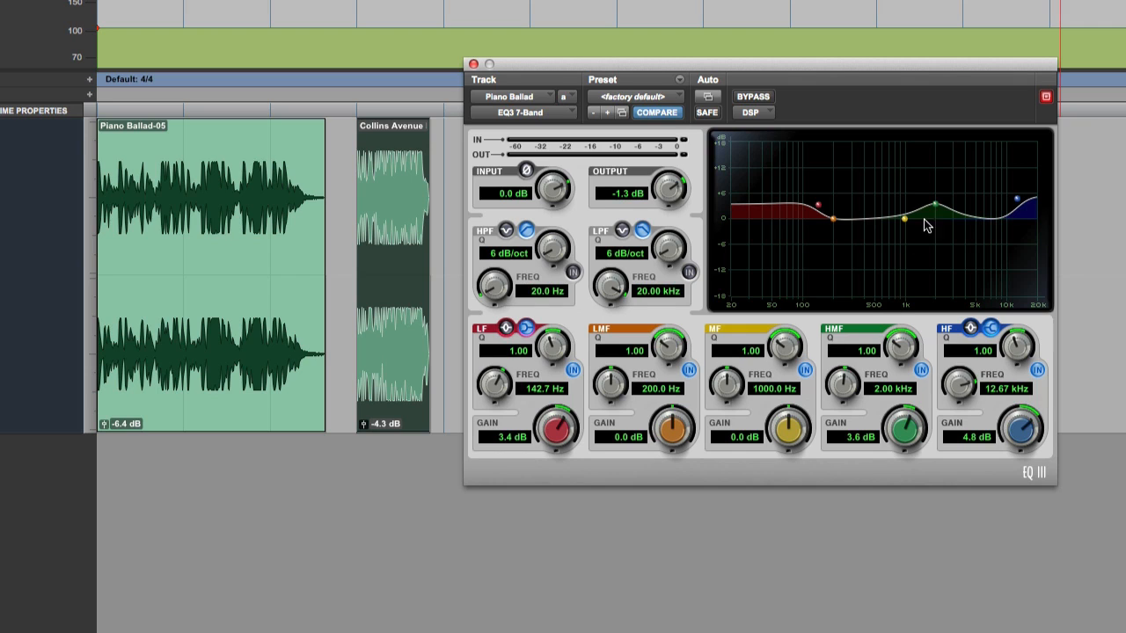
pyautogui.moveTo(938, 218)
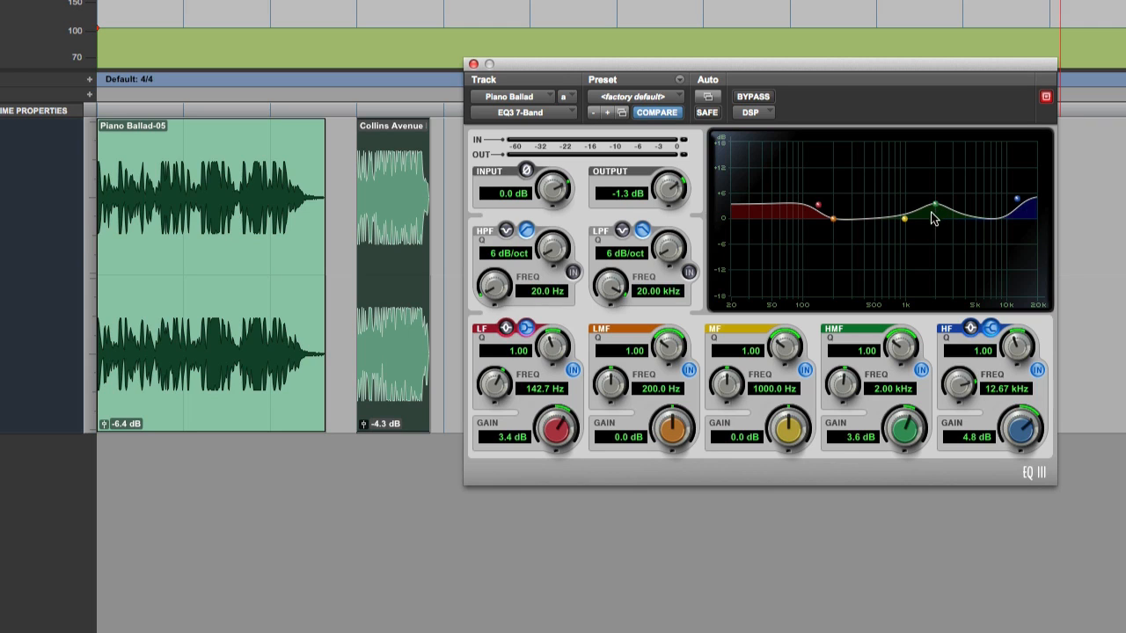
pyautogui.moveTo(898, 227)
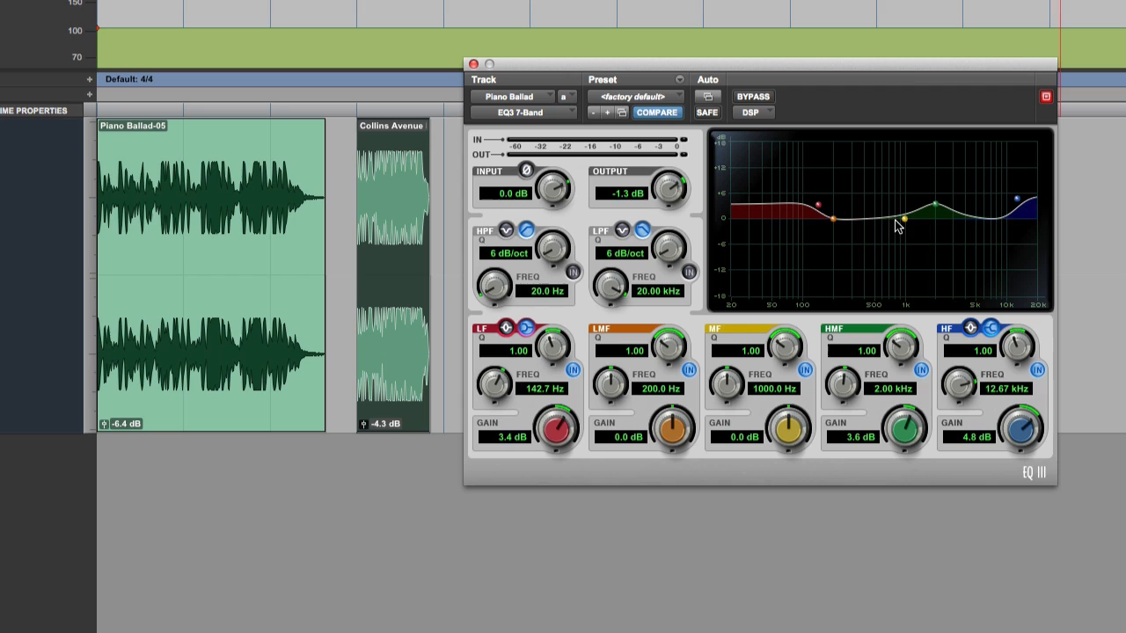
# Step: Carve a narrow mid-band cut, A/B it, and settle at -2.6 dB, 370.1 Hz, Q 5.10
pyautogui.moveTo(903, 217); pyautogui.dragTo(877, 236)
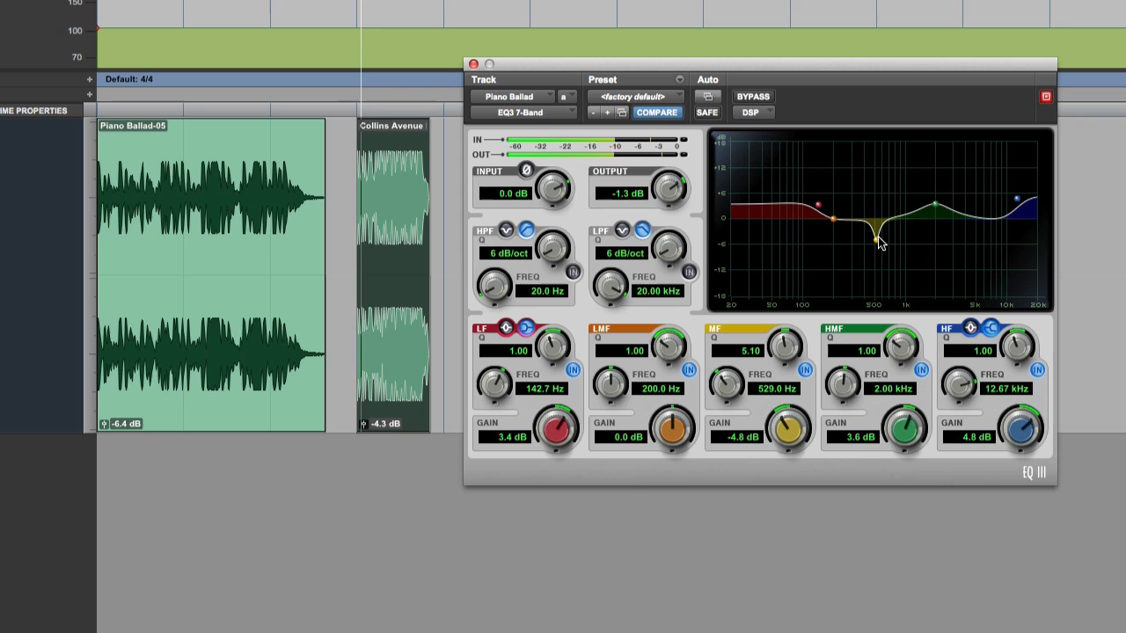
pyautogui.click(753, 97)
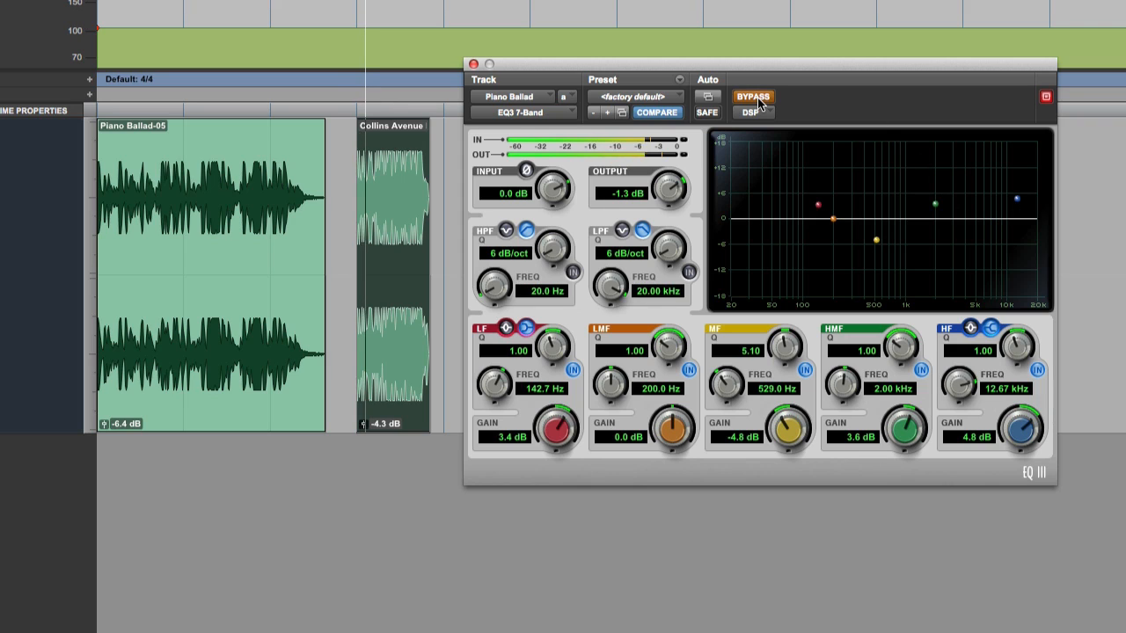
pyautogui.click(751, 96)
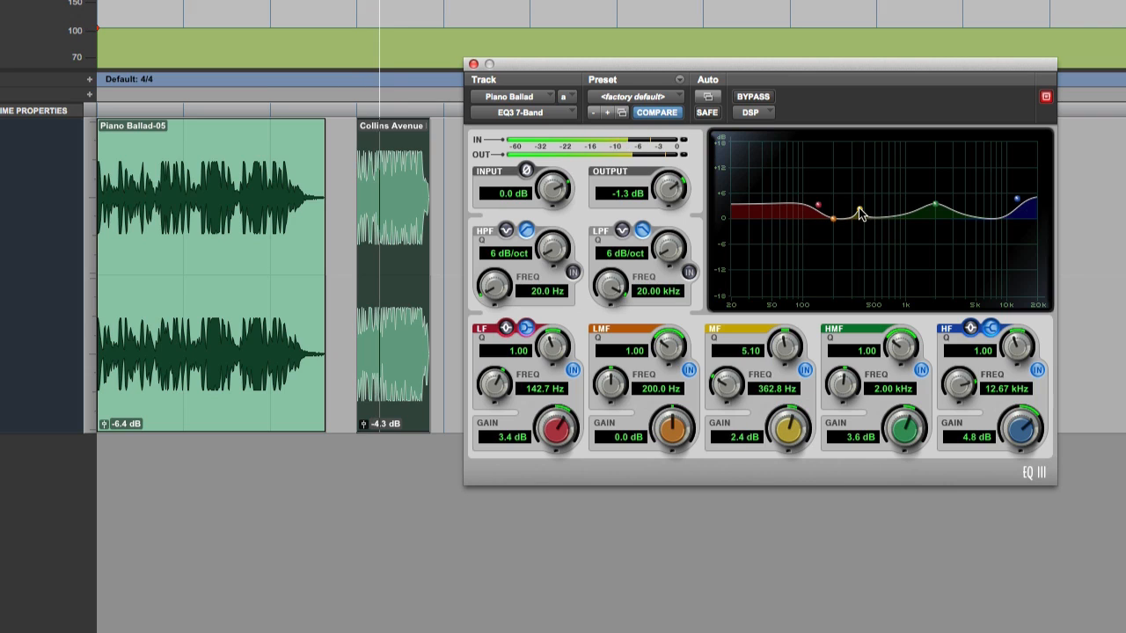
pyautogui.moveTo(857, 213); pyautogui.dragTo(859, 226)
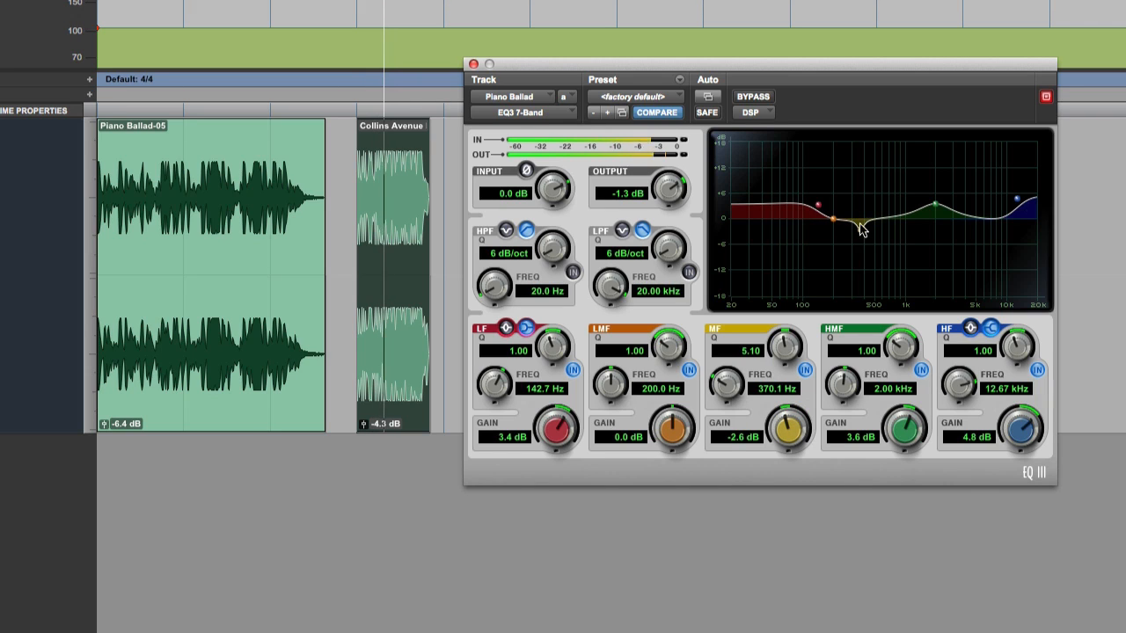